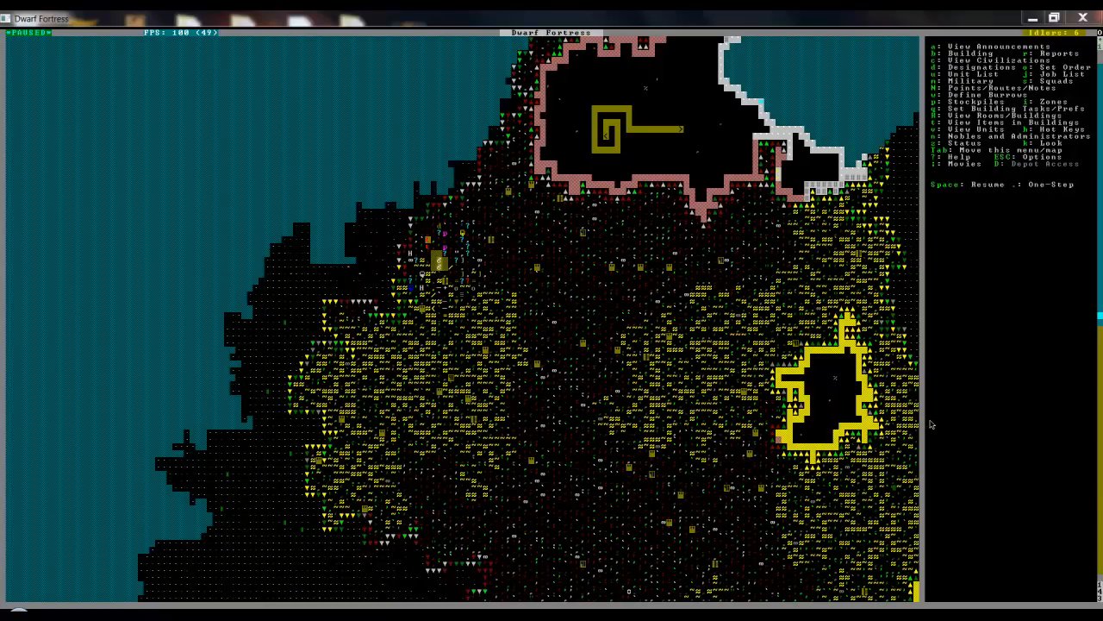
mouse_move(938, 410)
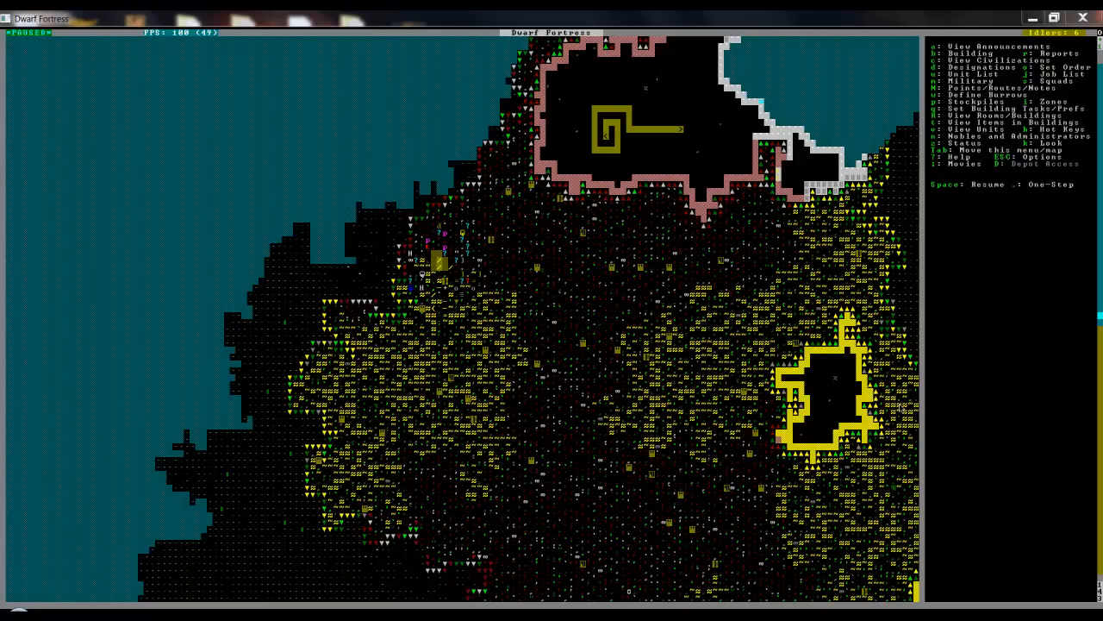
mouse_move(582, 349)
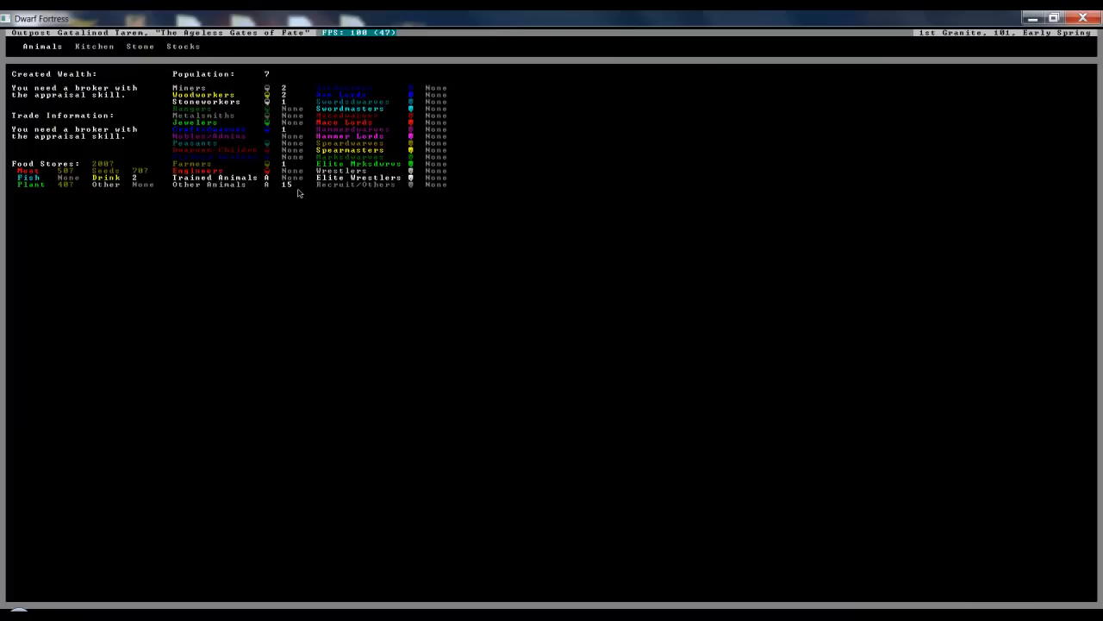
Leave the Status screen and return to the fortress map at the dug-out underground level.
click(42, 46)
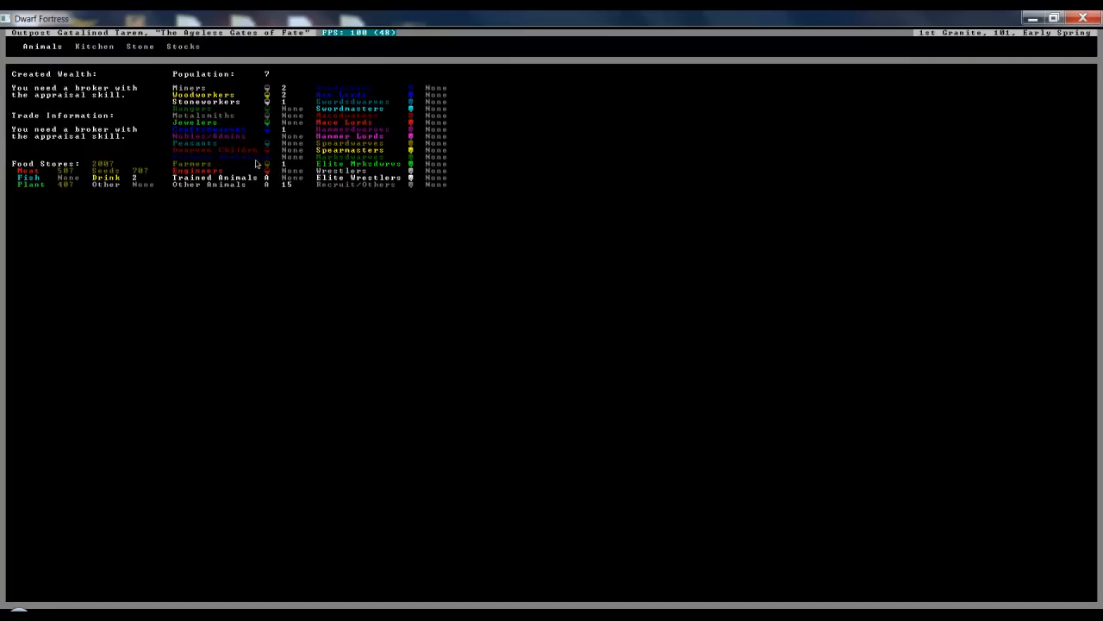
key(Escape)
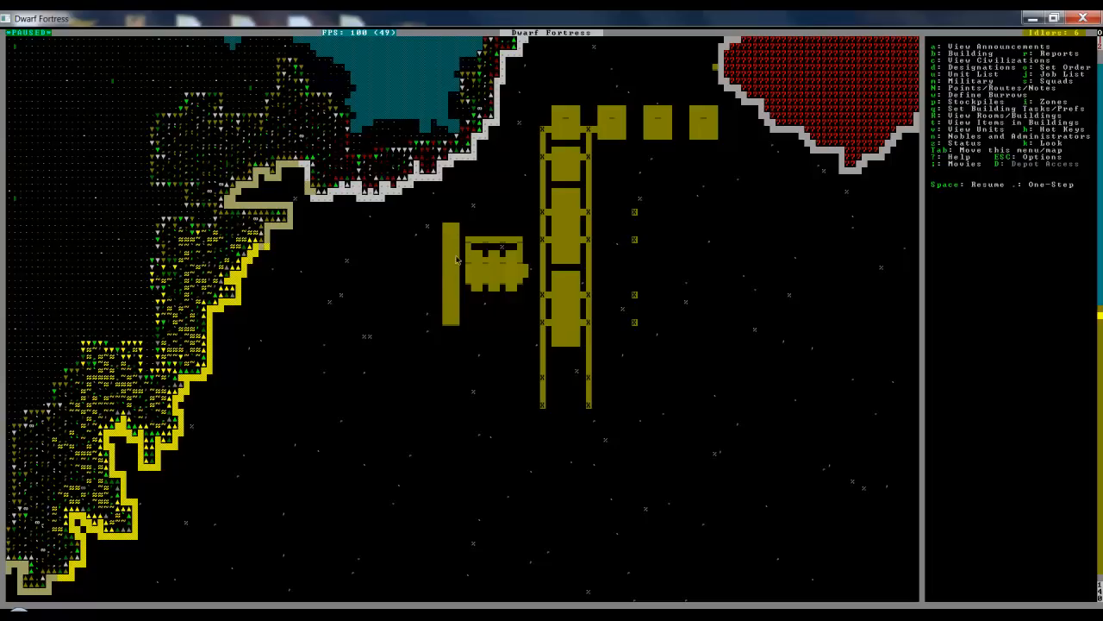
mouse_move(456, 291)
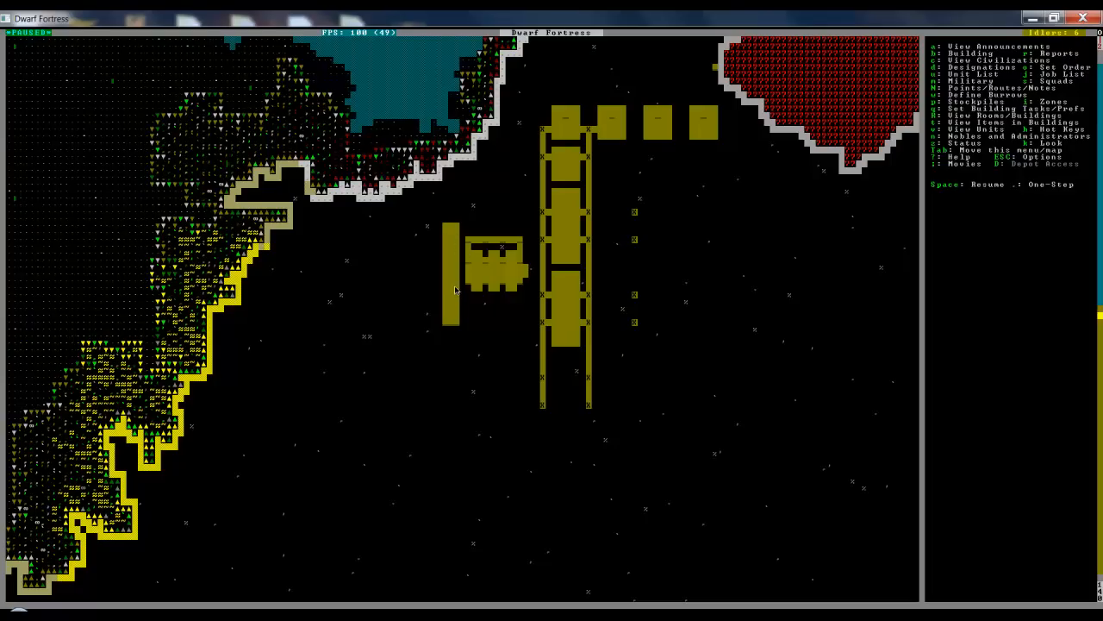
mouse_move(435, 297)
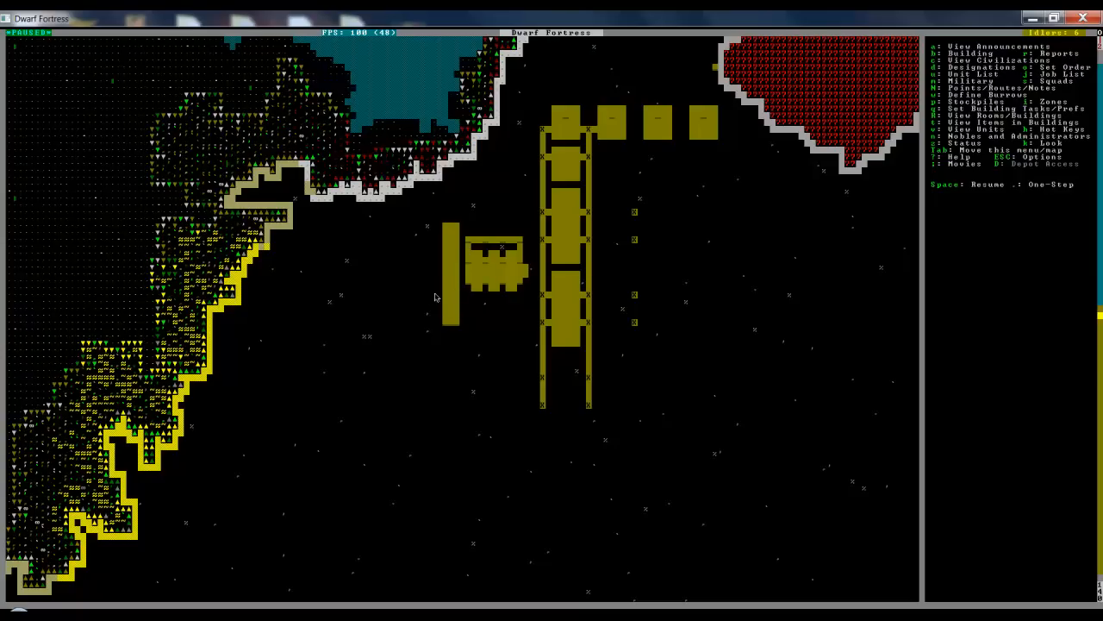
mouse_move(471, 303)
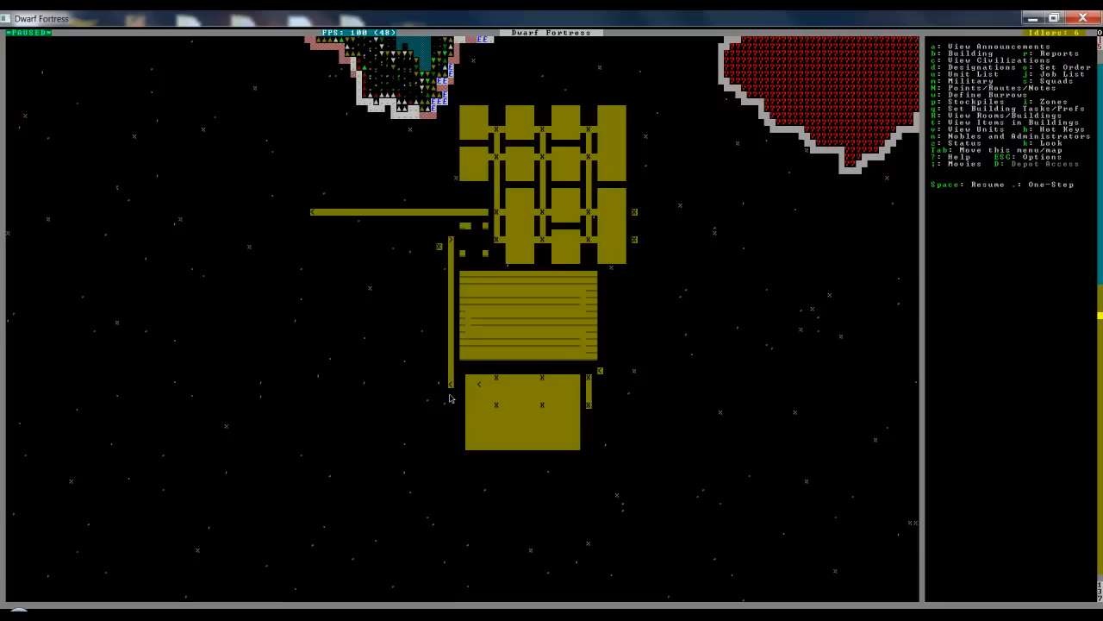
mouse_move(454, 407)
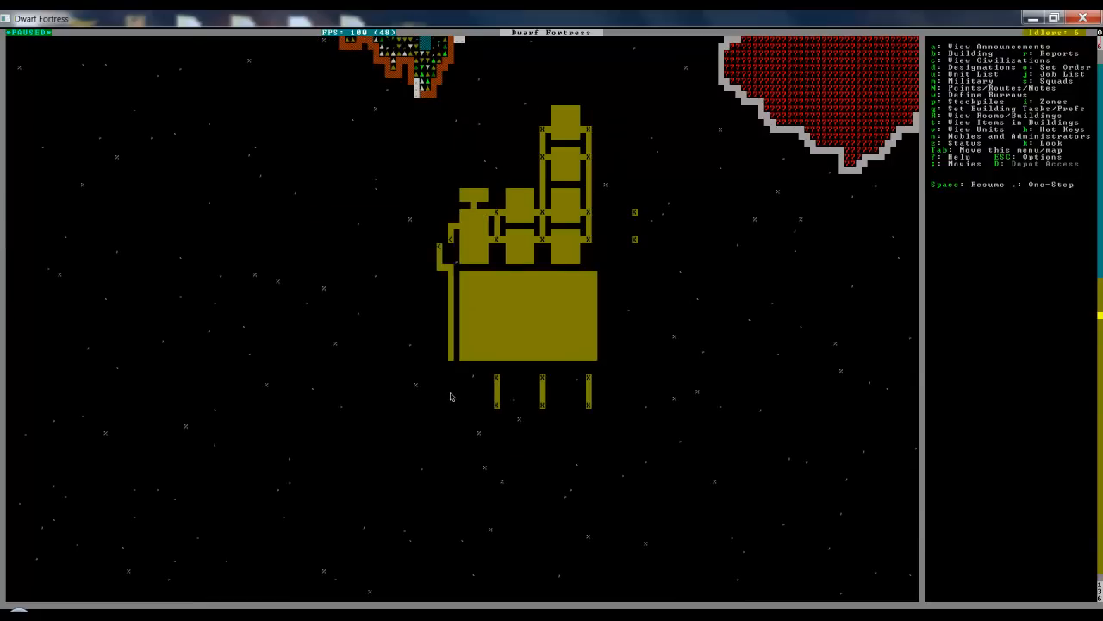
mouse_move(447, 377)
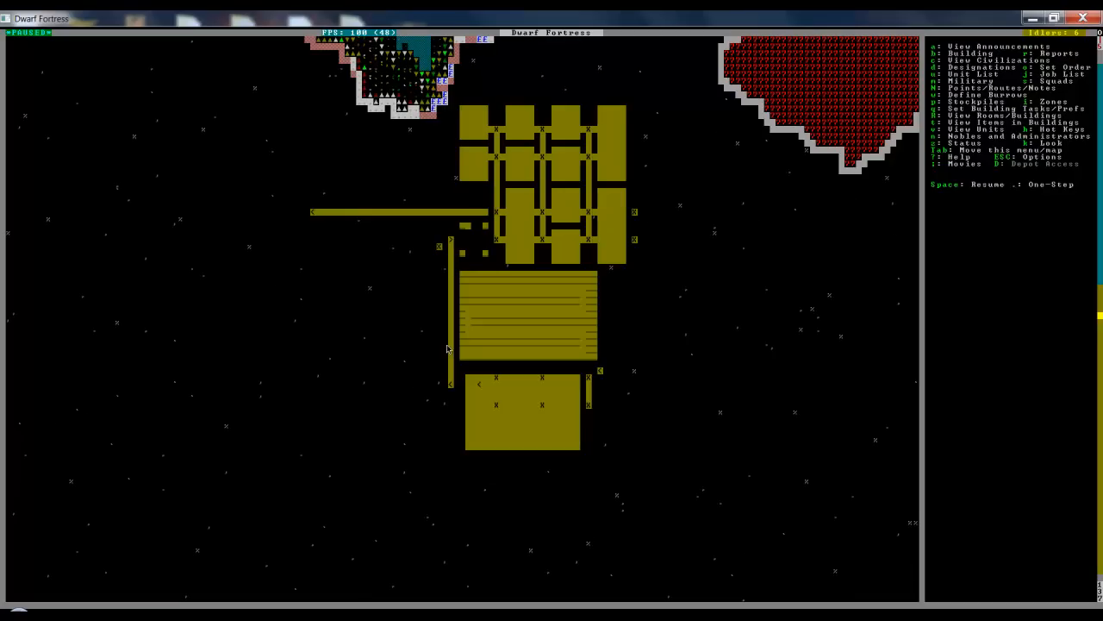
scroll(up, 3)
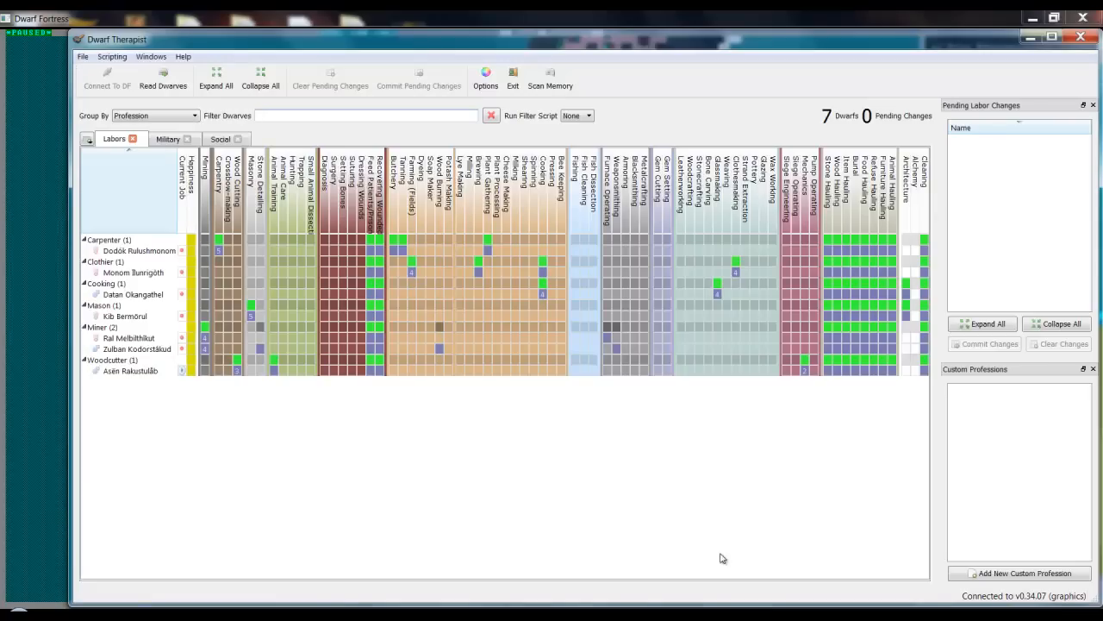
mouse_move(618, 445)
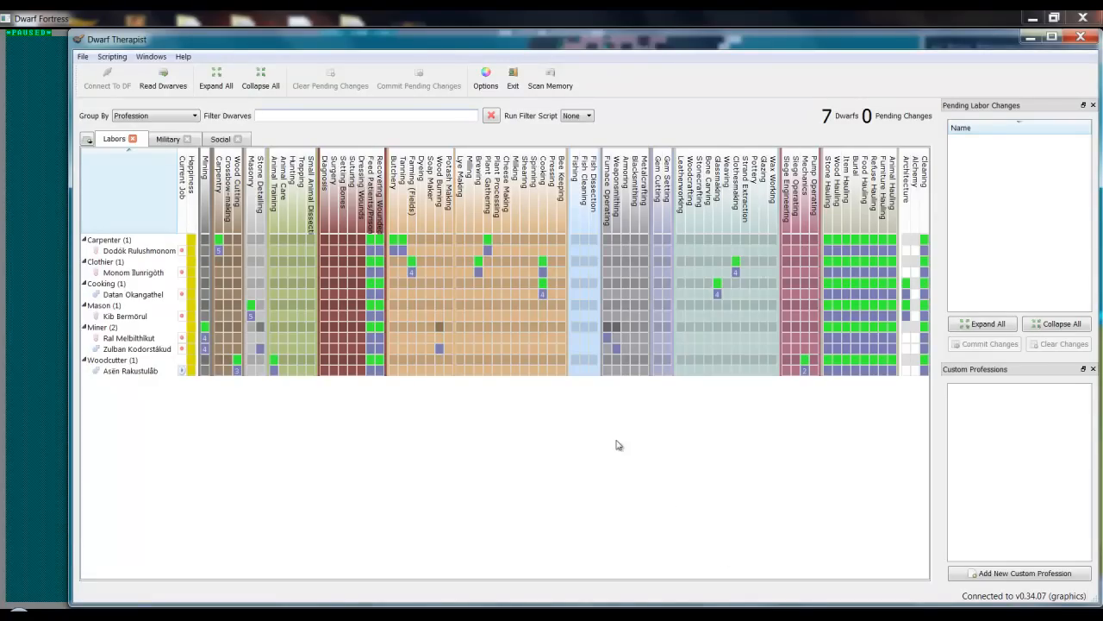
mouse_move(681, 349)
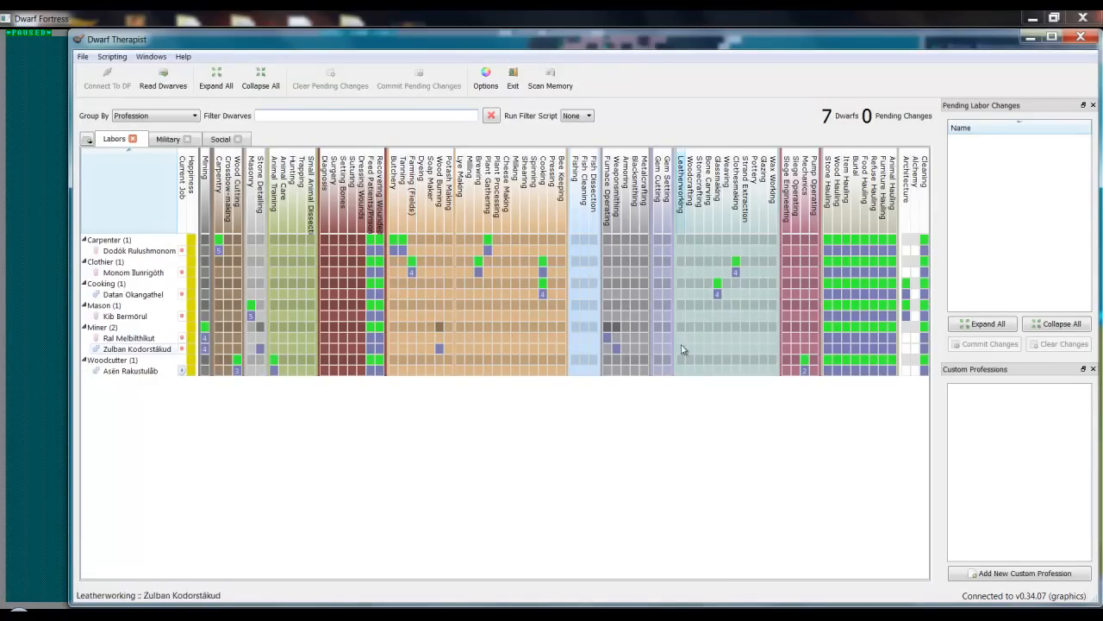
mouse_move(612, 393)
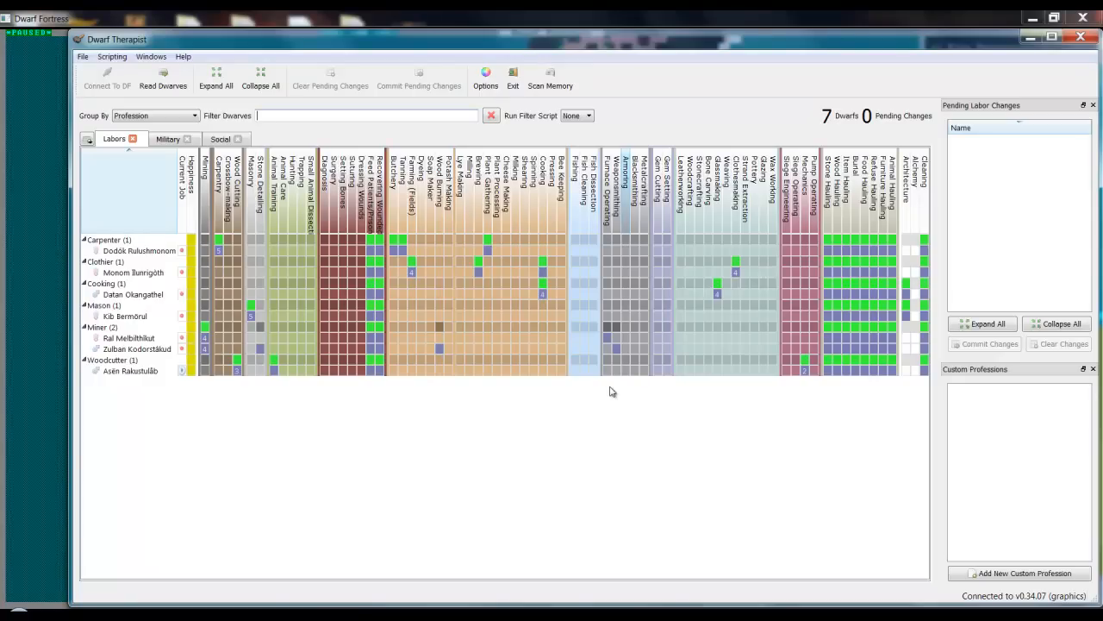
mouse_move(598, 362)
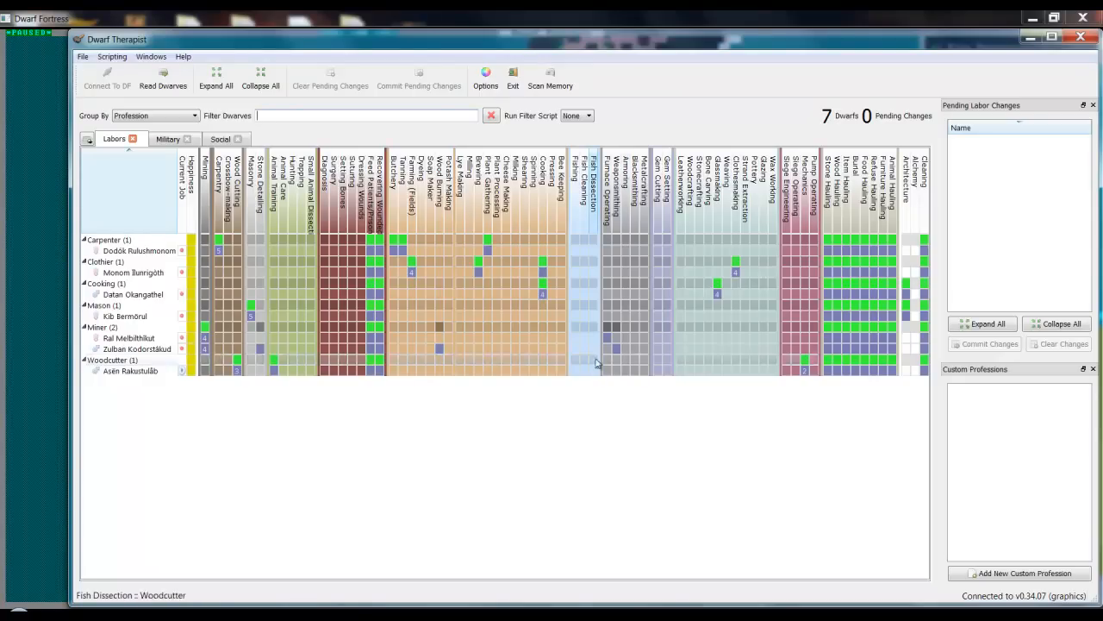
mouse_move(608, 340)
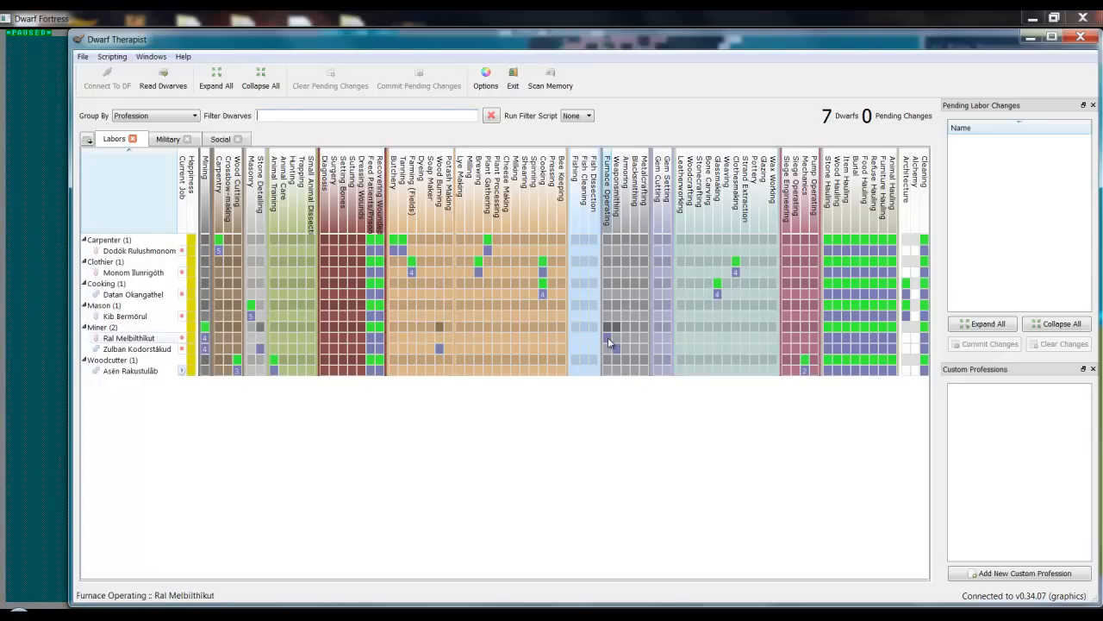
mouse_move(640, 353)
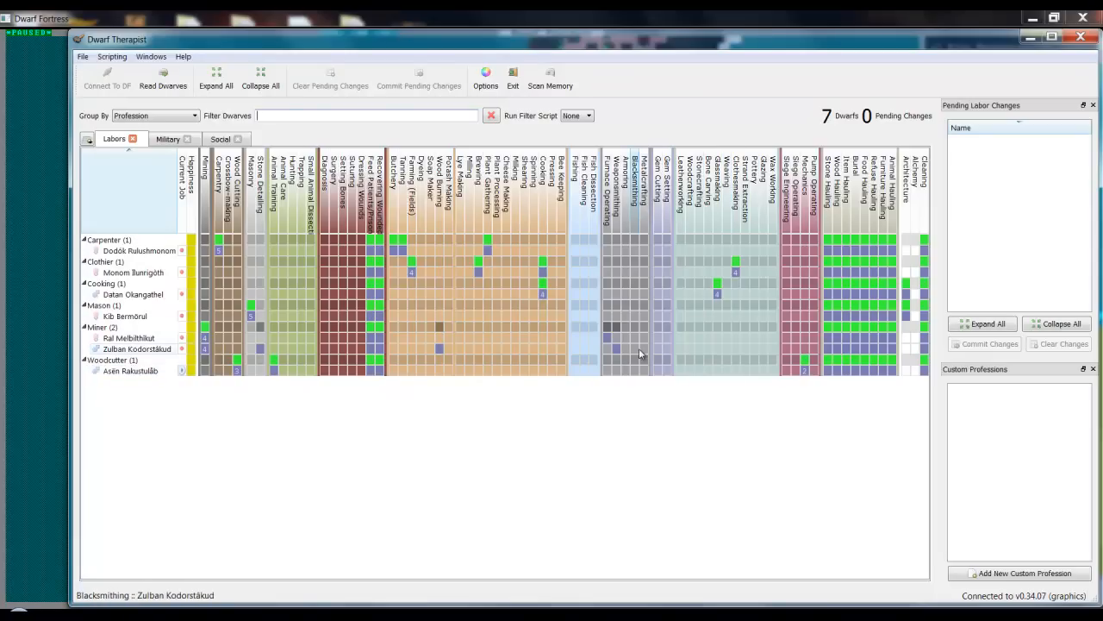
mouse_move(636, 354)
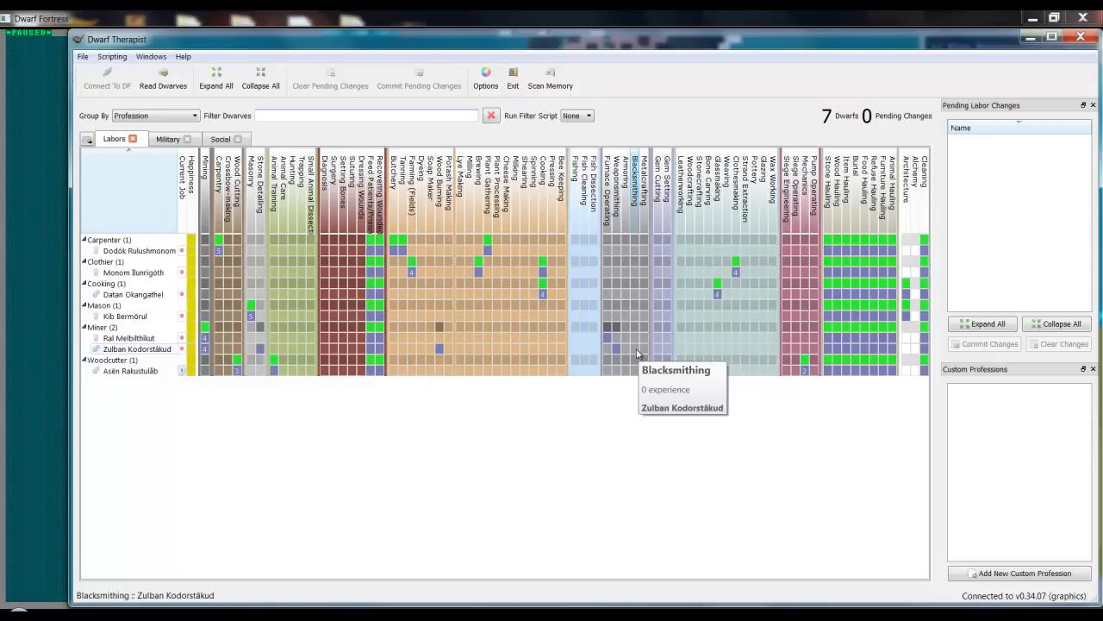
mouse_move(616, 353)
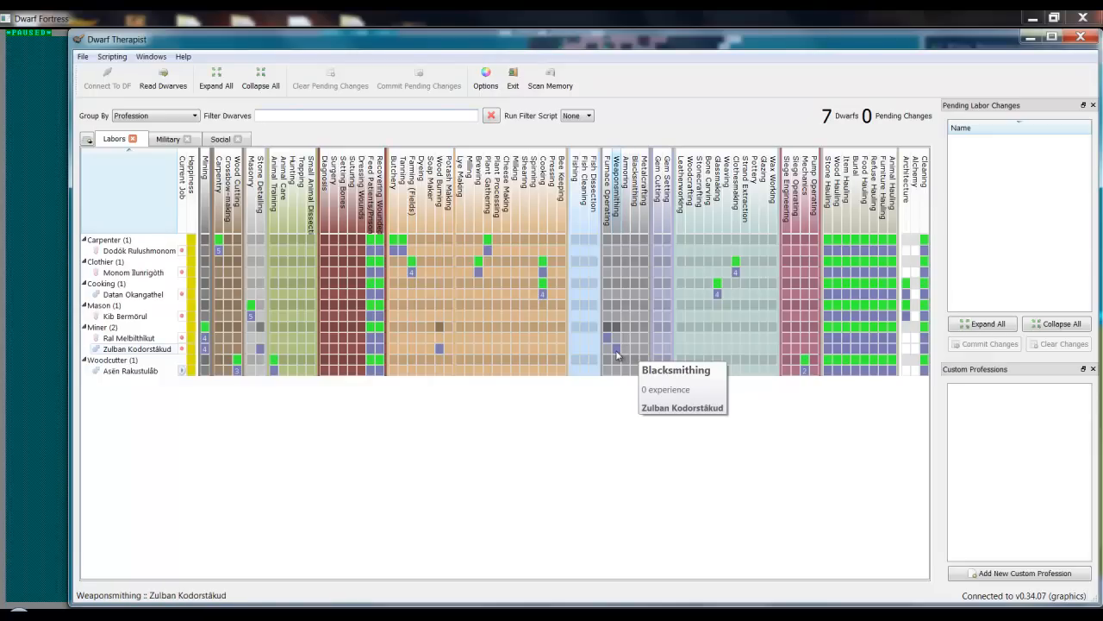
mouse_move(647, 281)
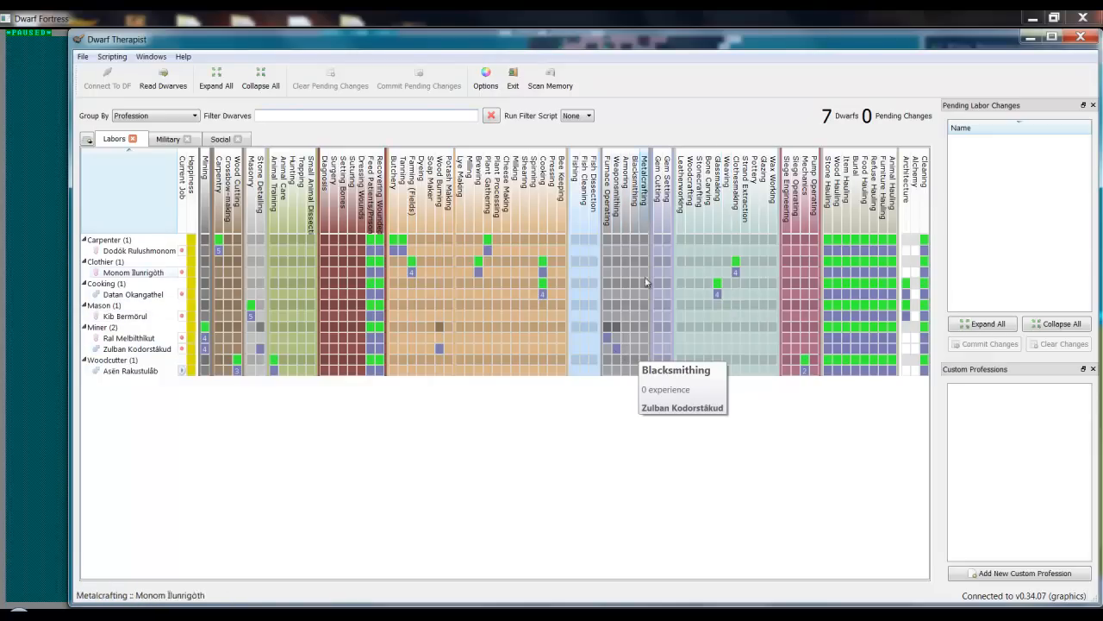
mouse_move(690, 362)
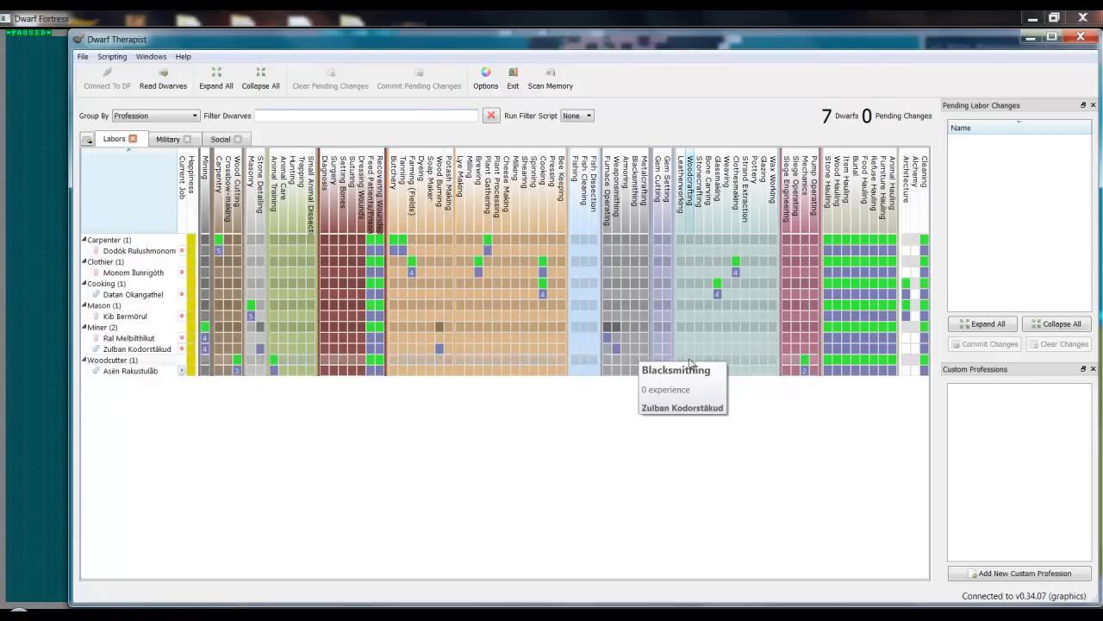
mouse_move(757, 477)
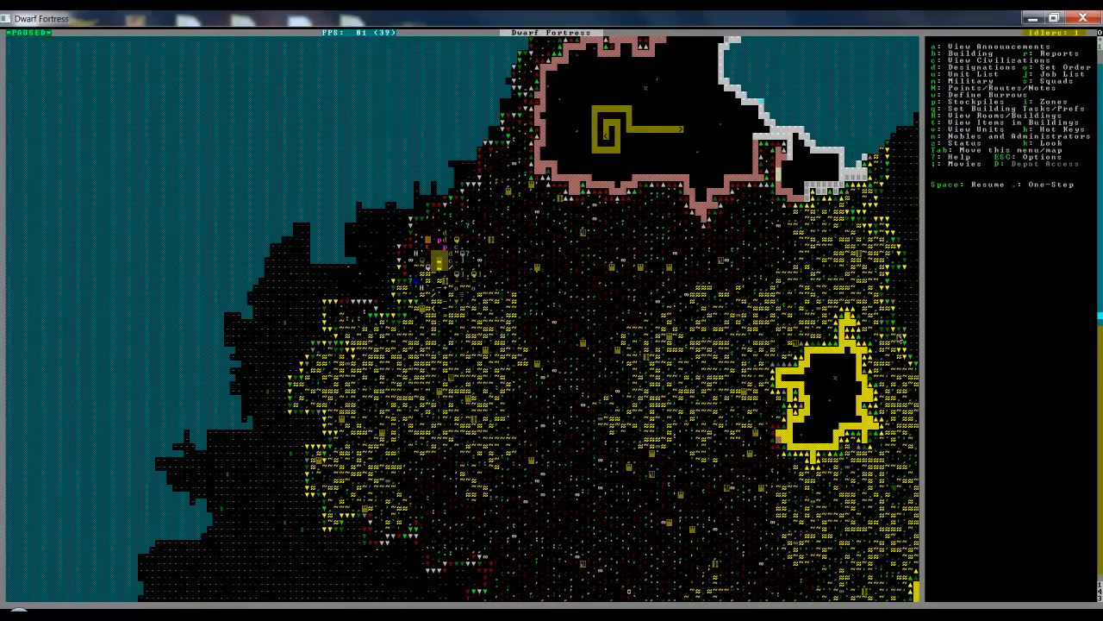
Place a Carpenter's Workshop beside the wagon, left awaiting construction.
key(space)
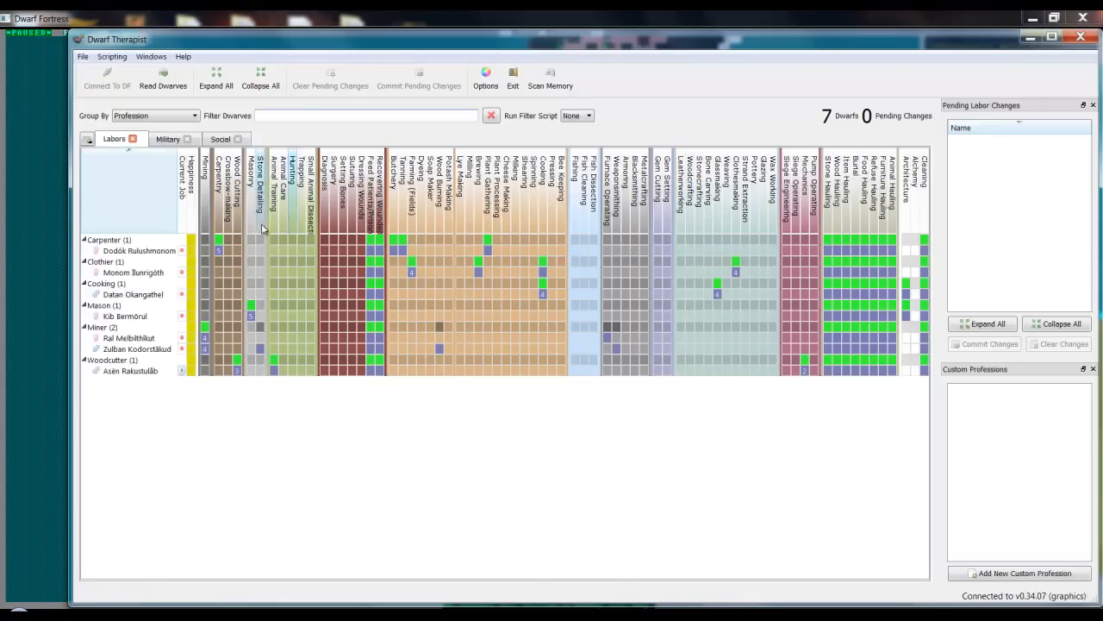
mouse_move(193, 250)
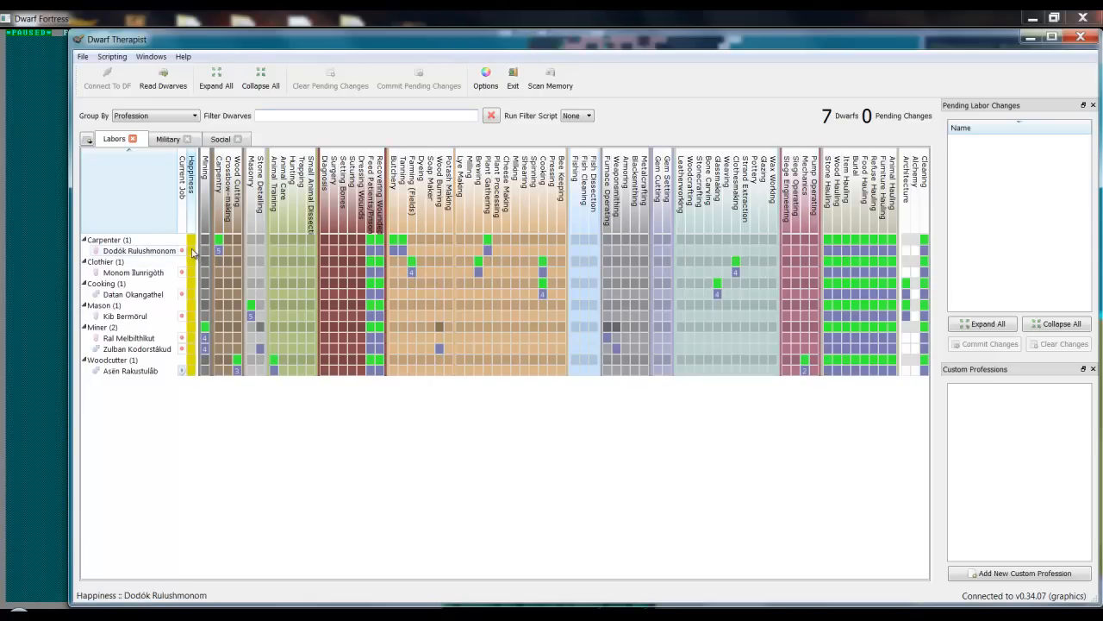
mouse_move(193, 250)
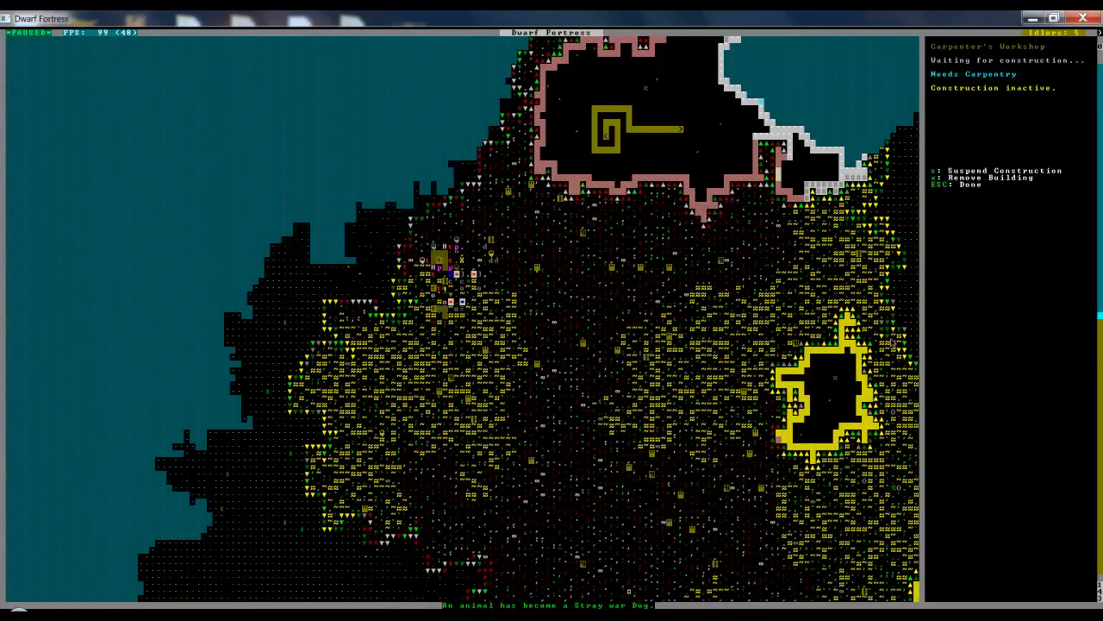
Add a Prepare Easy Meal task to the kitchen's job list.
key(Escape)
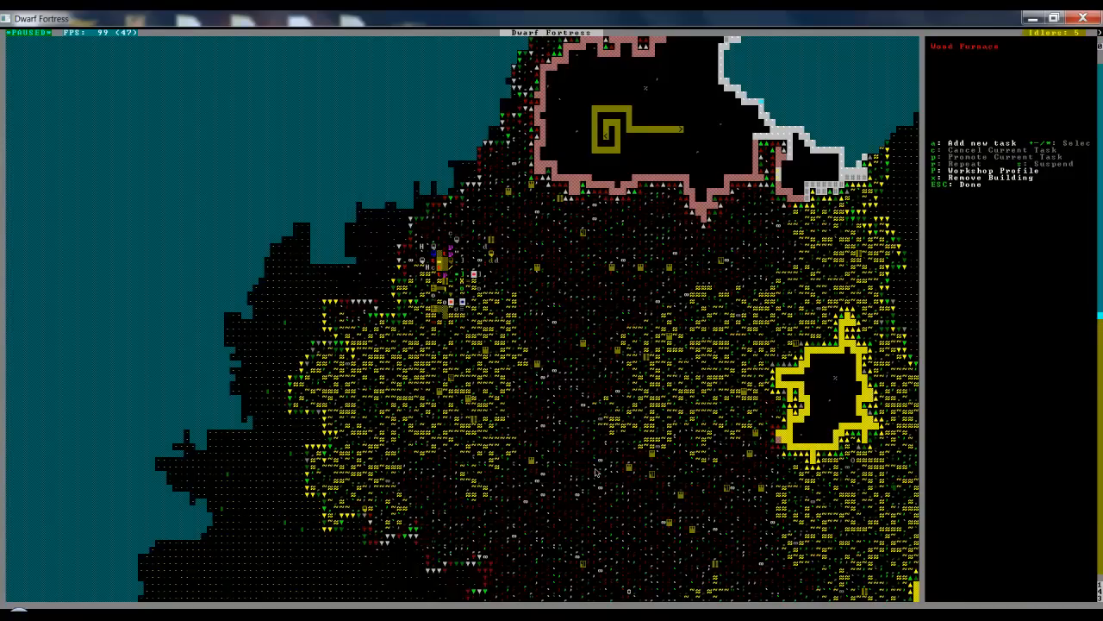
key(a)
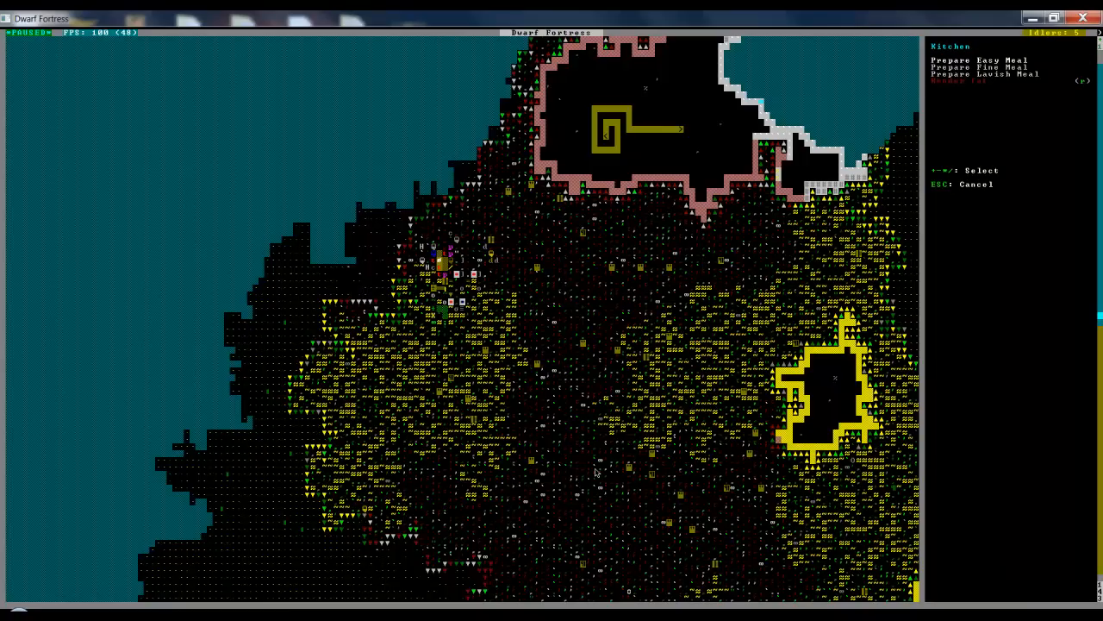
click(983, 59)
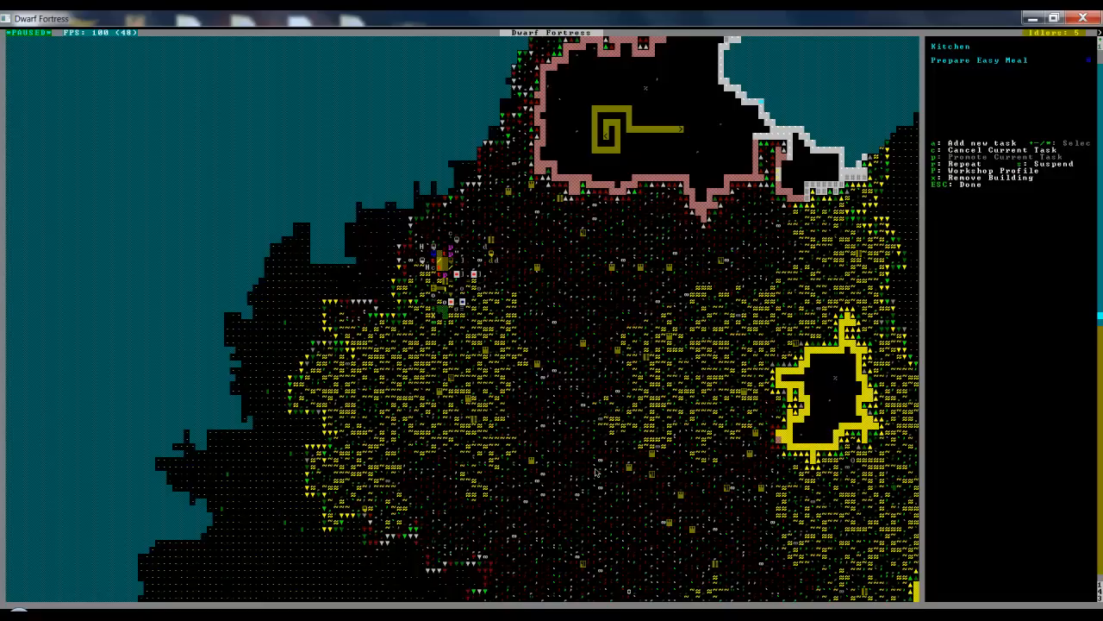
key(Escape)
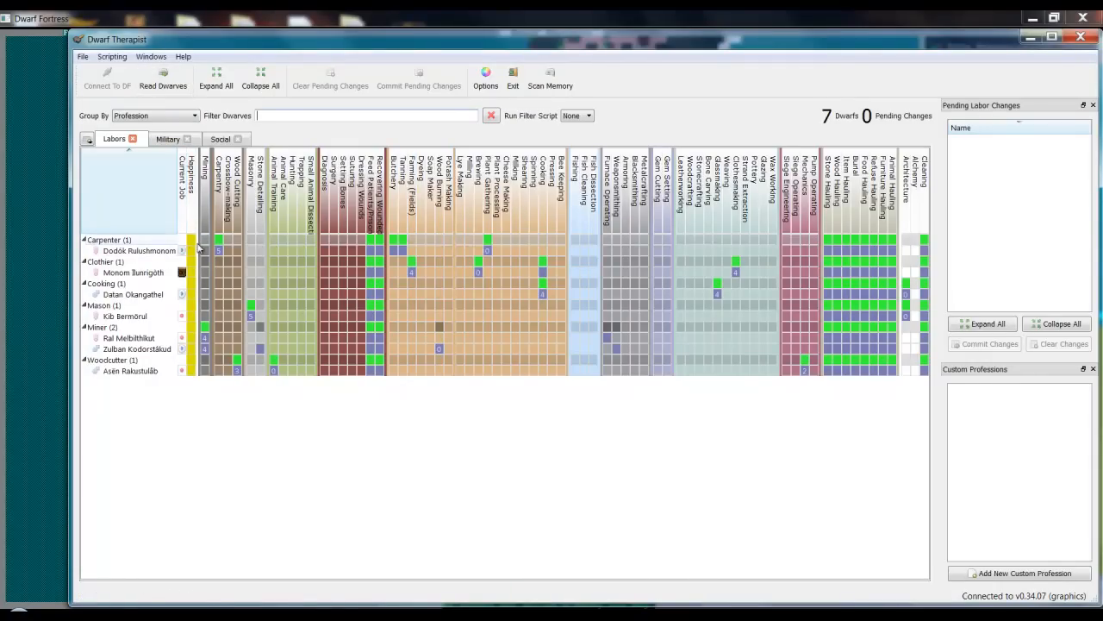
mouse_move(205, 250)
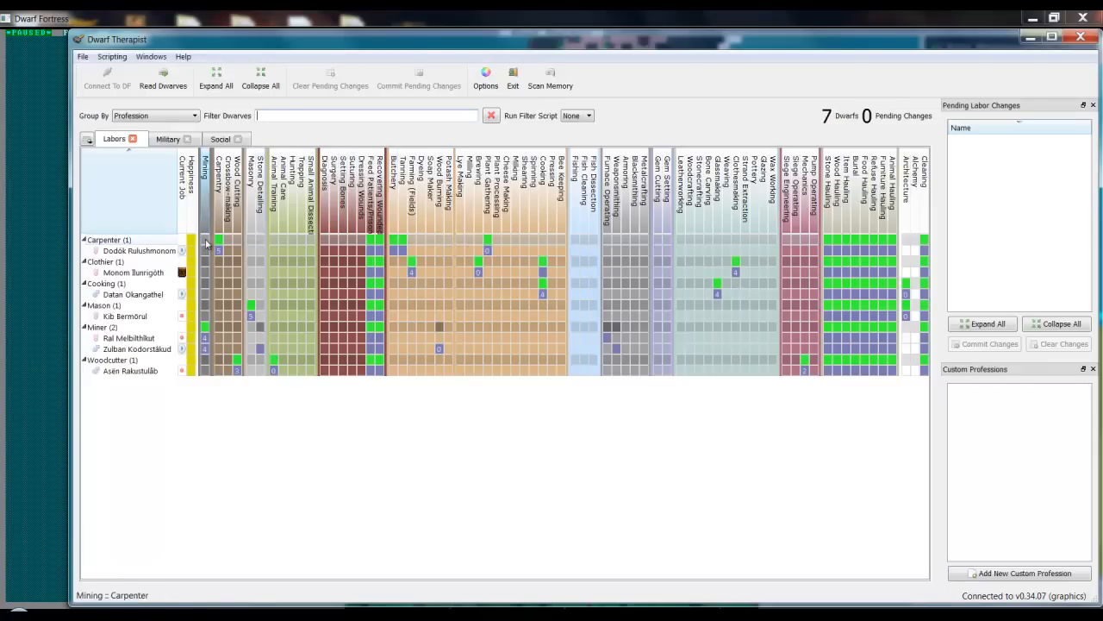
mouse_move(490, 253)
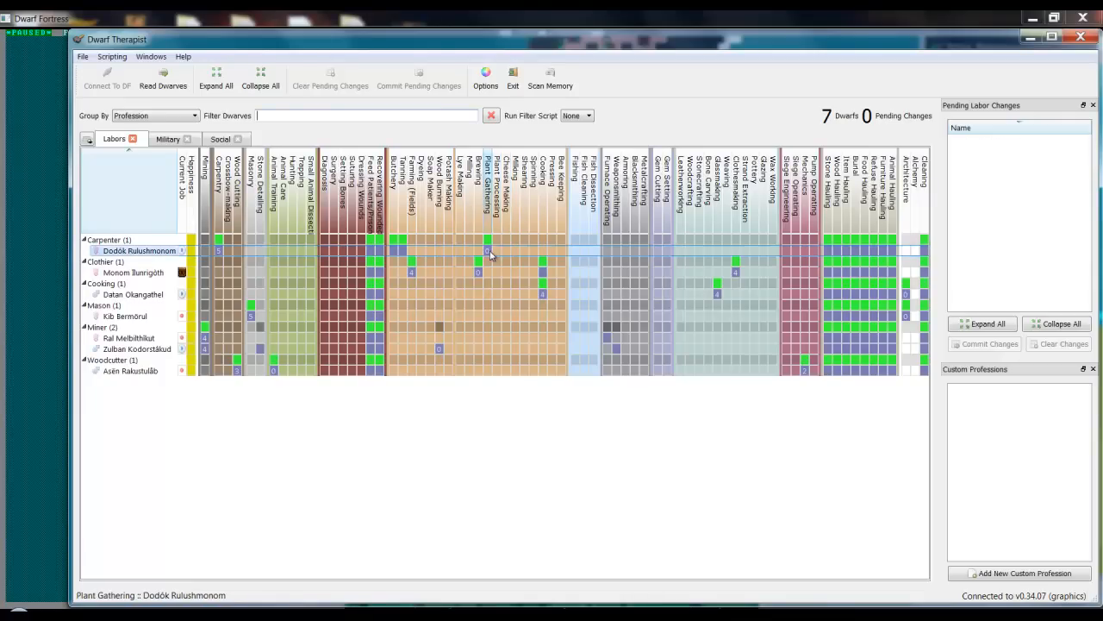
click(487, 251)
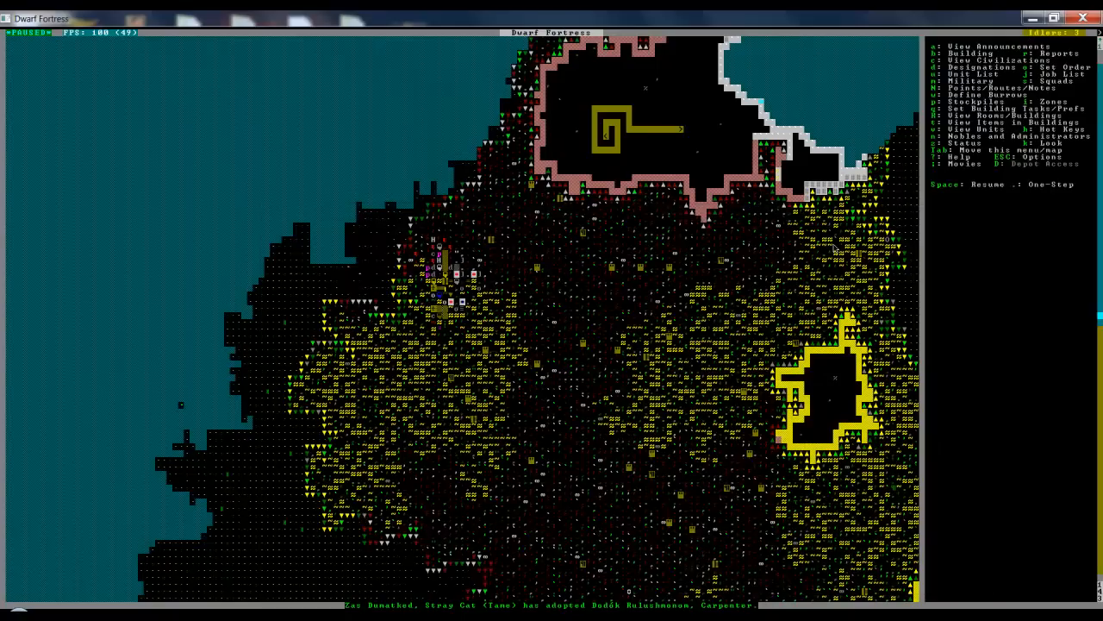
Add a second Smelt malachite Ore task to the smelter's queue.
key(space)
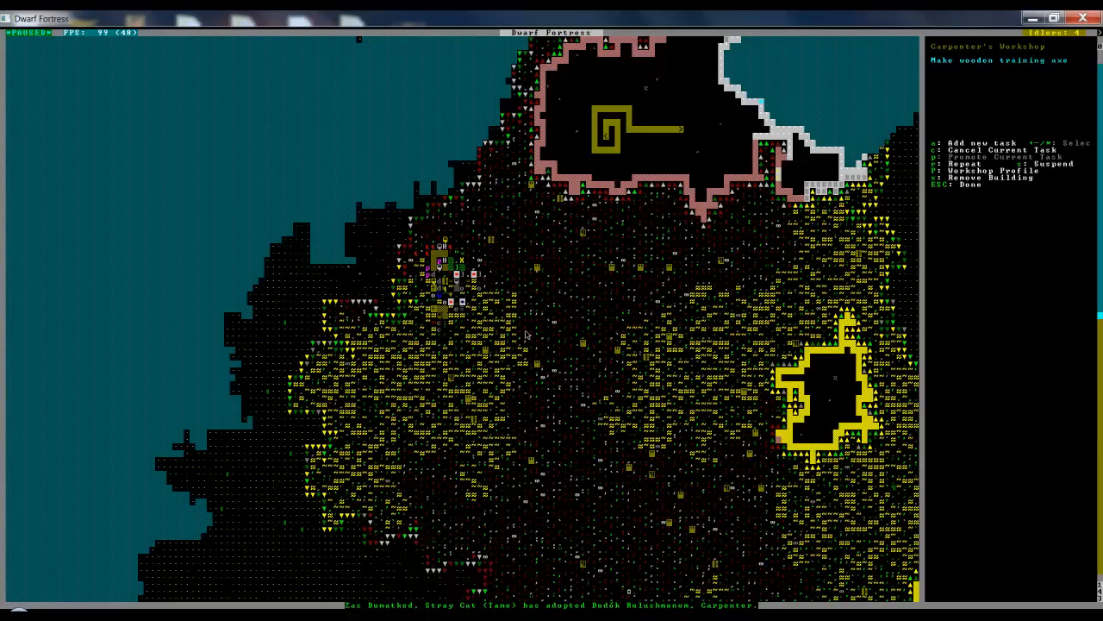
key(Escape)
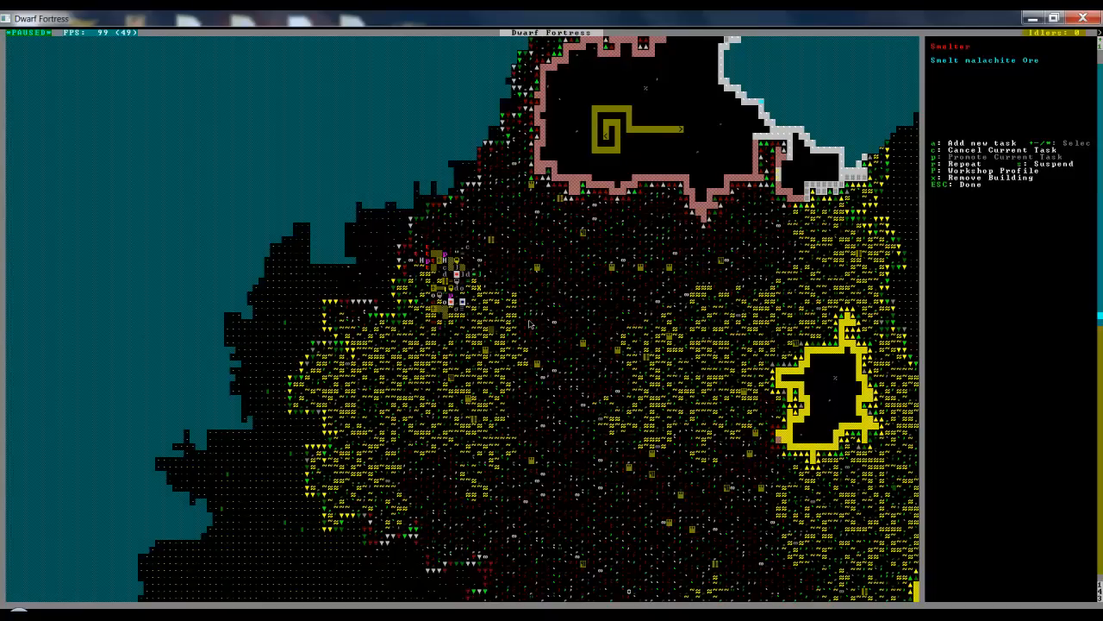
key(a)
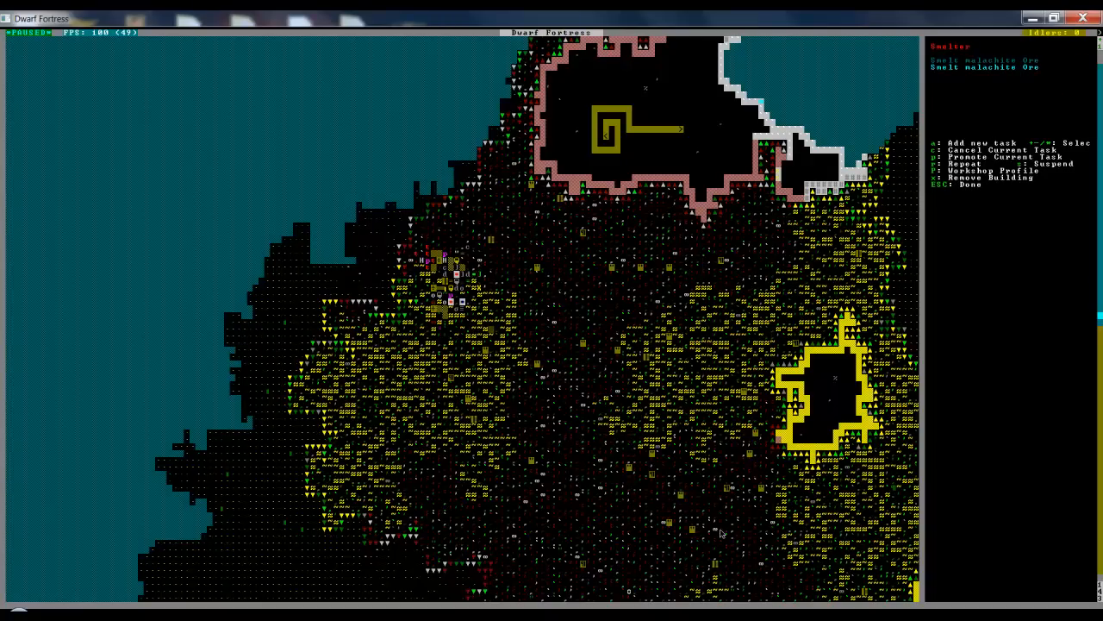
key(Escape)
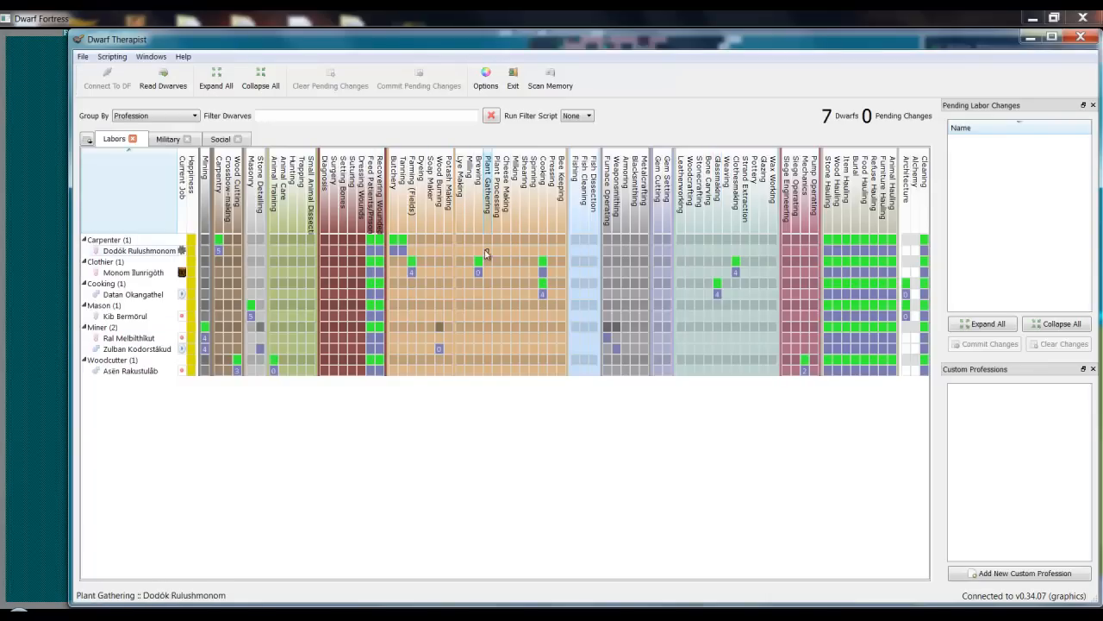
click(487, 250)
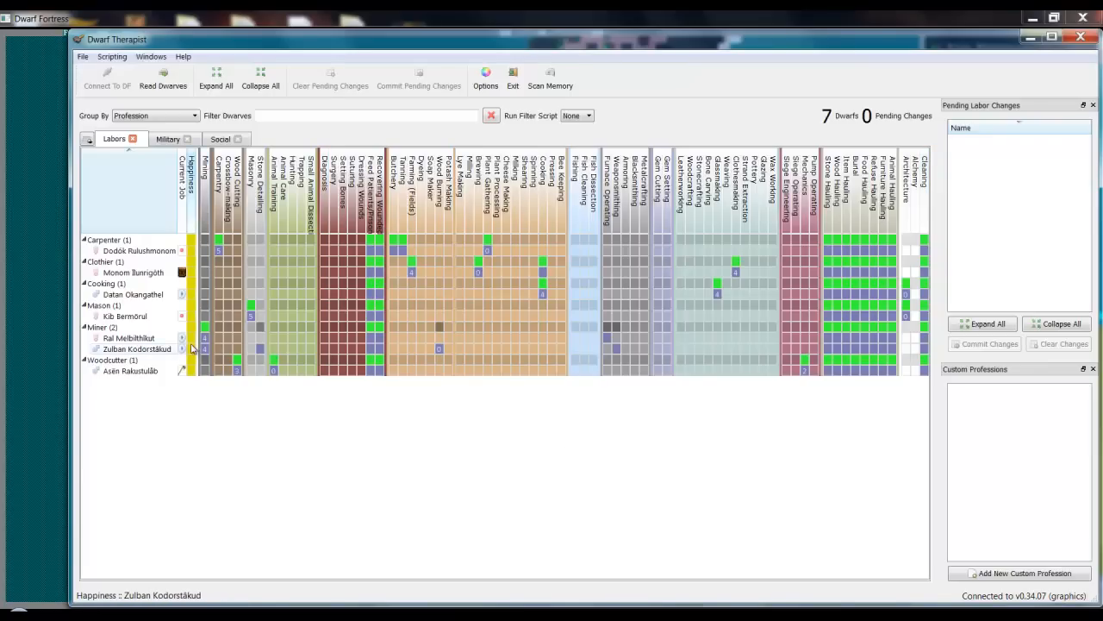
click(204, 348)
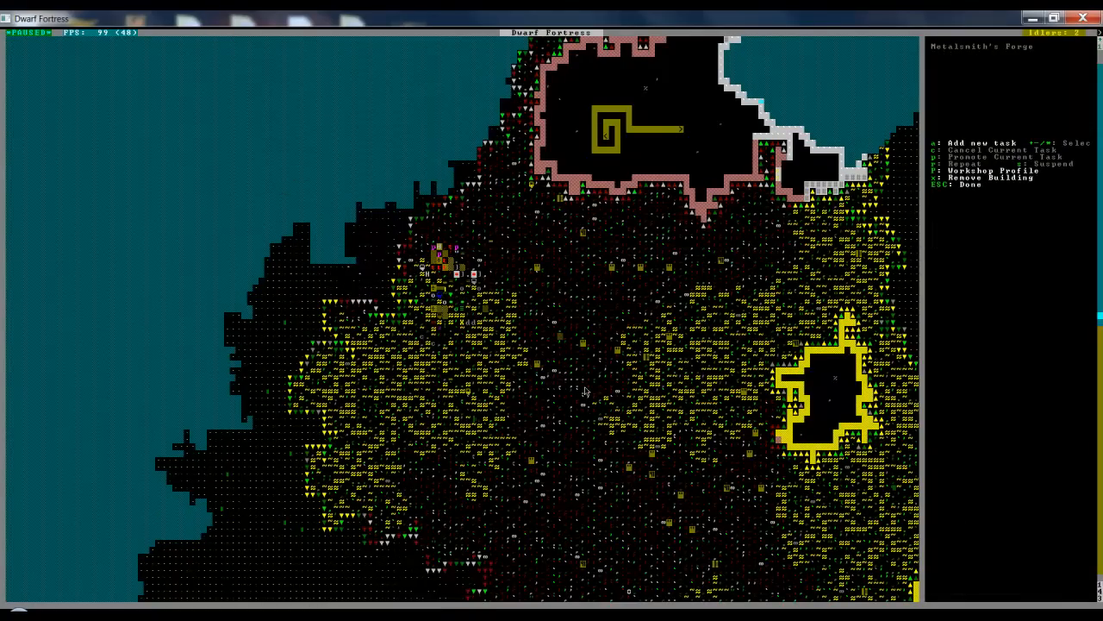
Browse copper items at the Metalsmith's Forge, then close look mode and pause the game.
key(a)
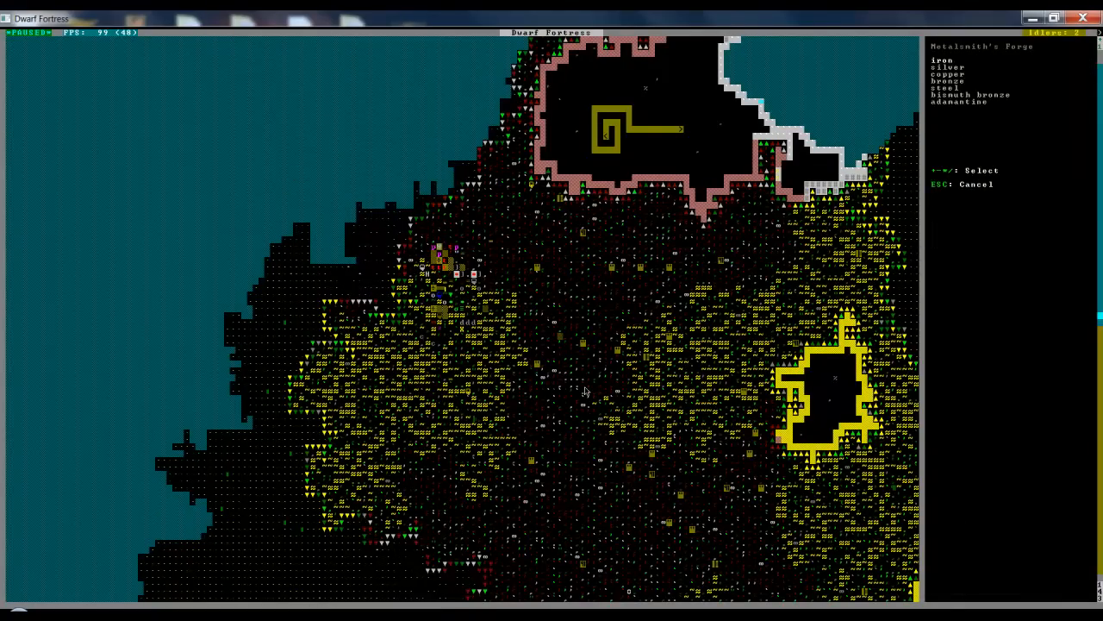
click(948, 73)
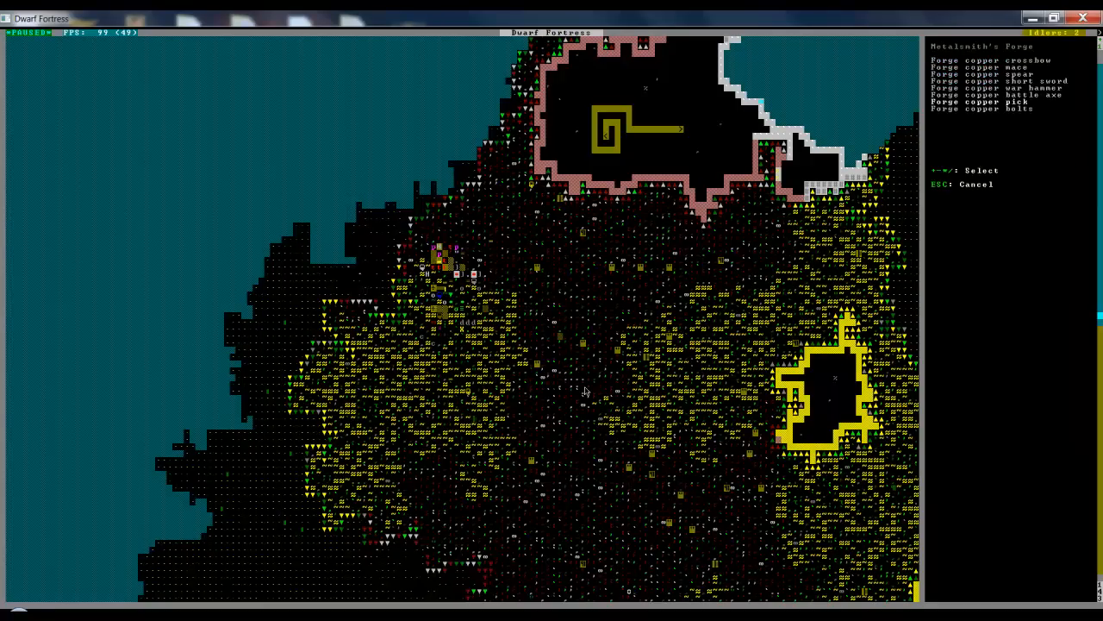
key(Escape)
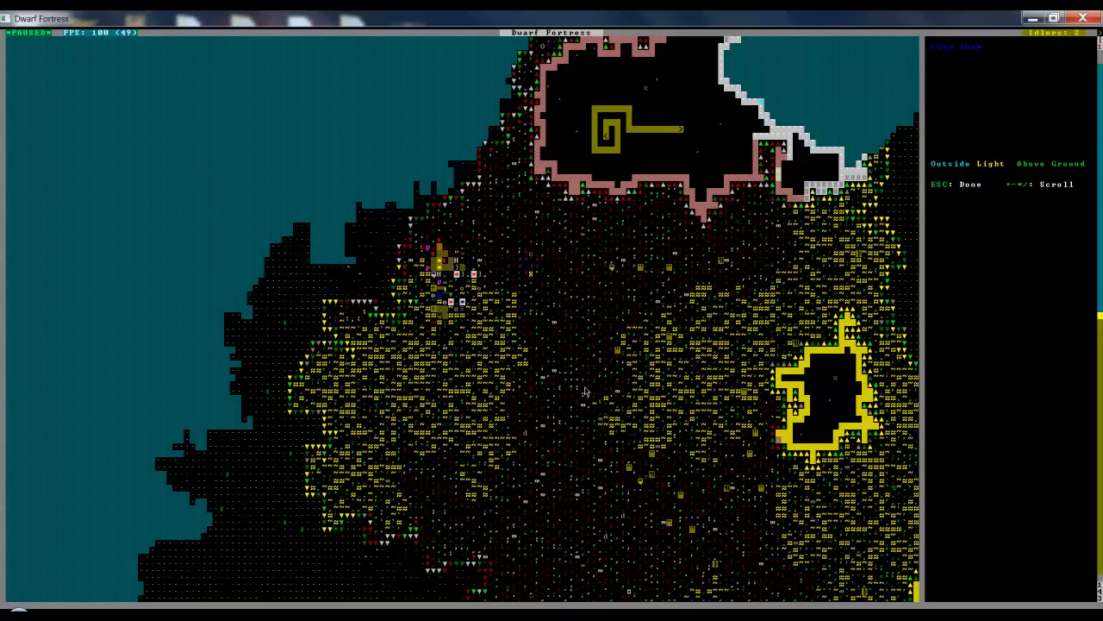
key(Escape)
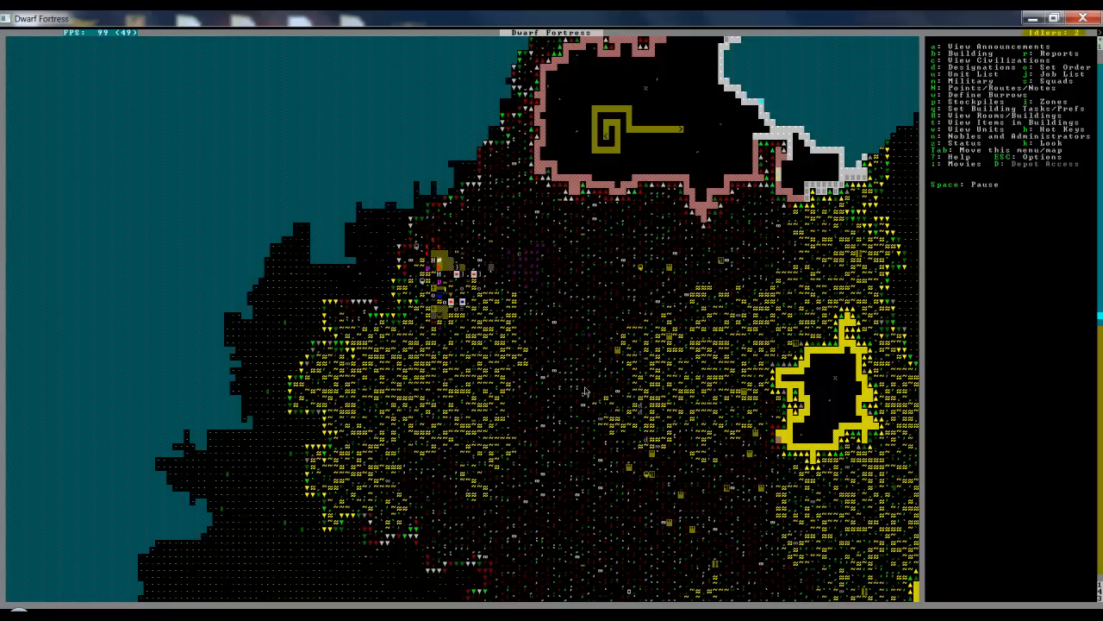
key(space)
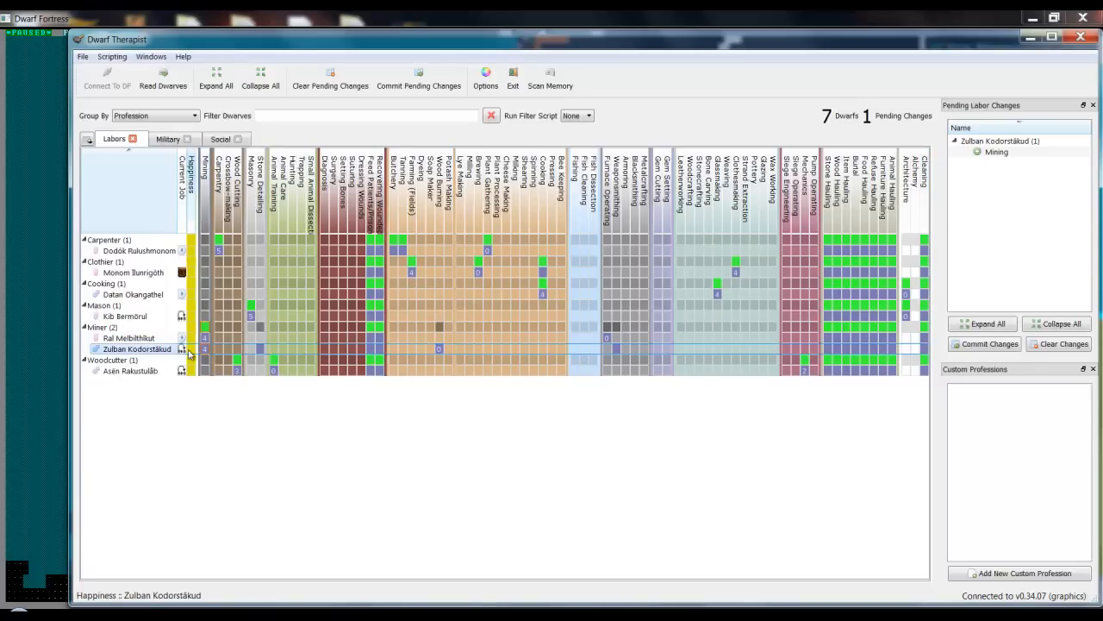
mouse_move(499, 311)
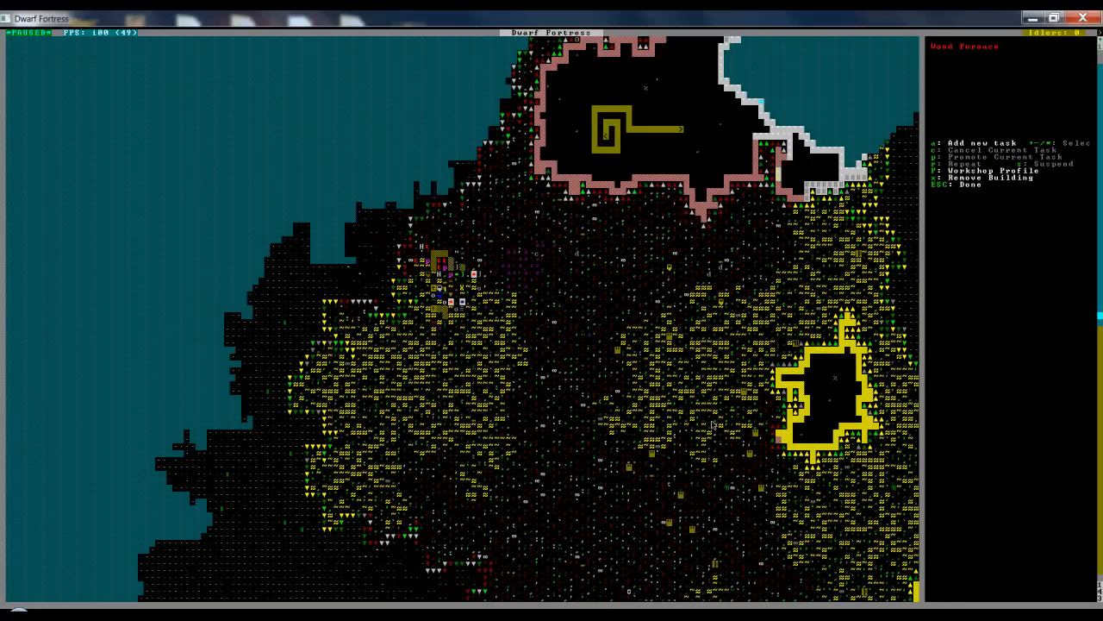
Review the carpenter's wooden chair and table jobs, then view and close the nobles list.
key(a)
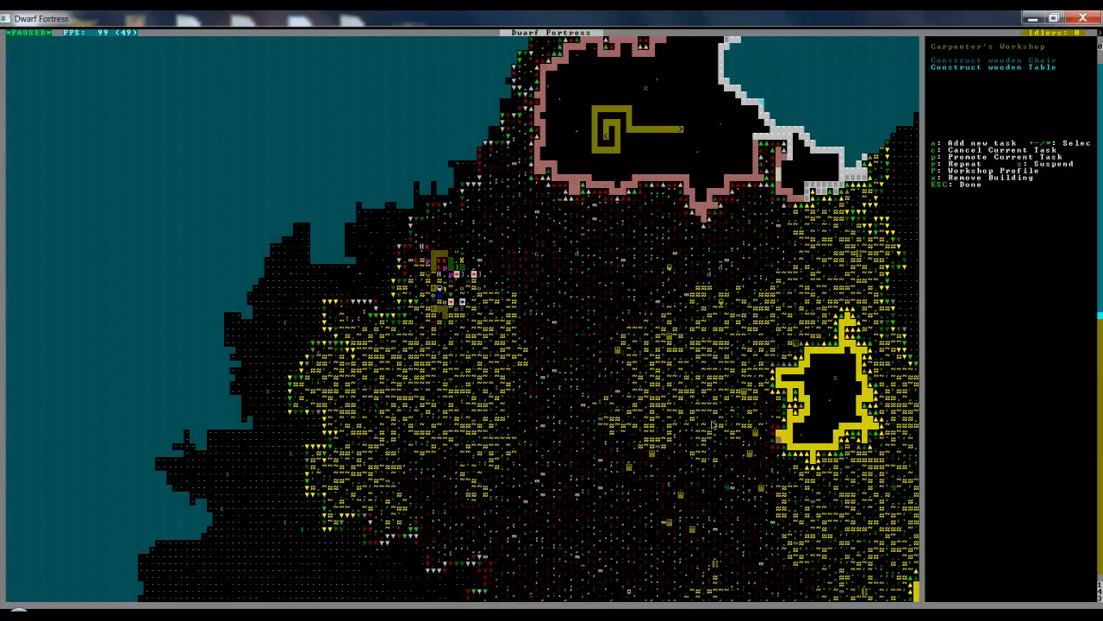
key(Escape)
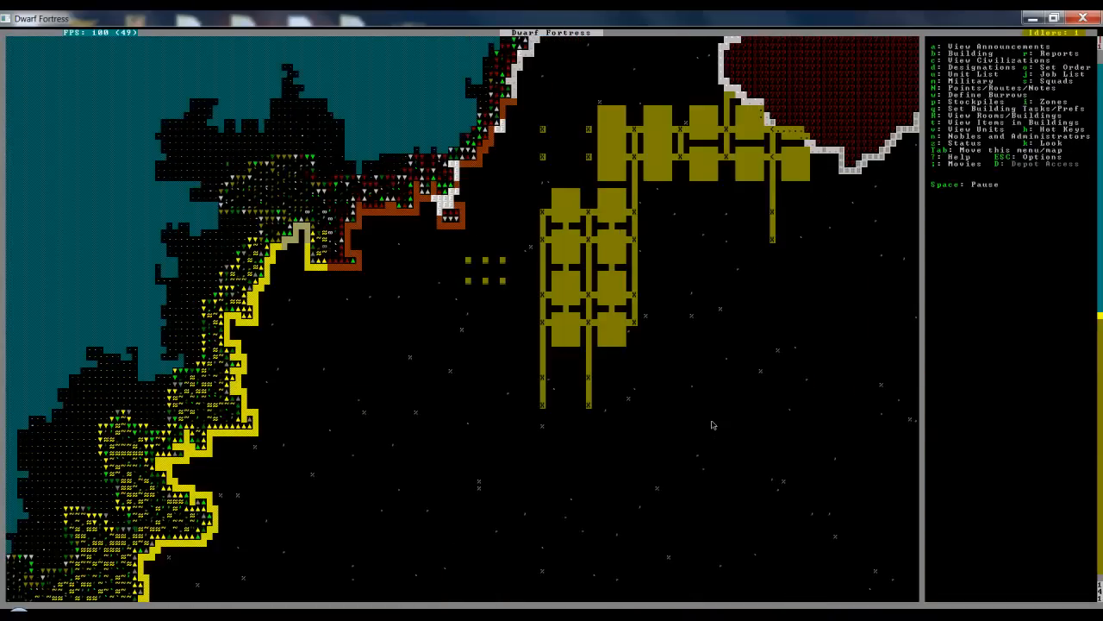
key(n)
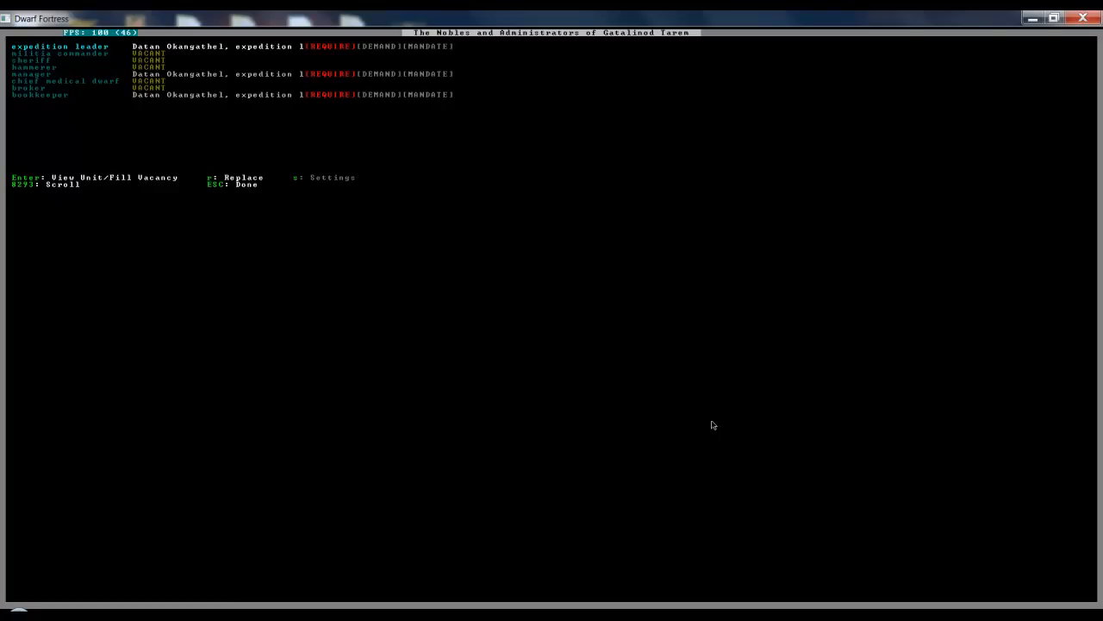
key(Escape)
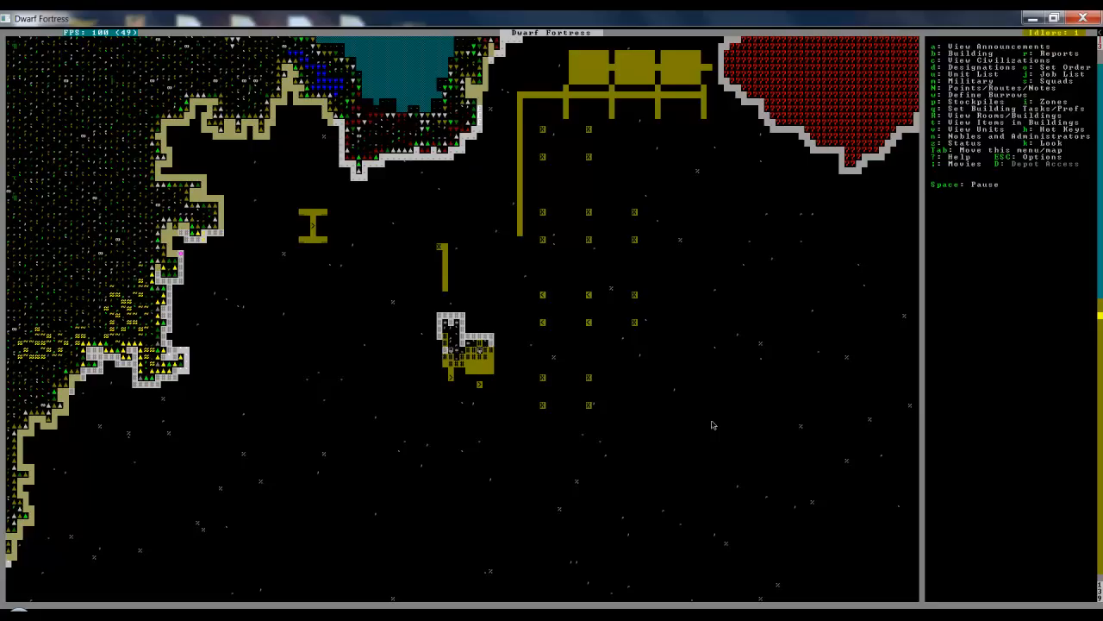
mouse_move(606, 362)
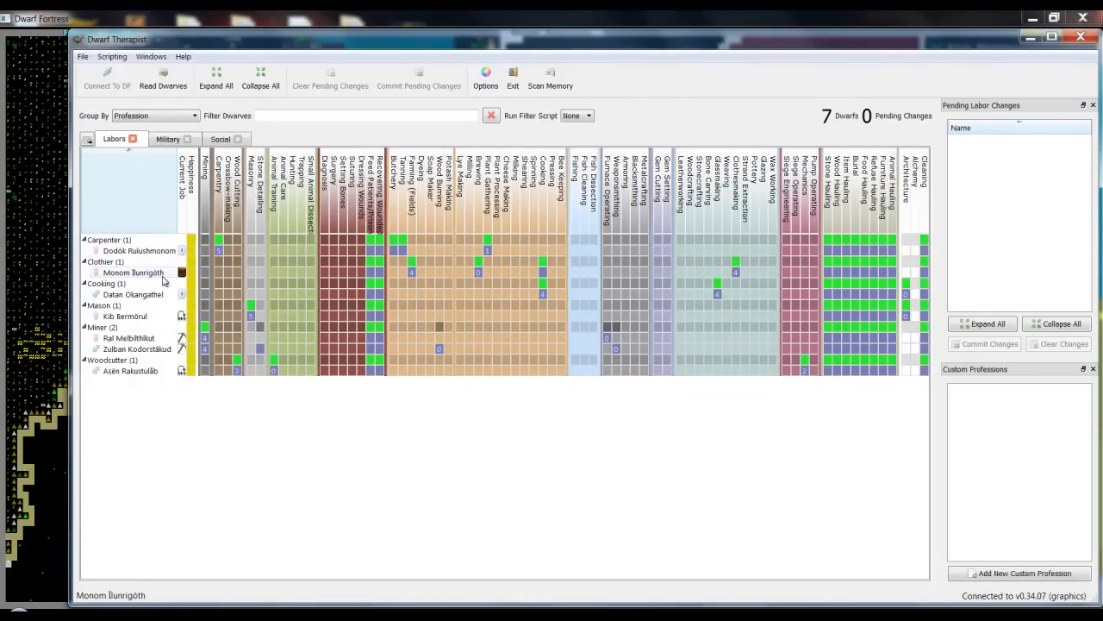
mouse_move(589, 534)
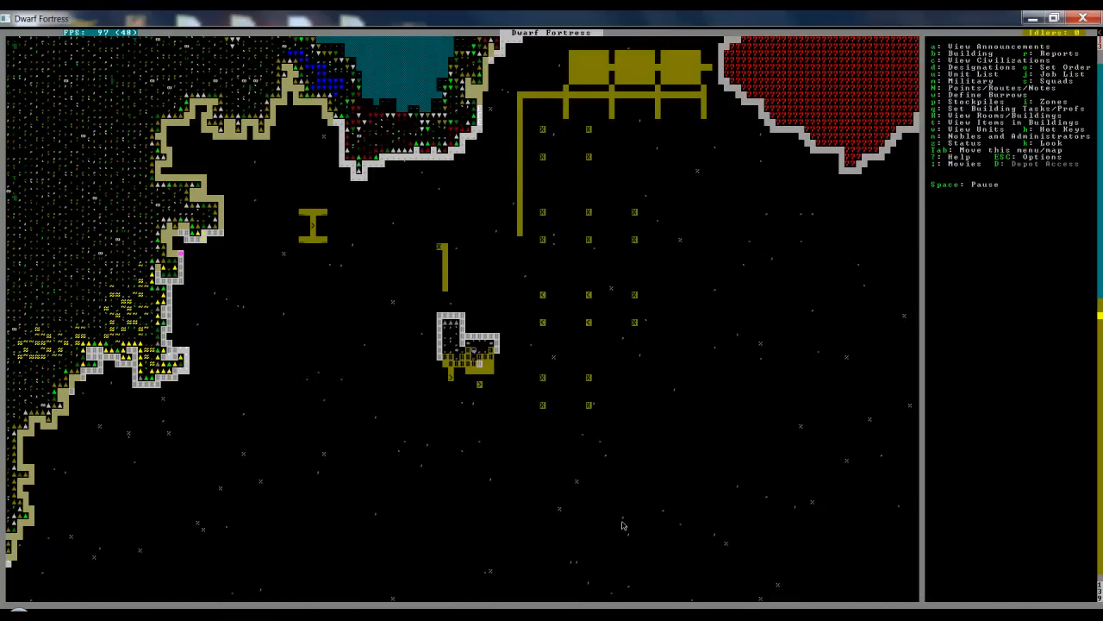
mouse_move(625, 494)
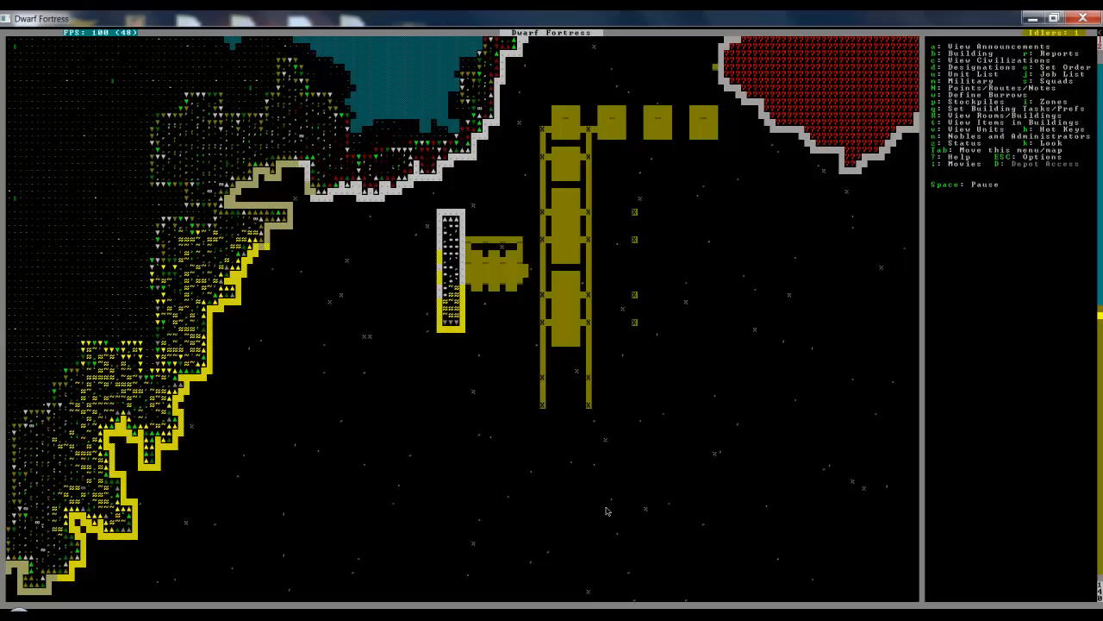
Open Stockpile Settings showing food, stone, wood and other storage categories.
key(p)
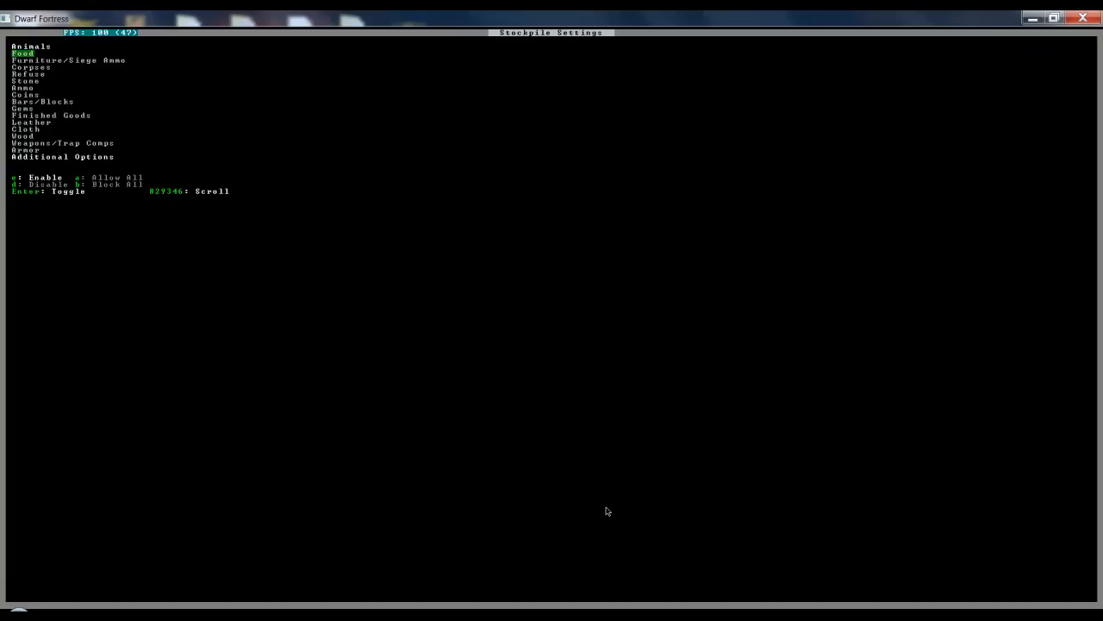
Browse stockpile categories down to Armor, then return to the workshop-level map.
key(down)
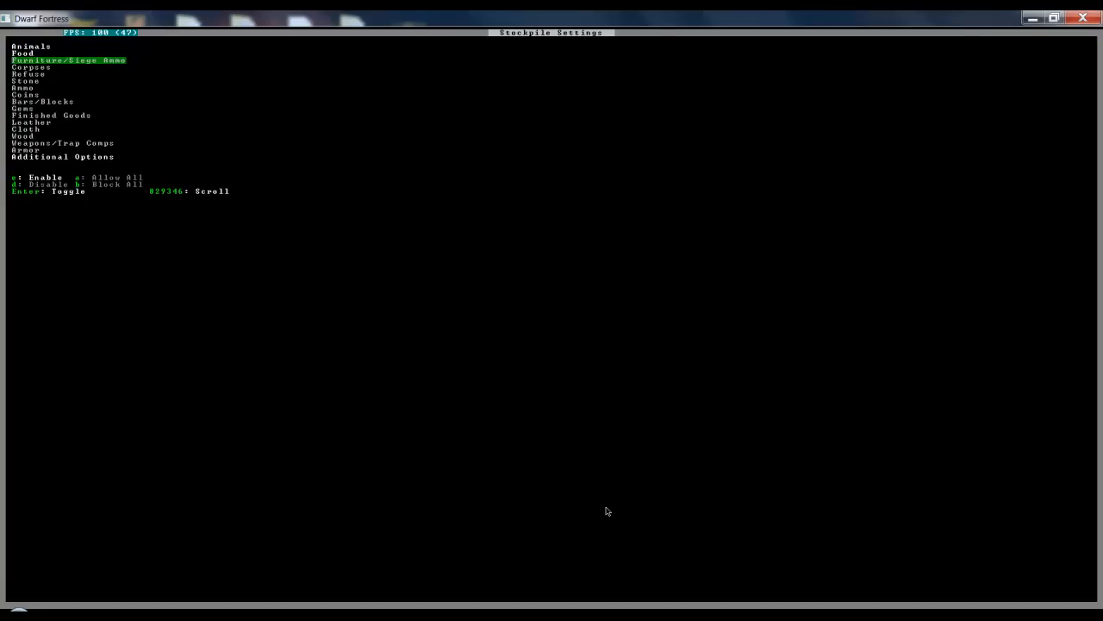
key(down)
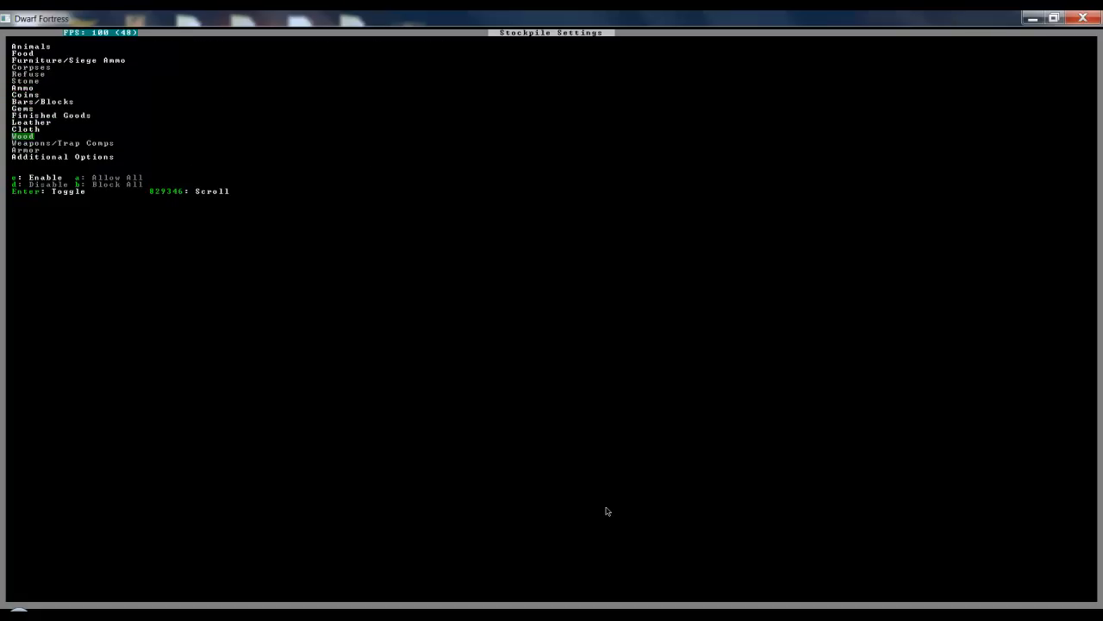
key(down)
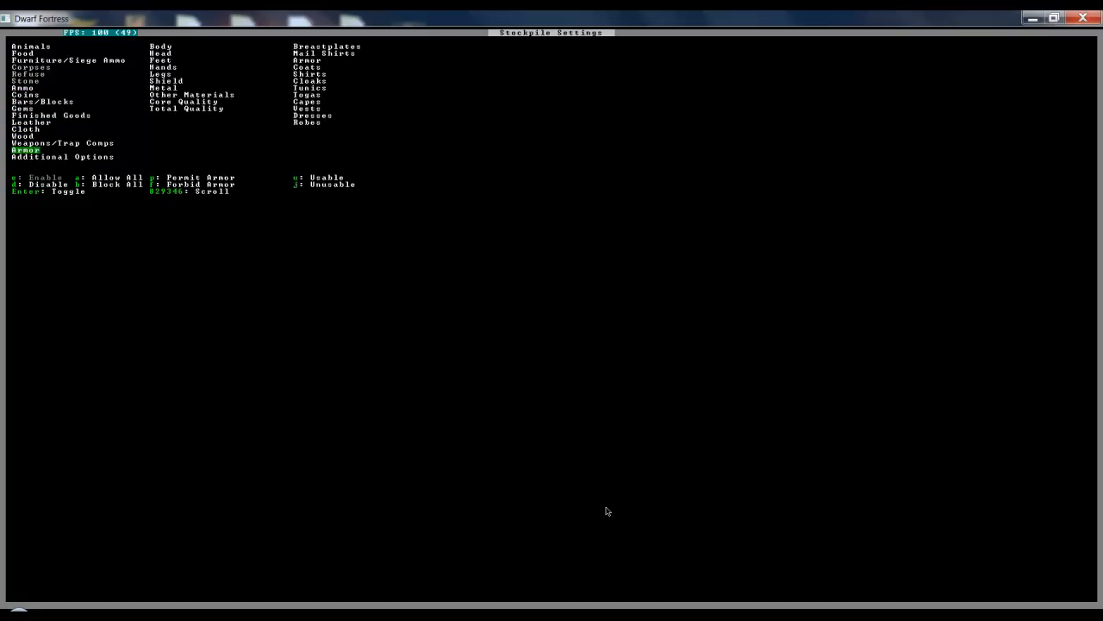
key(Escape)
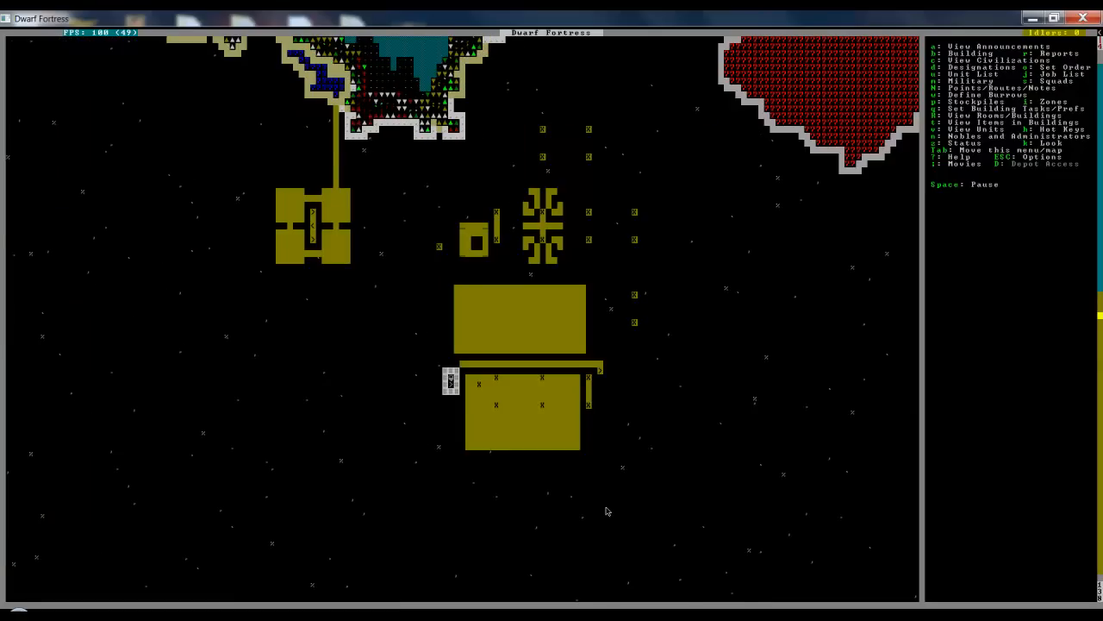
scroll(up, 3)
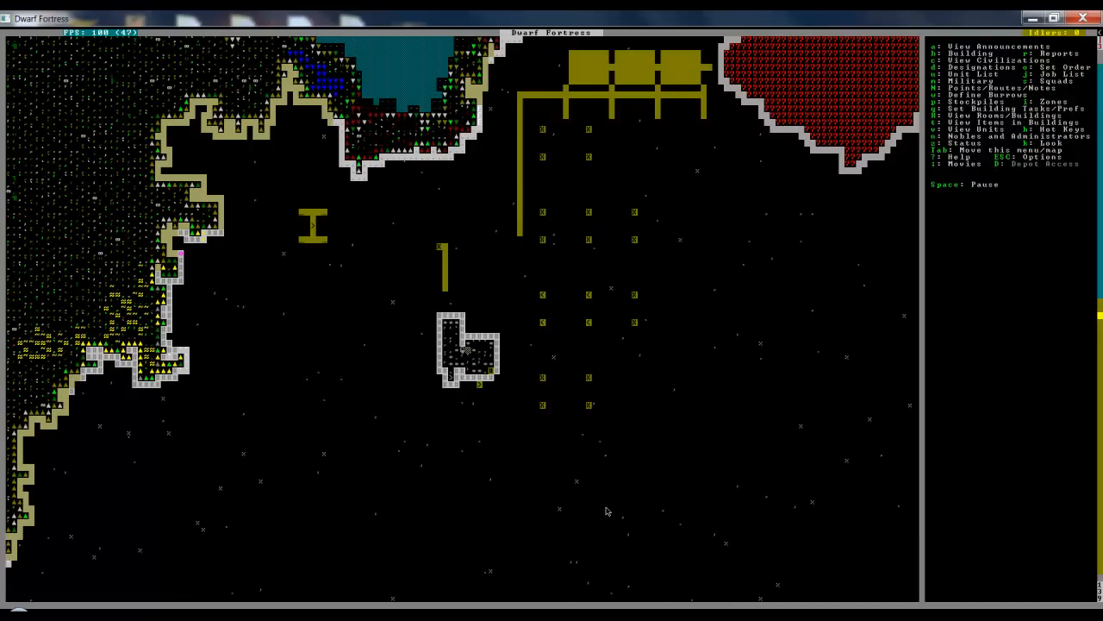
key(b)
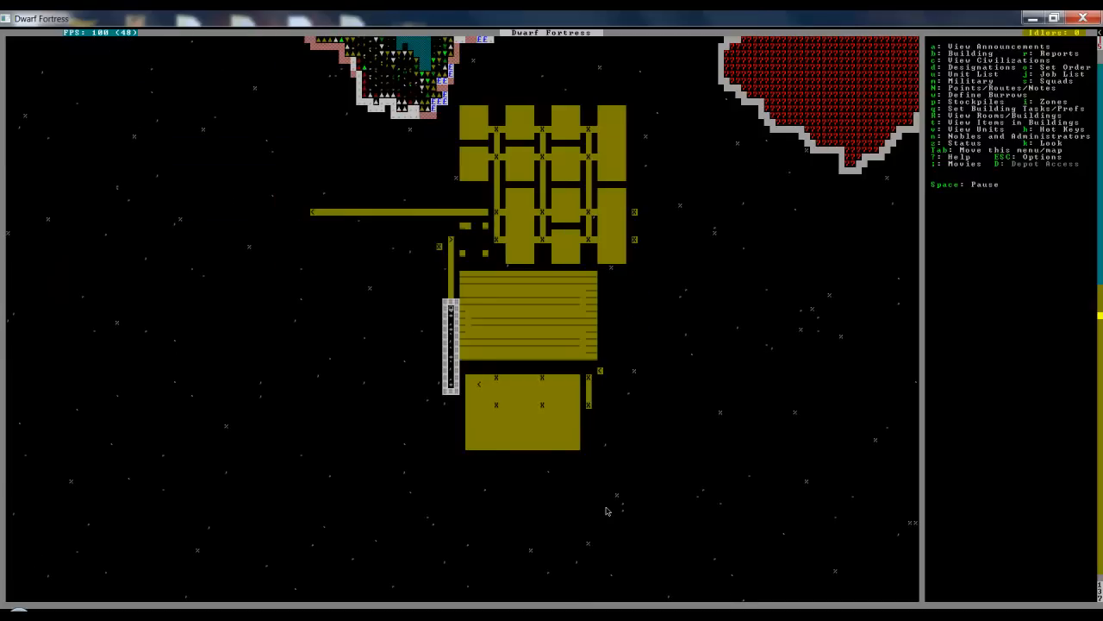
mouse_move(533, 481)
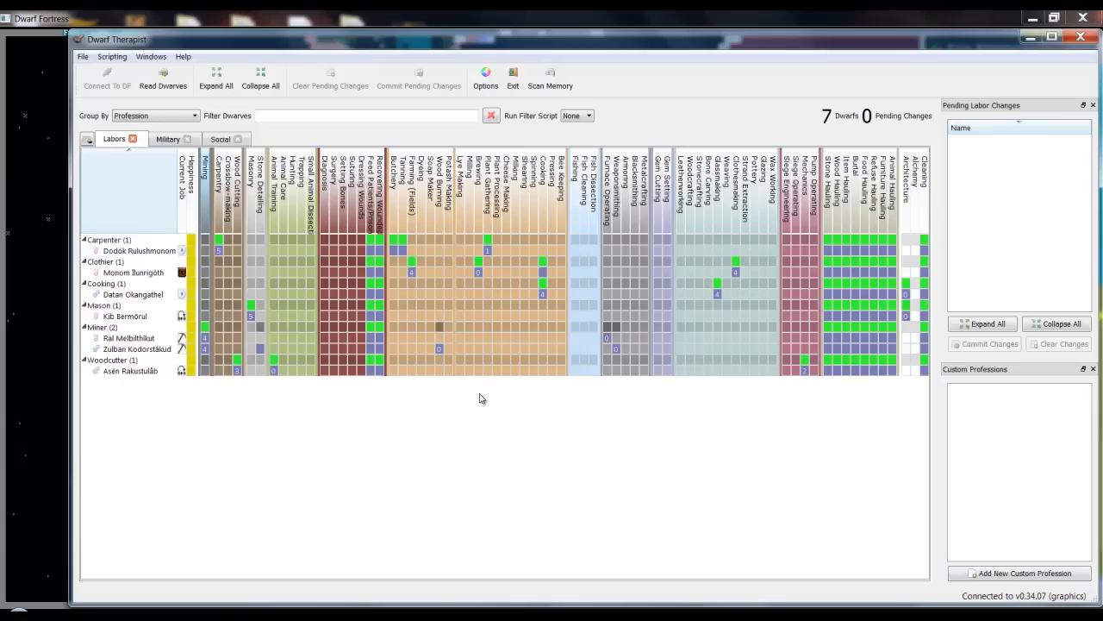
click(162, 78)
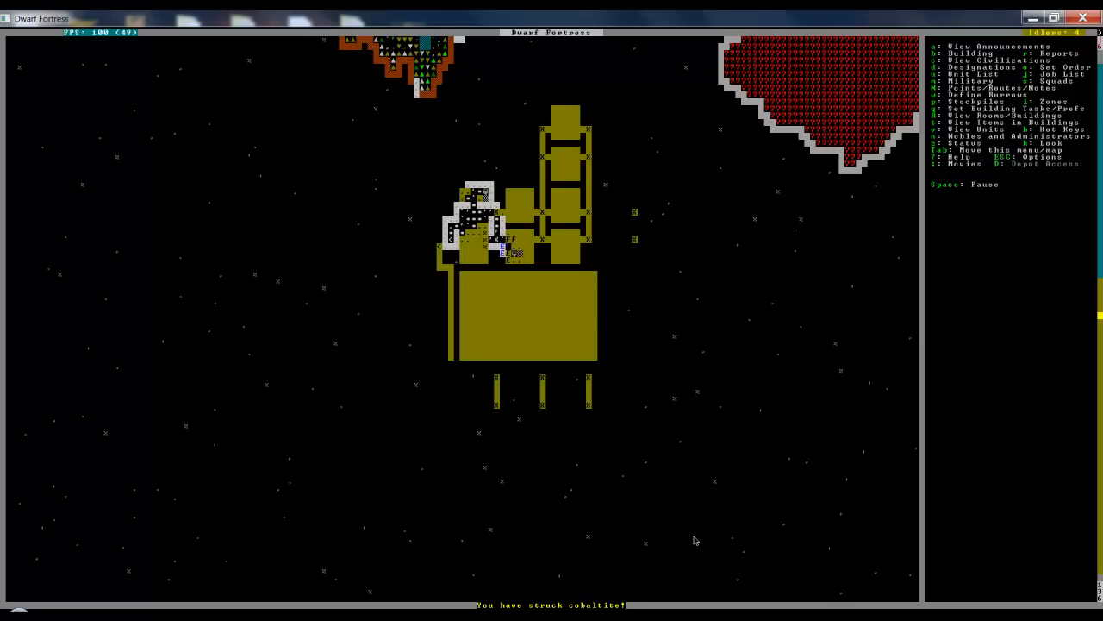
Pause the game and bring up the list of stockpile types to designate.
key(u)
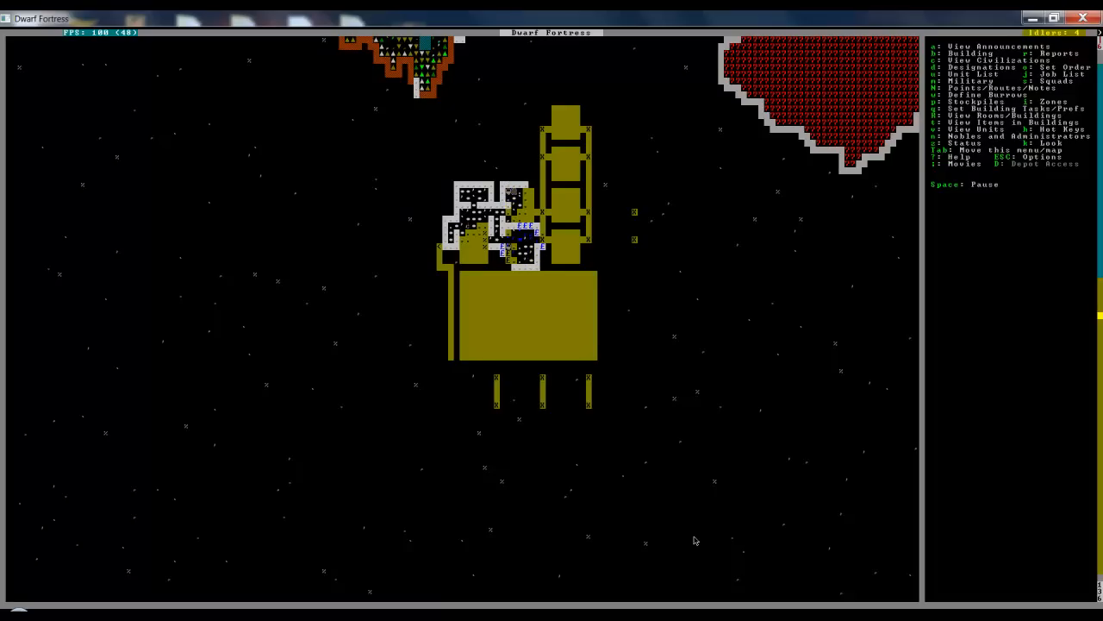
key(p)
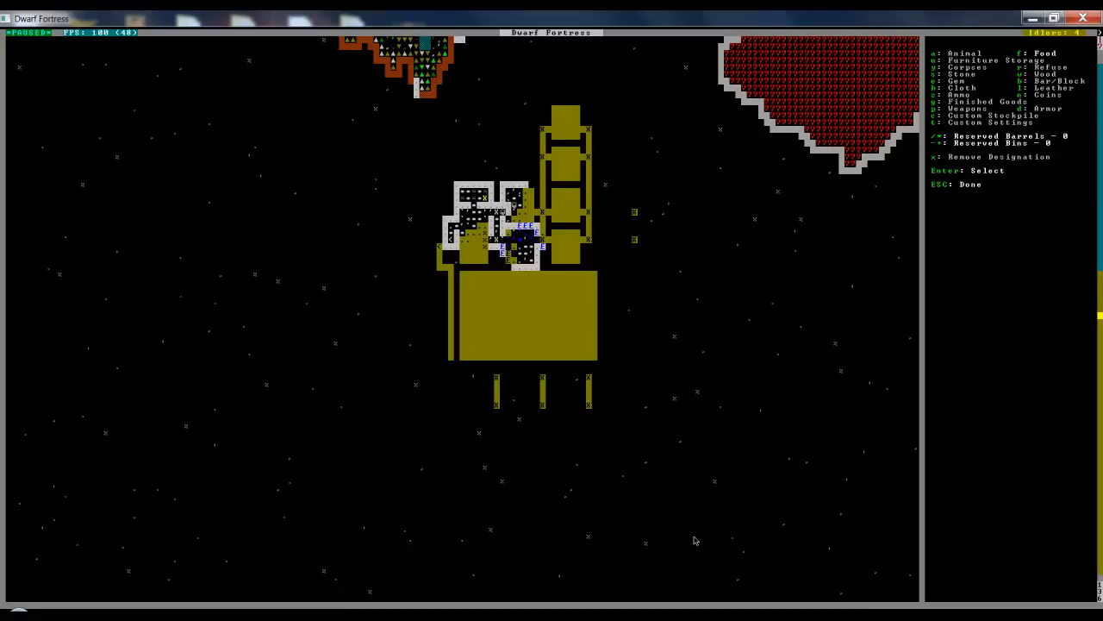
Exclude unprepared fish, eggs, seeds, leaves, milled plants, fat and animal extracts from the food stockpile.
key(Escape)
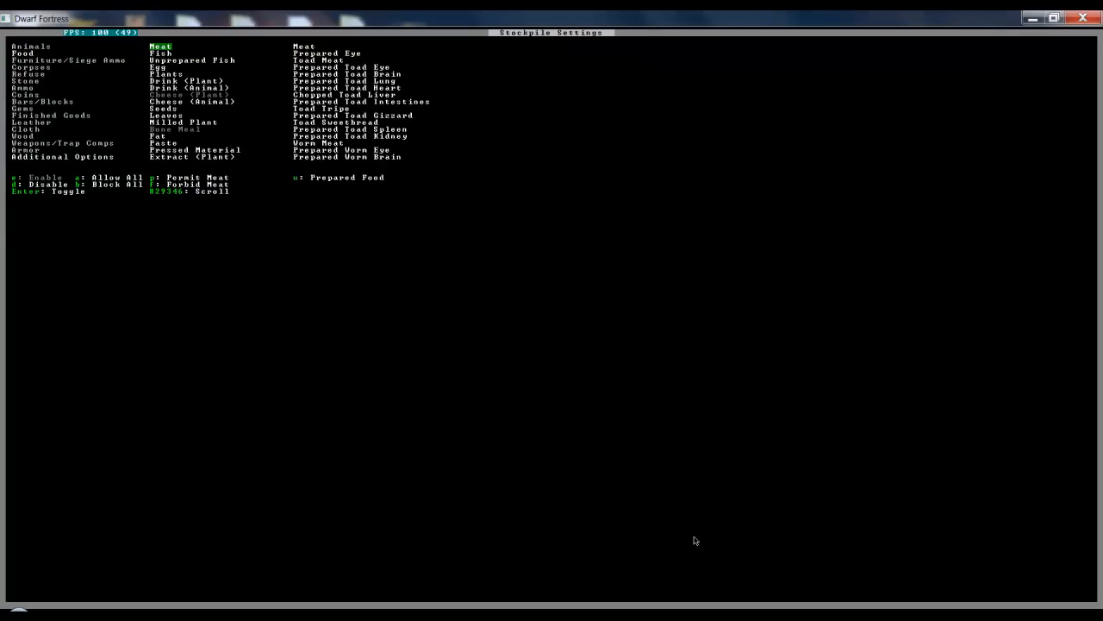
key(Down)
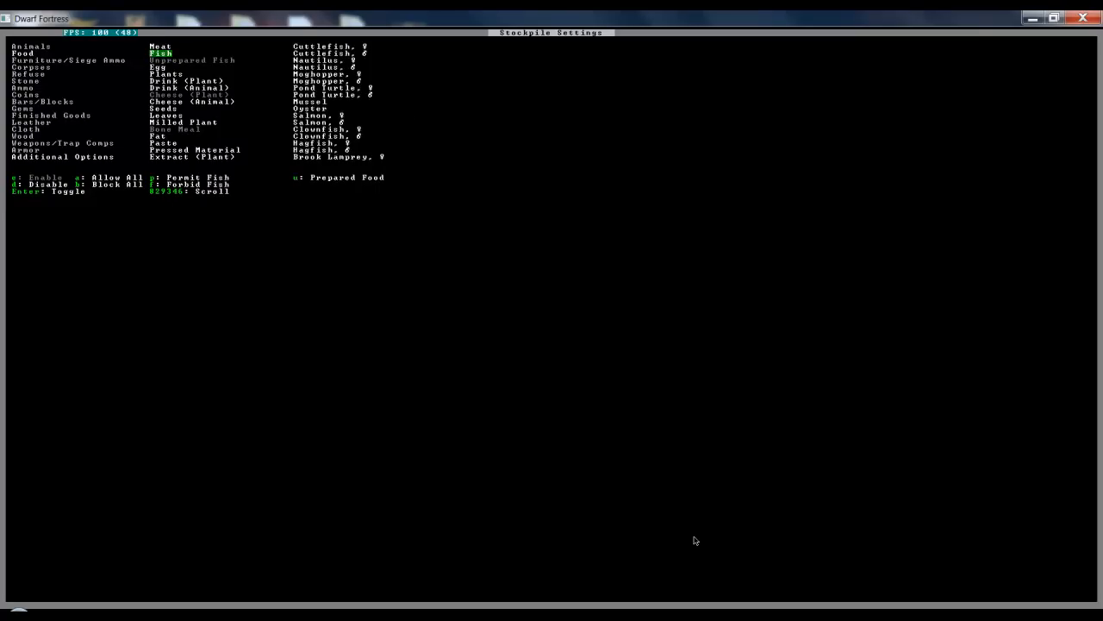
key(up)
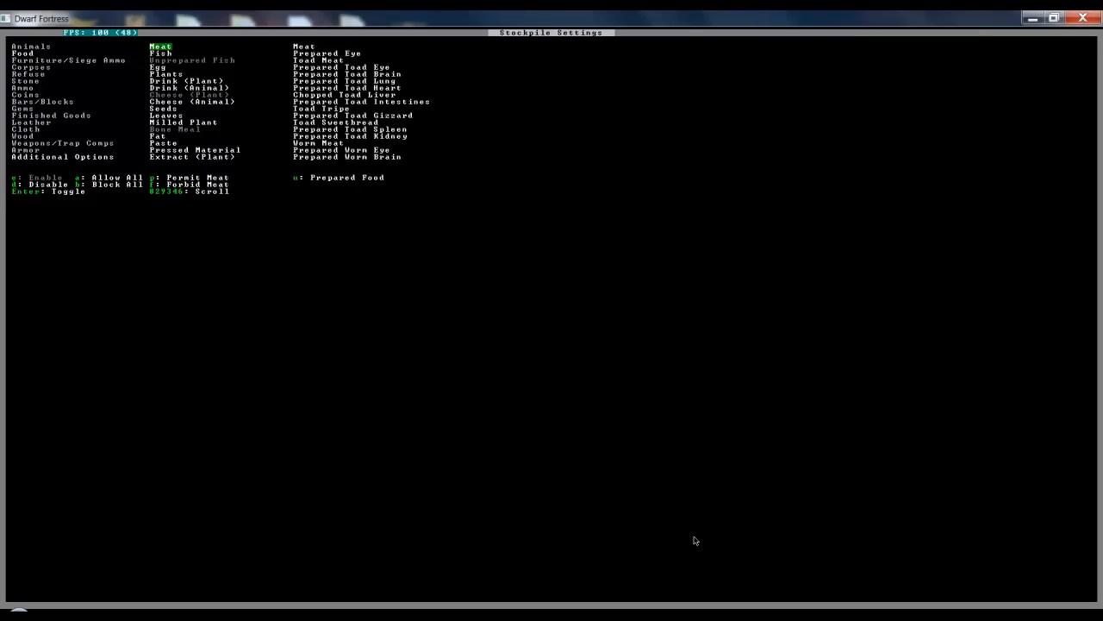
click(158, 66)
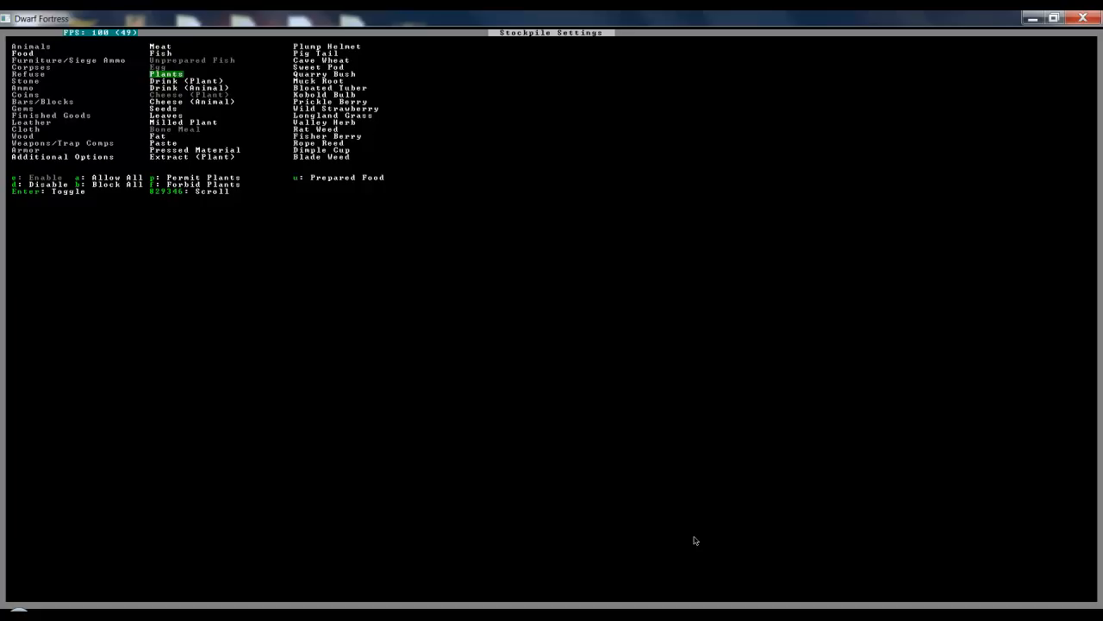
key(Down)
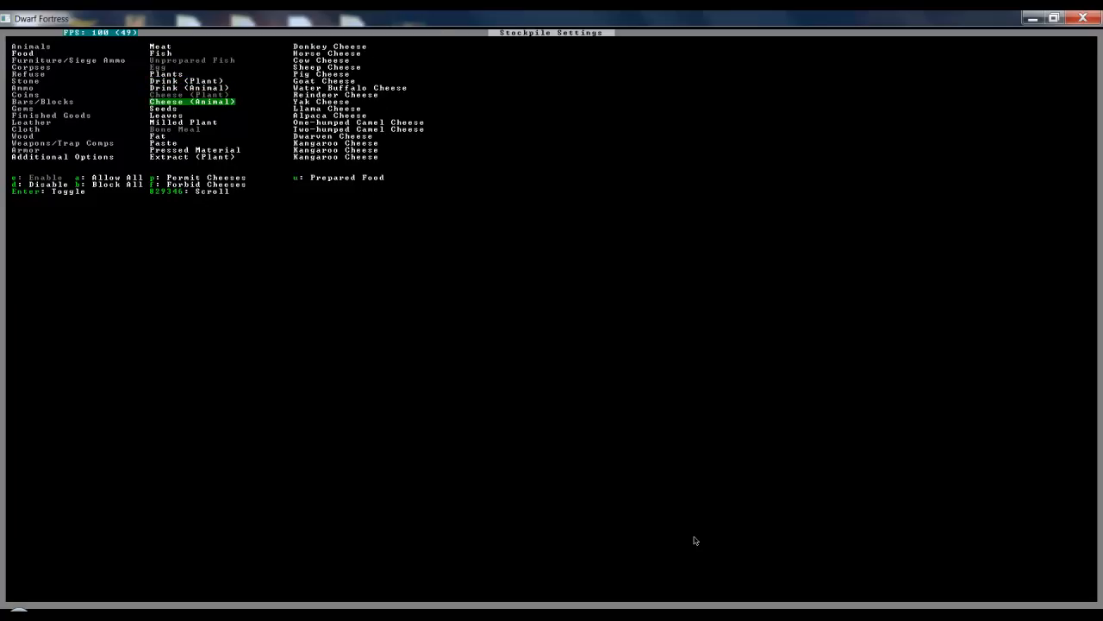
key(down)
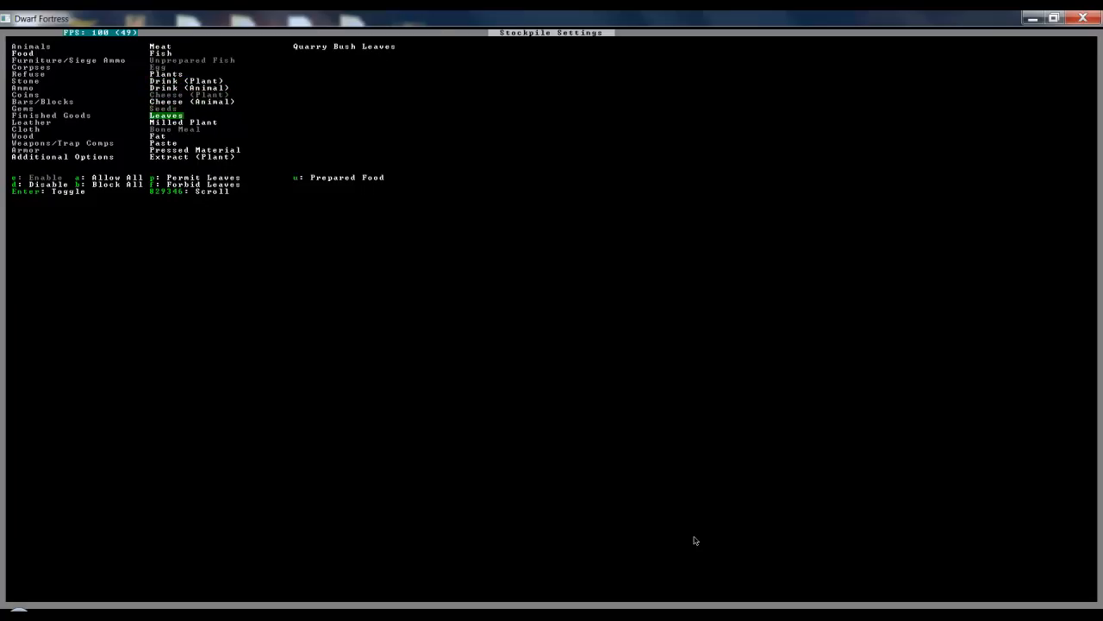
key(Down)
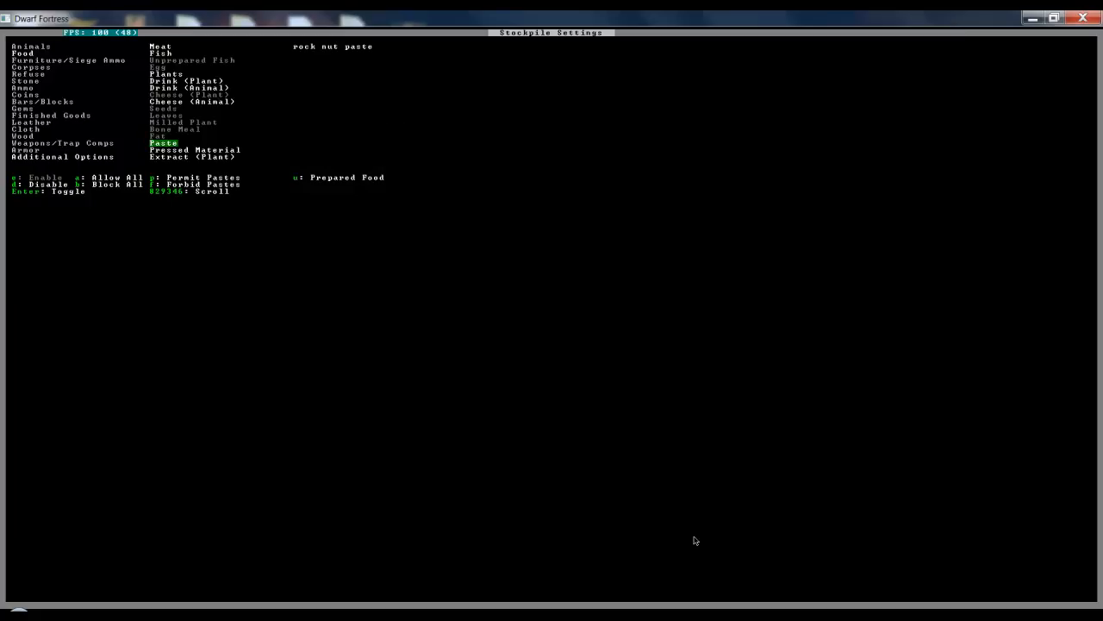
key(Down)
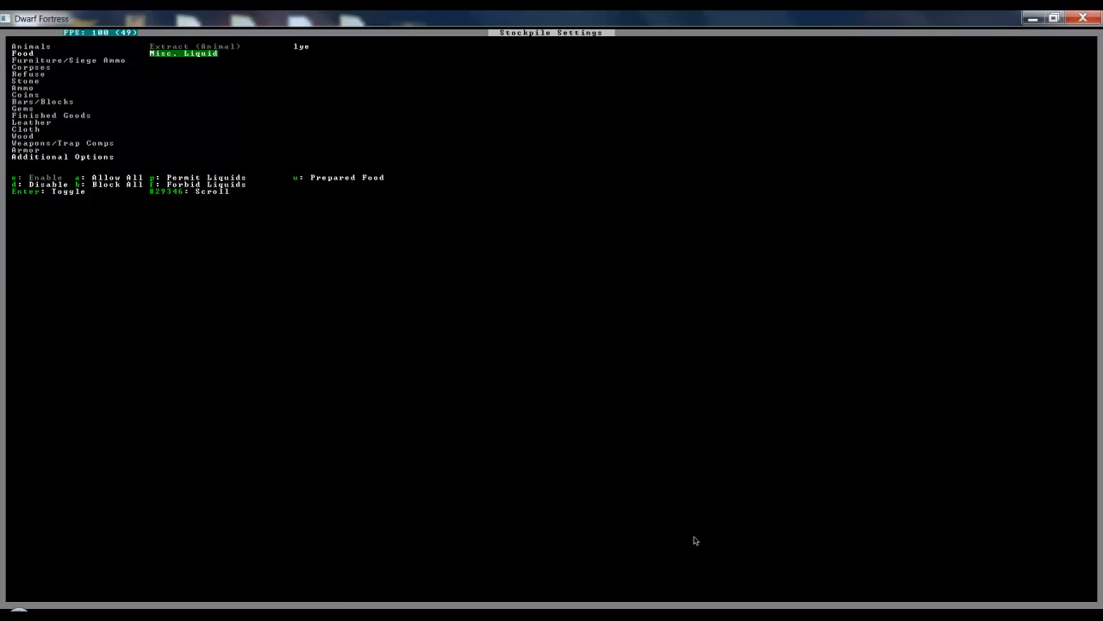
key(Escape)
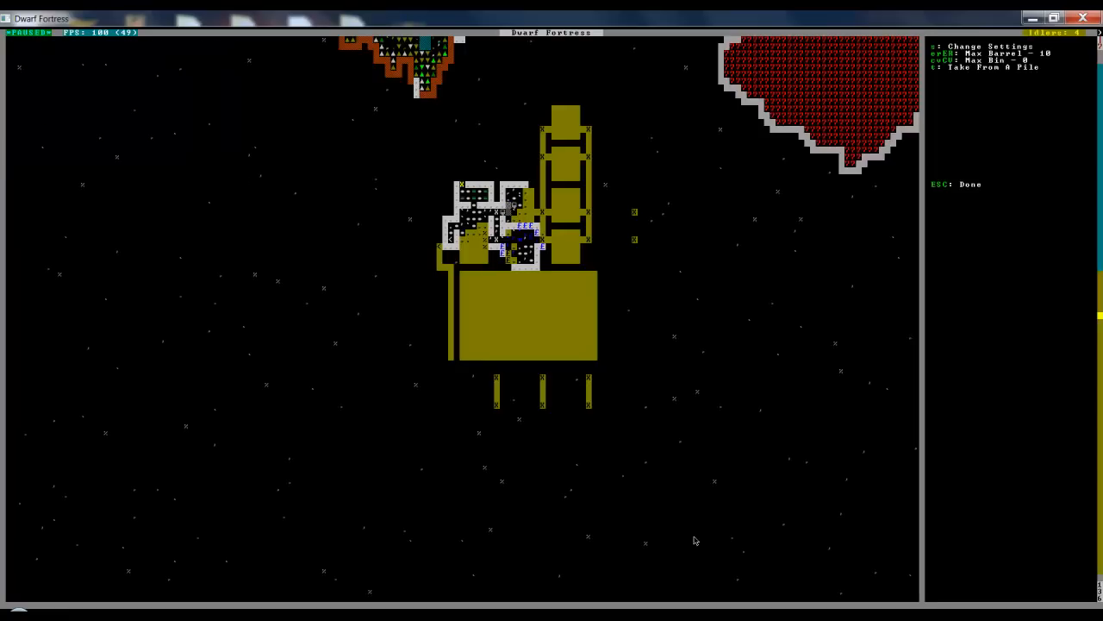
Exit the stockpile settings and let the fortress run unpaused.
key(Escape)
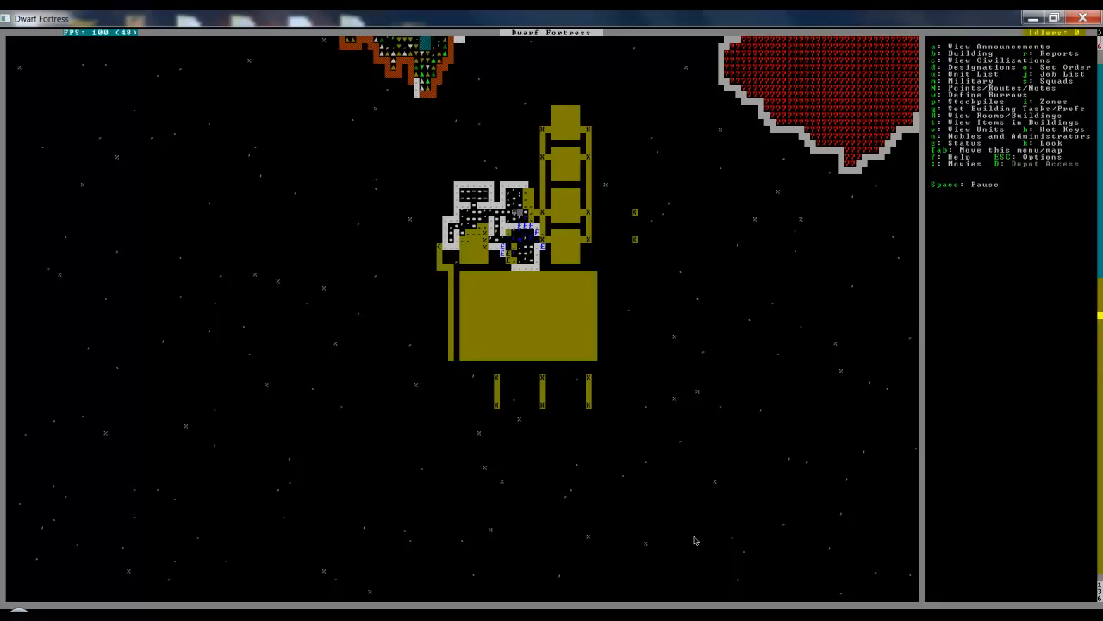
mouse_move(652, 539)
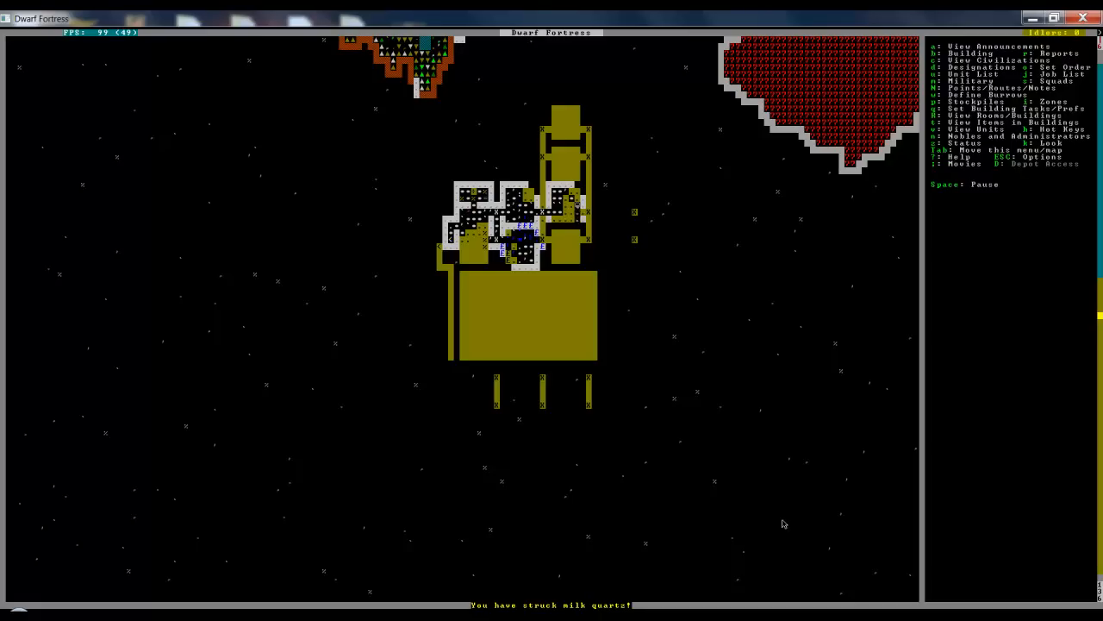
mouse_move(751, 529)
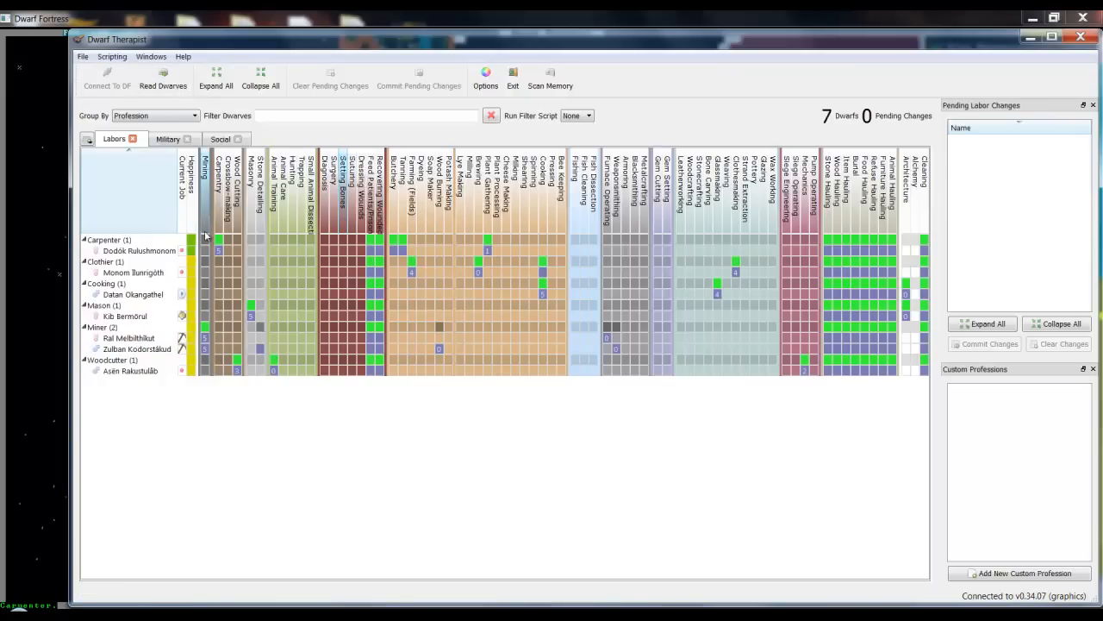
mouse_move(192, 251)
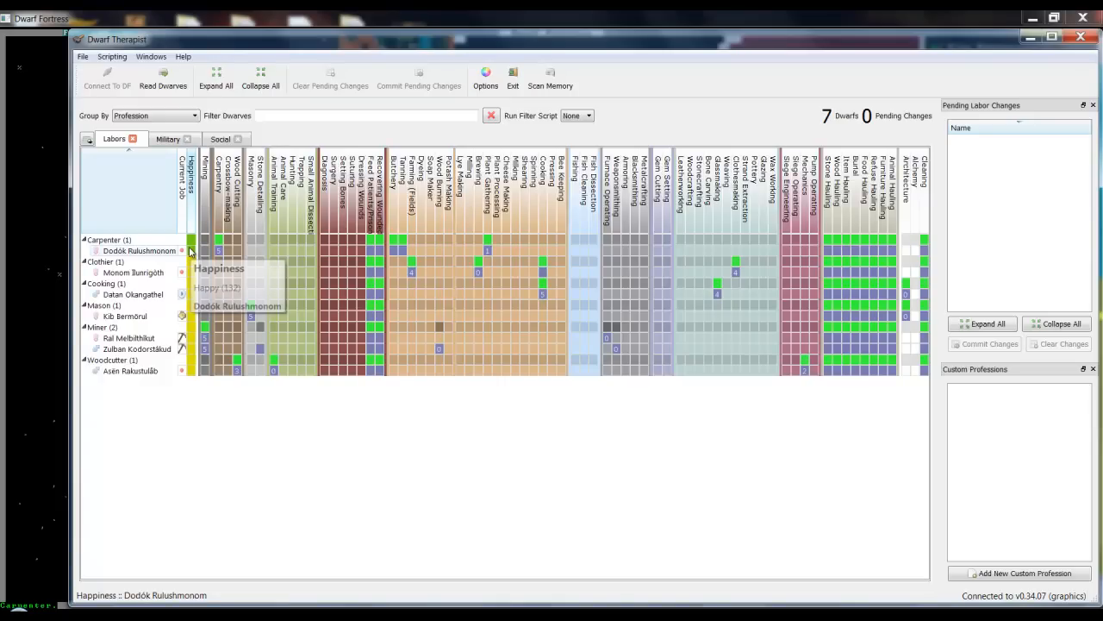
mouse_move(218, 251)
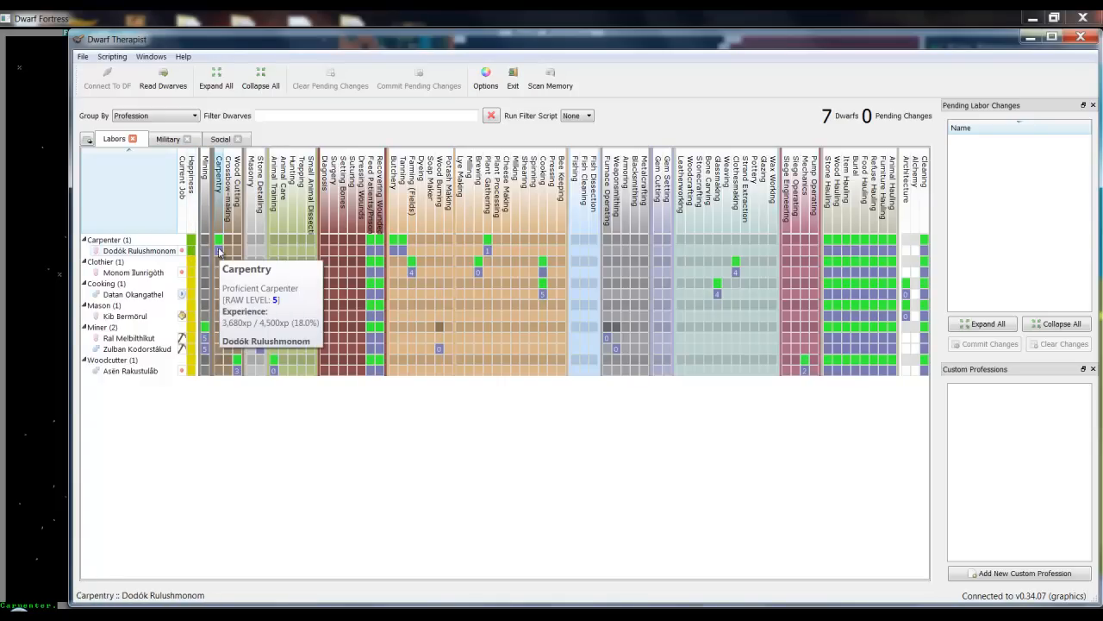
mouse_move(181, 274)
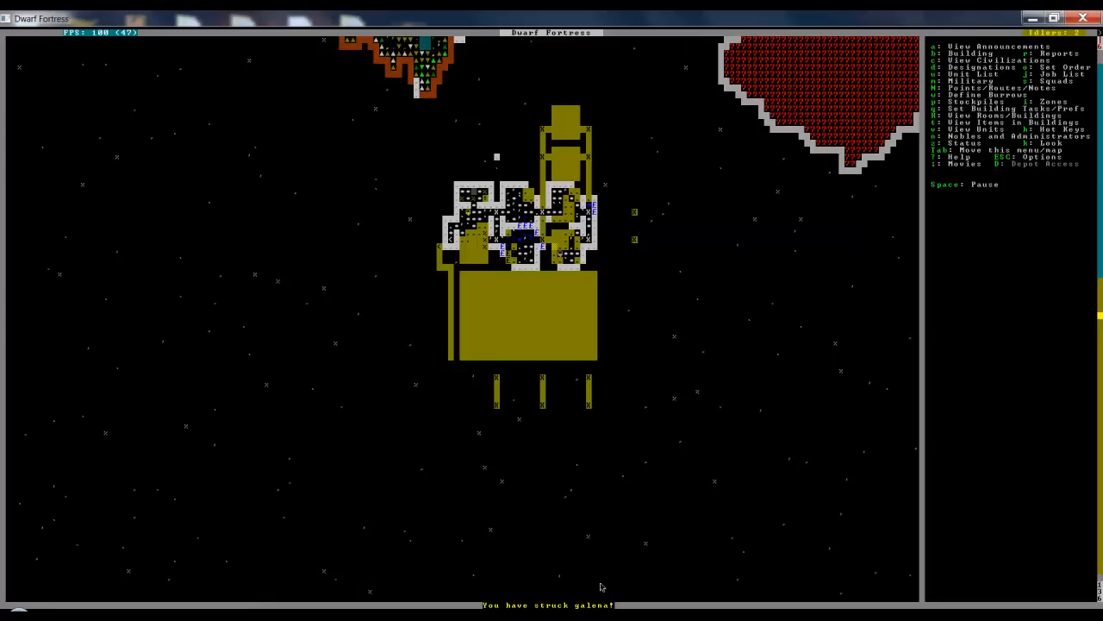
Bring back Dwarf Therapist's labor grid for the seven dwarves.
key(space)
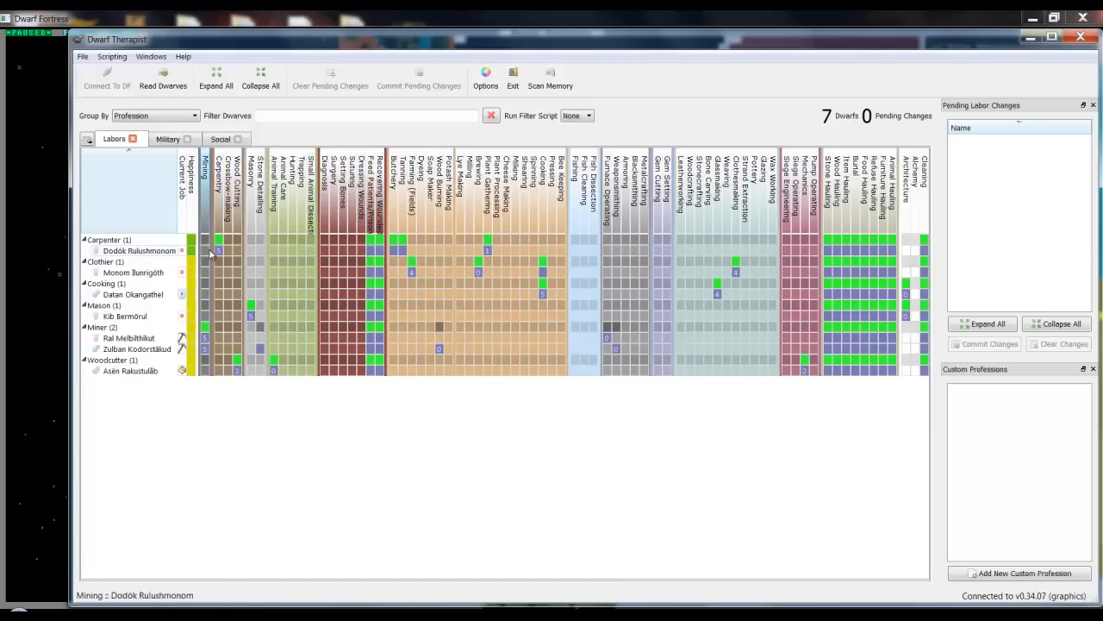
mouse_move(478, 262)
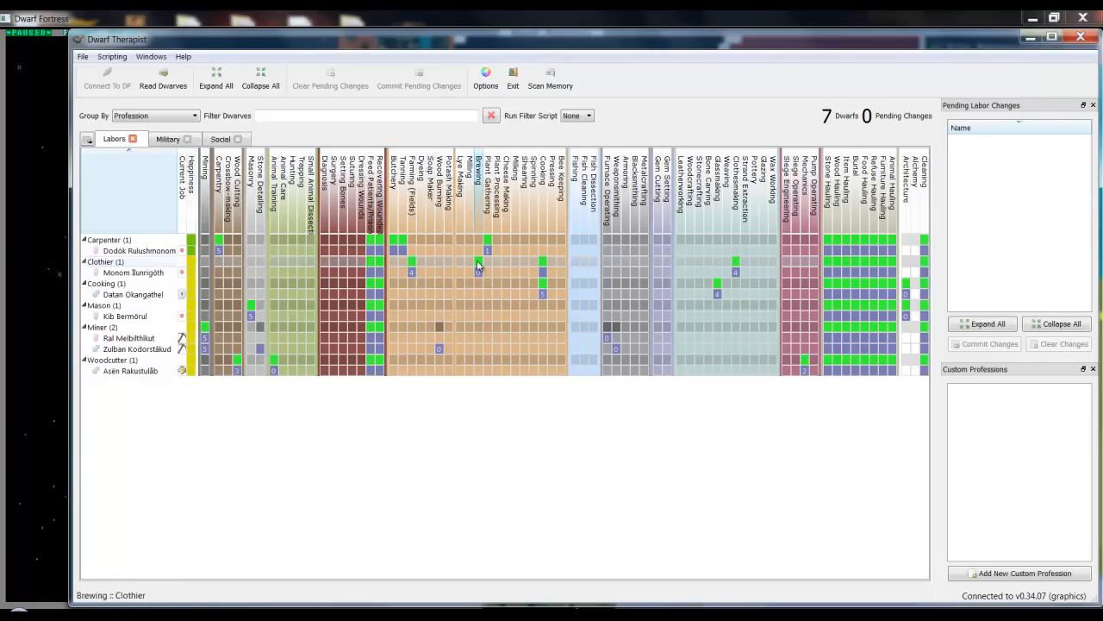
mouse_move(550, 272)
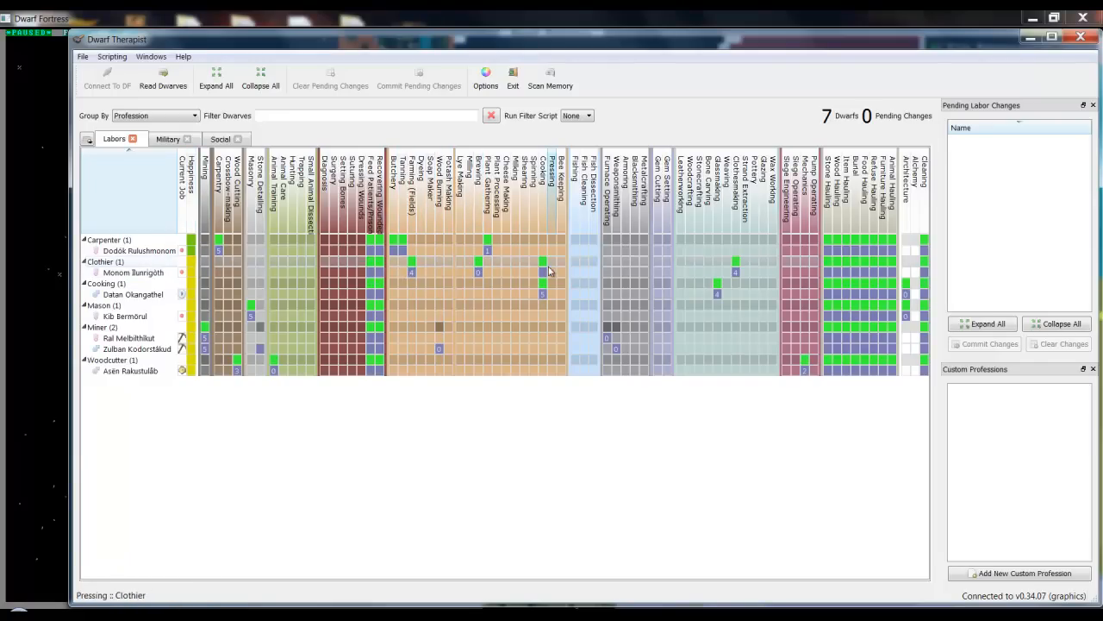
mouse_move(735, 261)
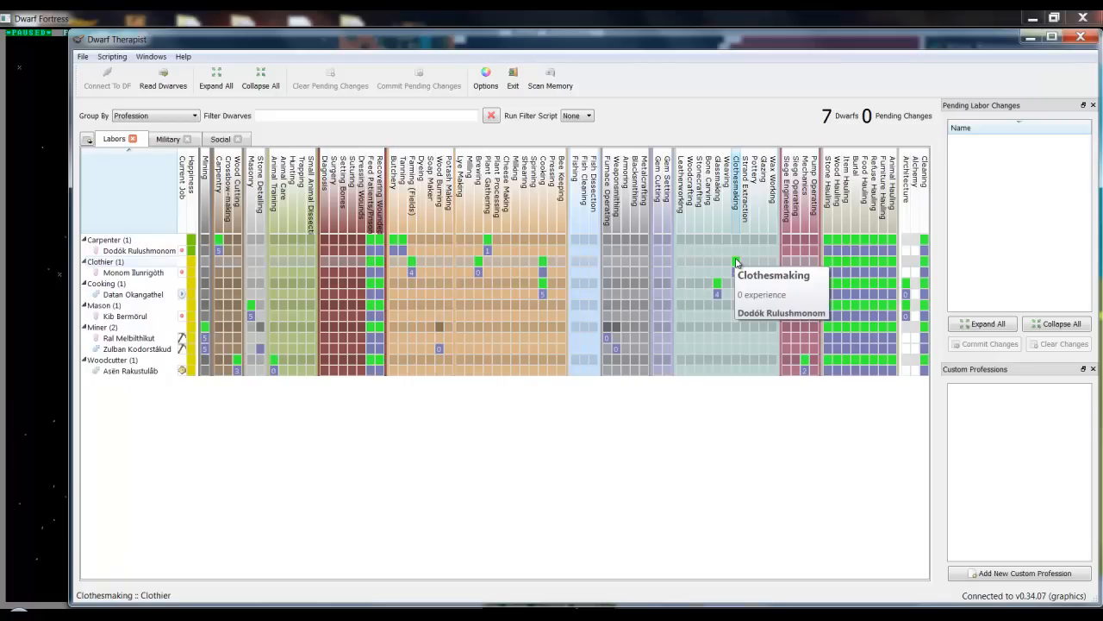
mouse_move(329, 283)
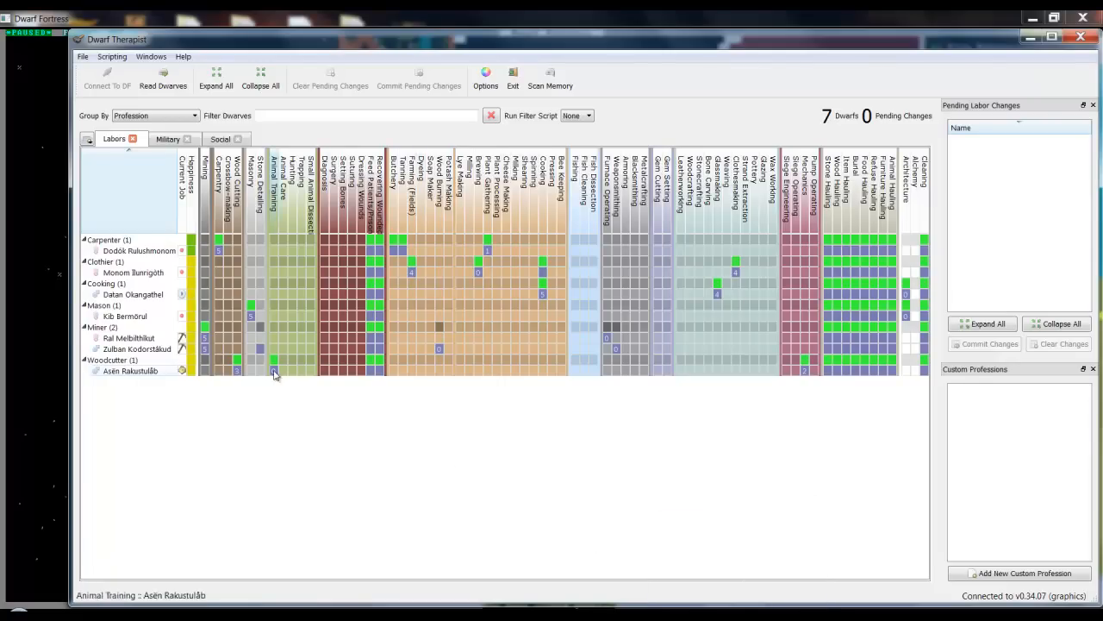
mouse_move(255, 319)
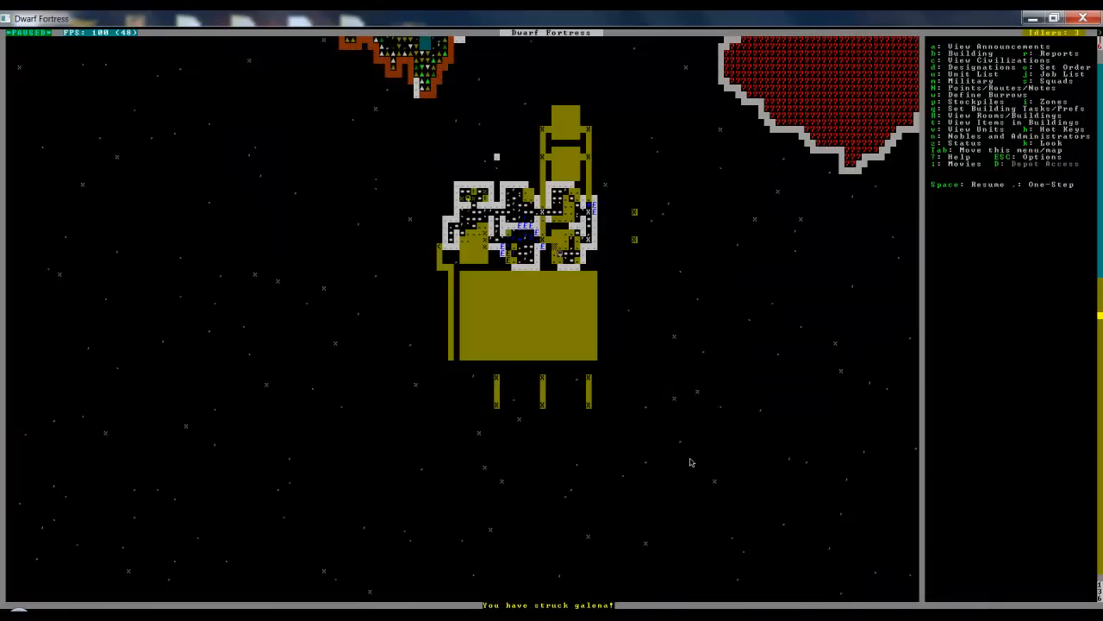
Resume the game, check the activity zones, then exit back to the map.
key(space)
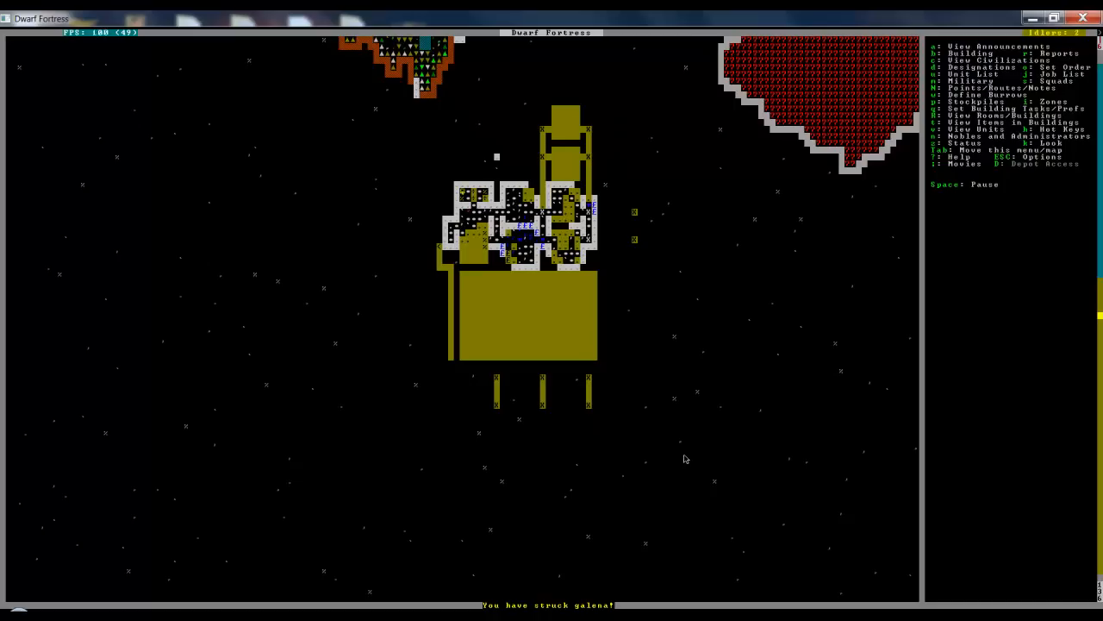
key(p)
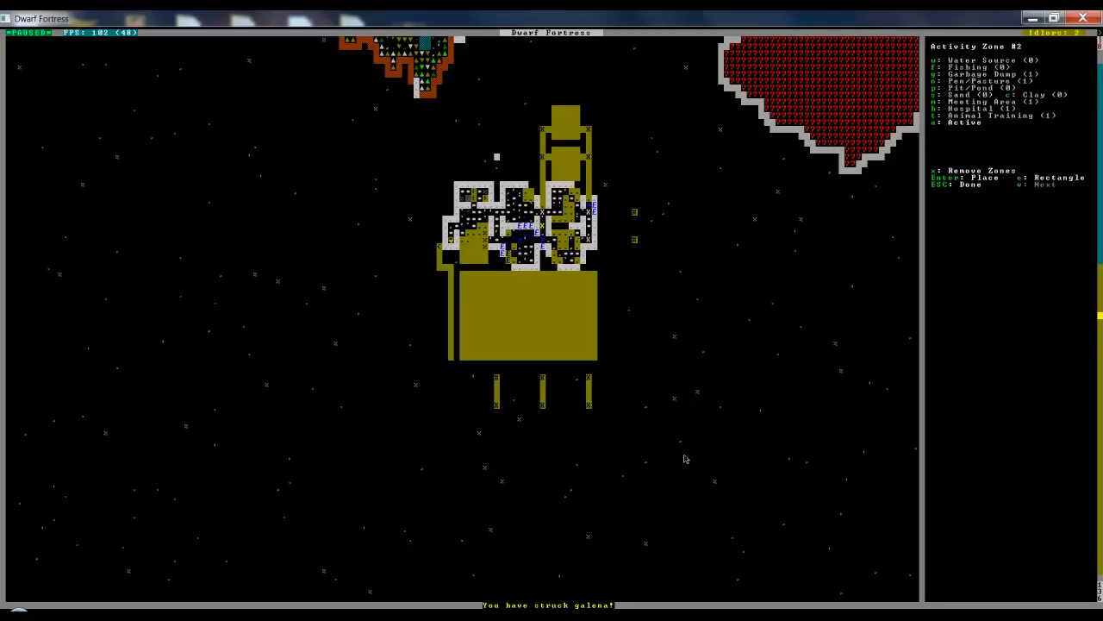
key(Escape)
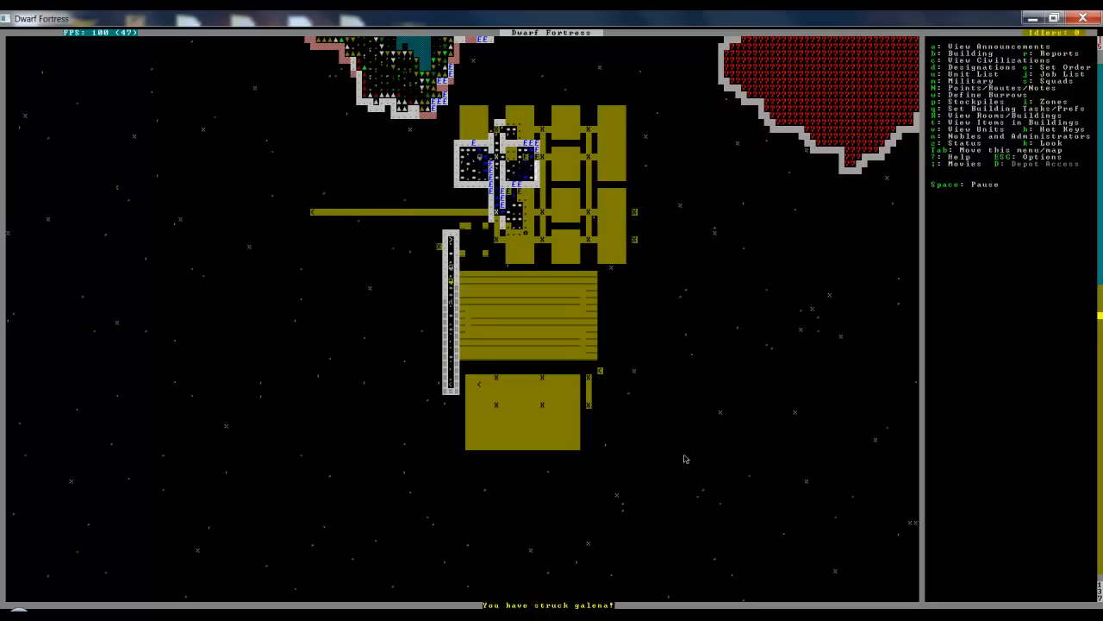
key(d)
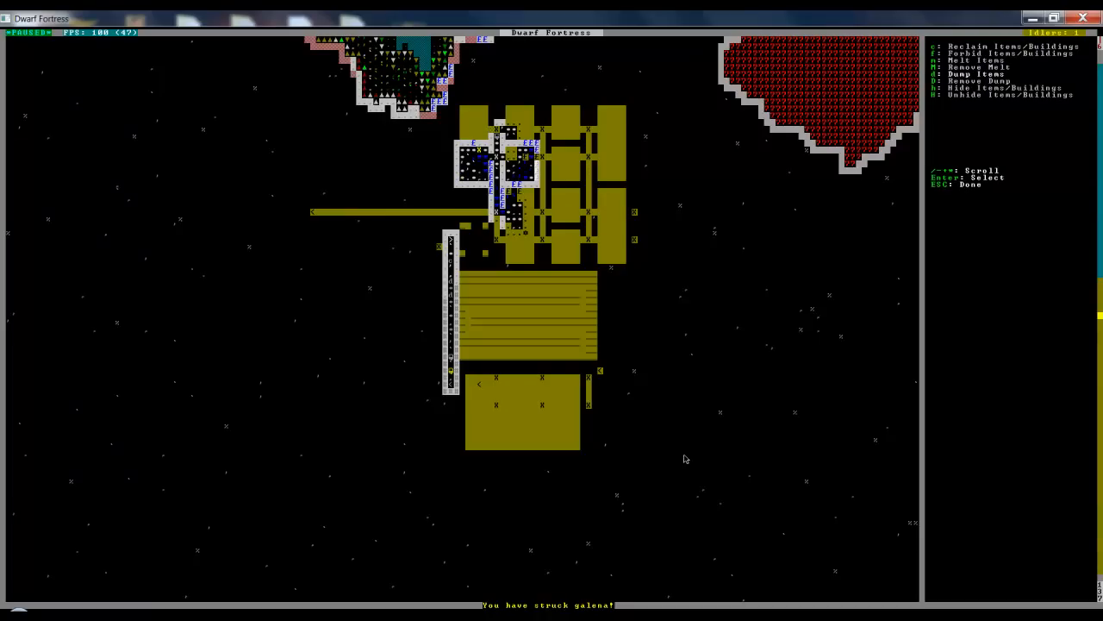
key(Escape)
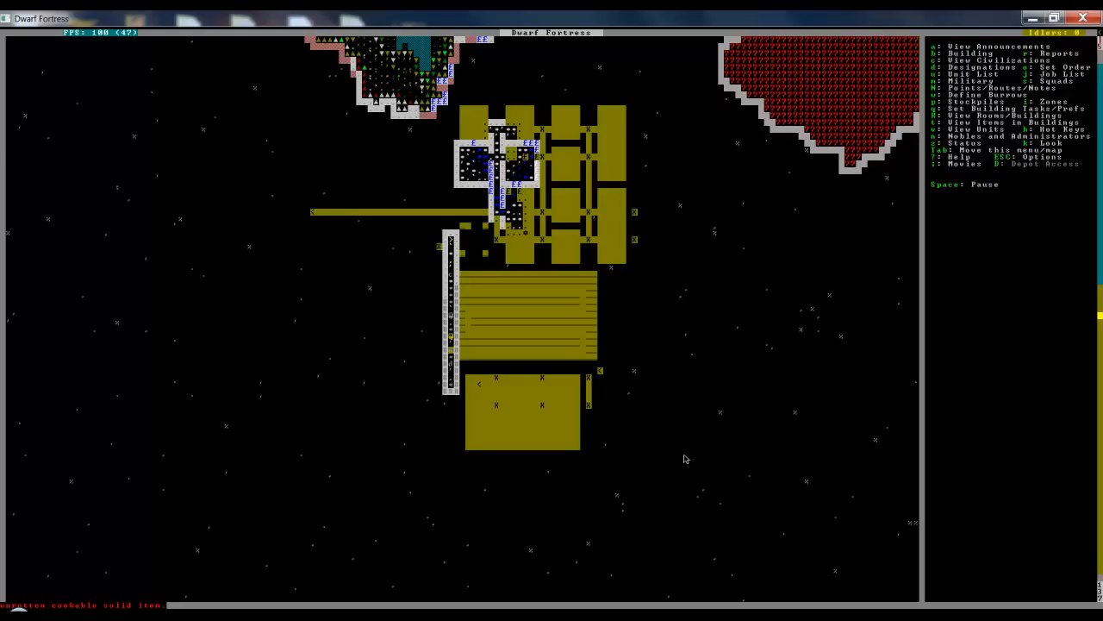
scroll(up, 3)
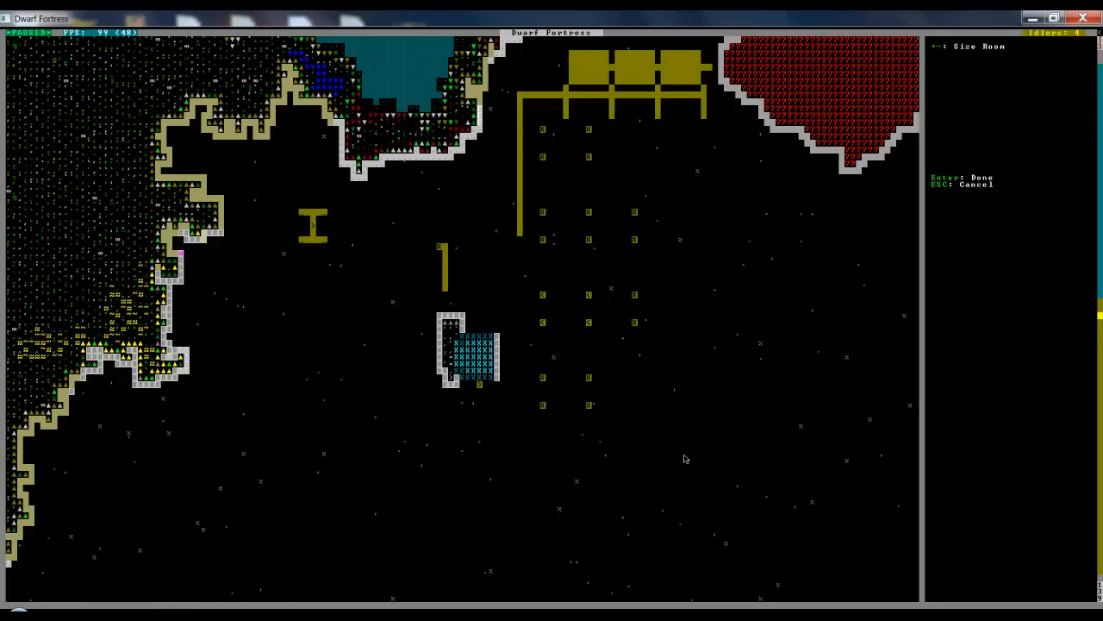
Confirm the room area around the chair, exit zone modes, and show the status overview.
key(Return)
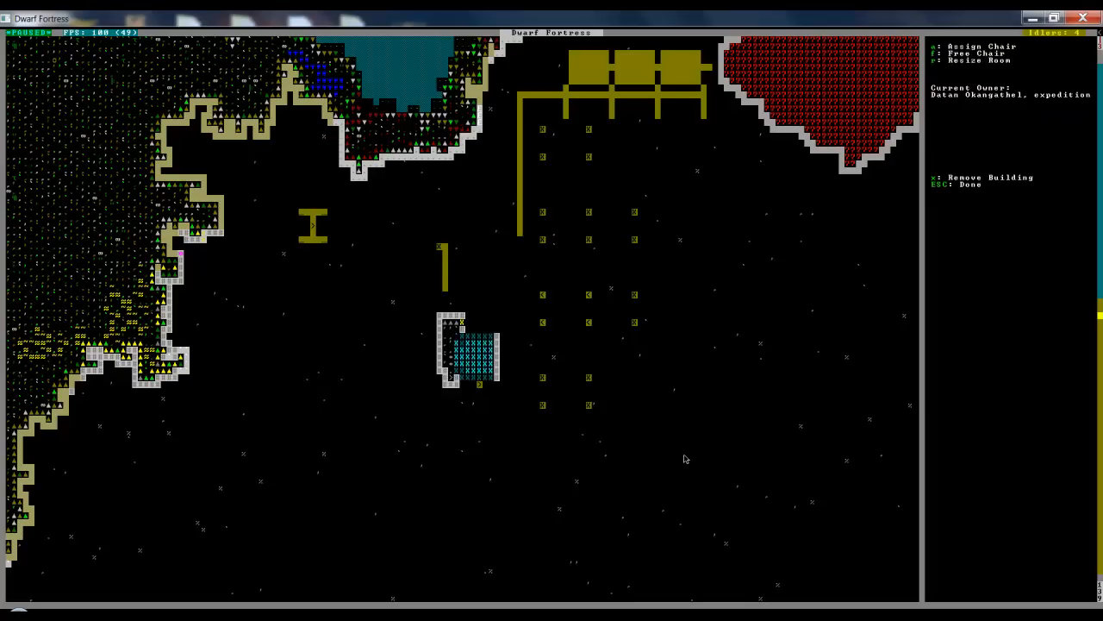
key(Escape)
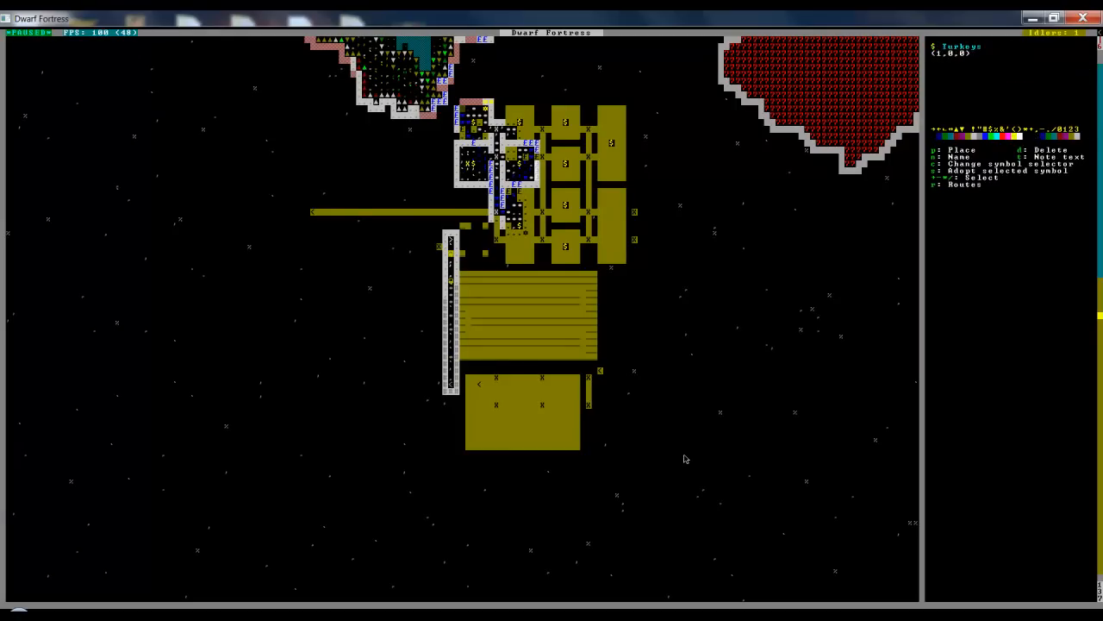
key(Escape)
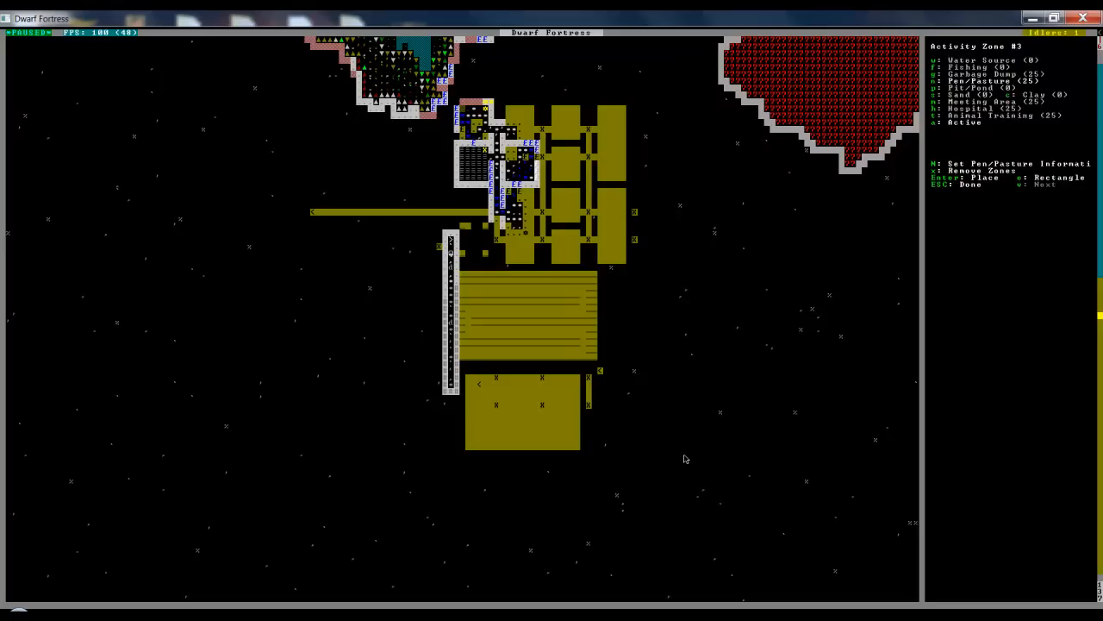
key(N)
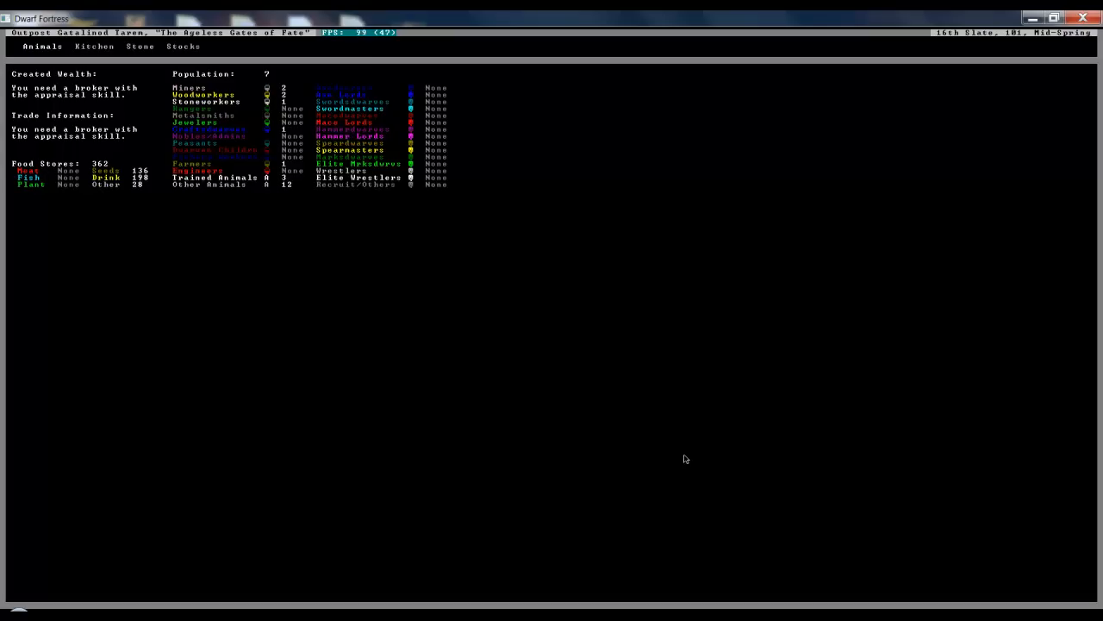
Review stocks and kitchen permissions, allowing Longland beer to be cooked.
click(183, 45)
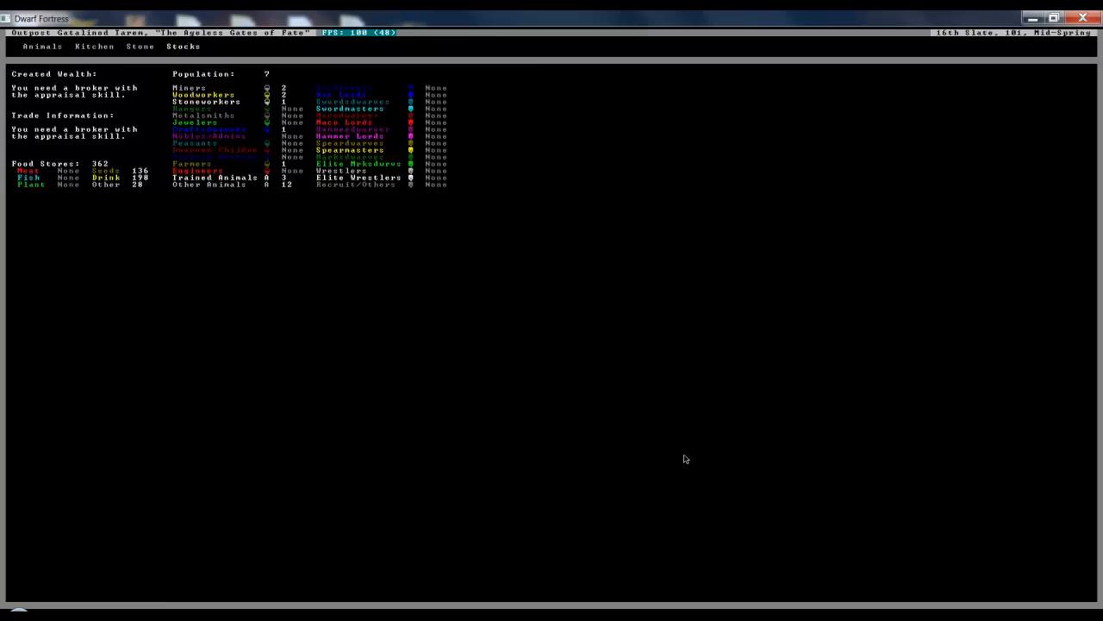
mouse_move(265, 202)
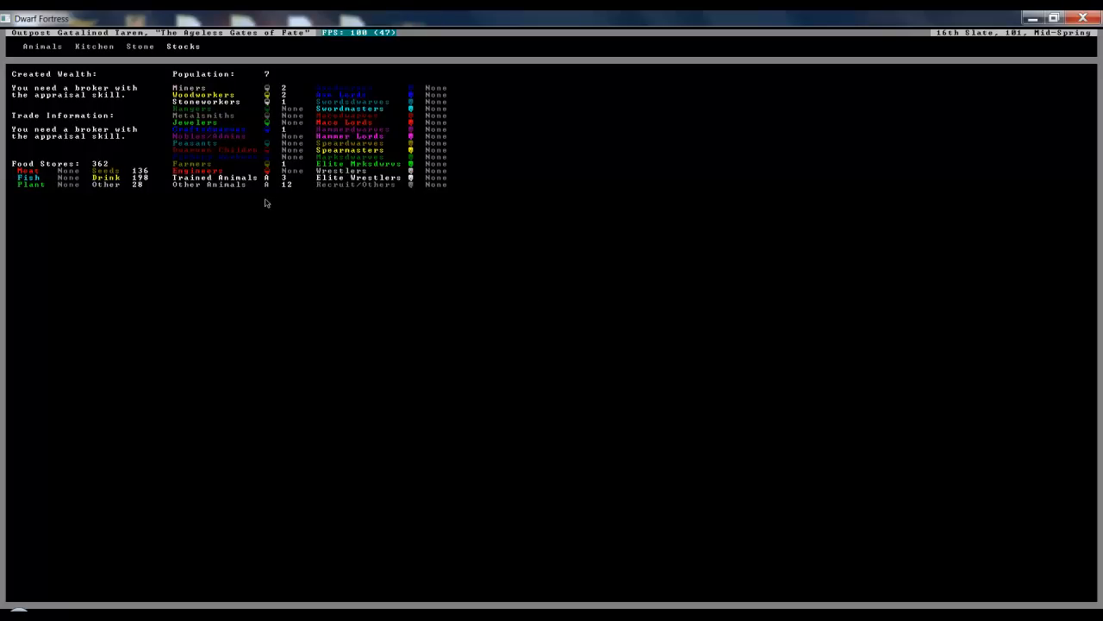
mouse_move(67, 188)
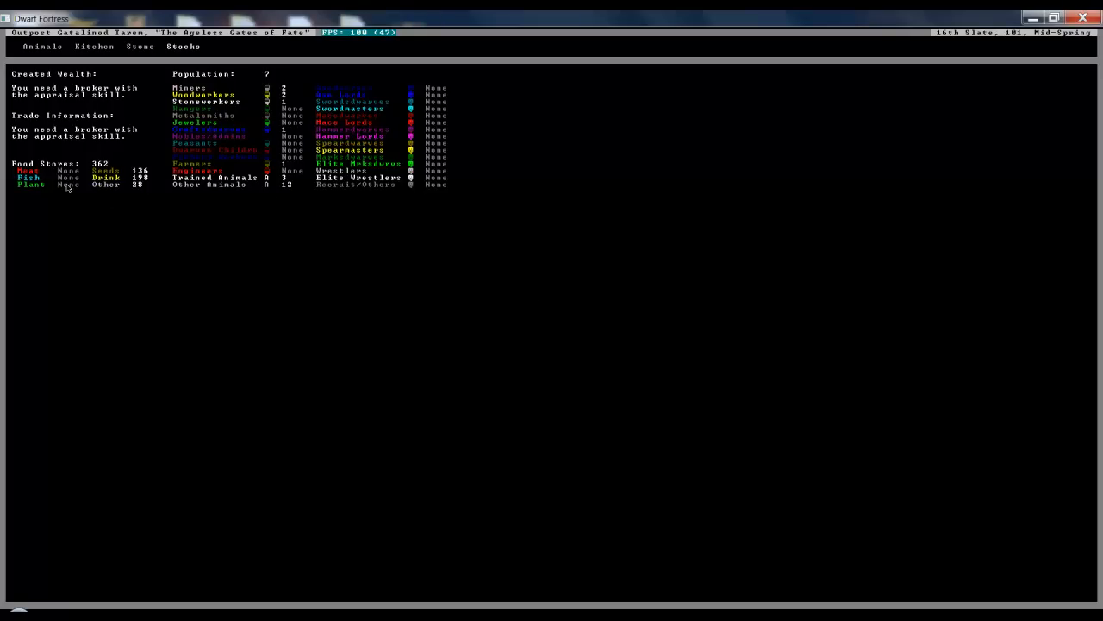
mouse_move(69, 190)
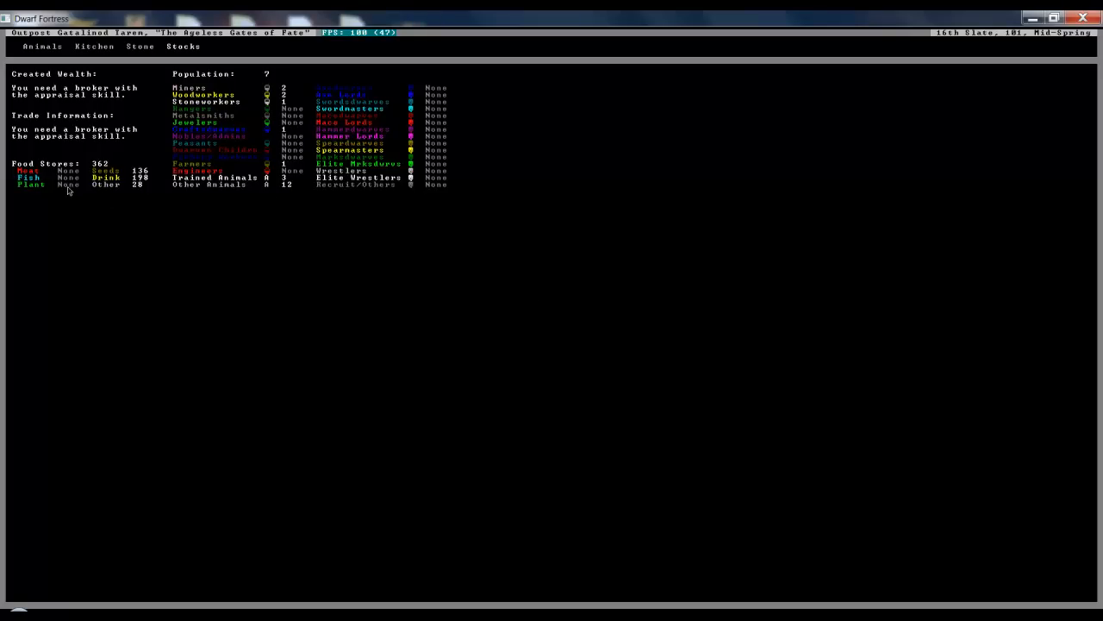
mouse_move(347, 330)
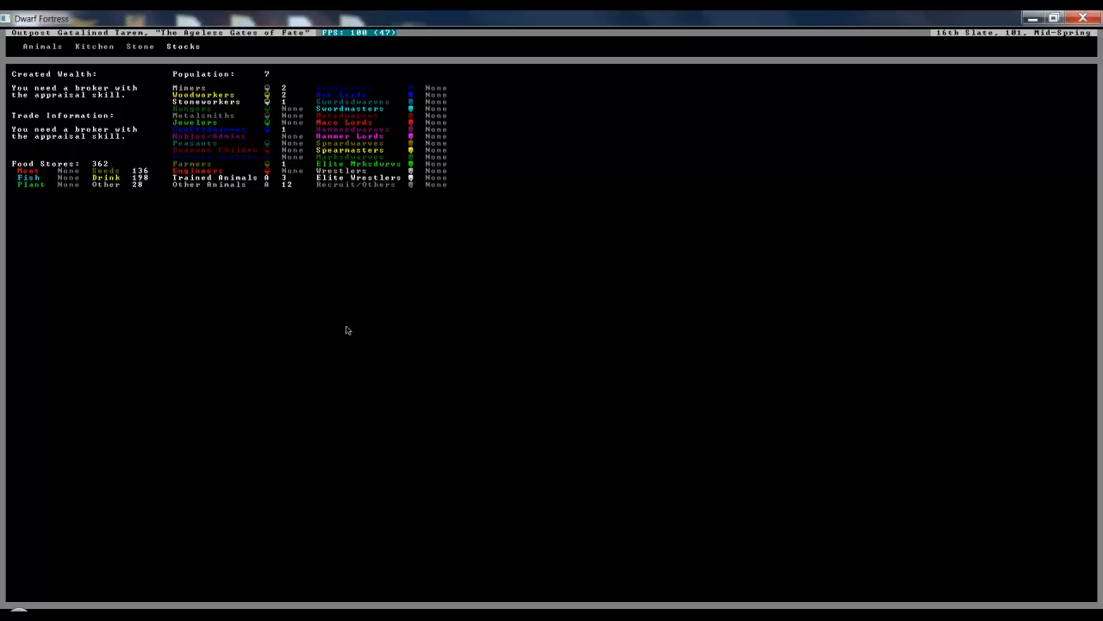
mouse_move(611, 494)
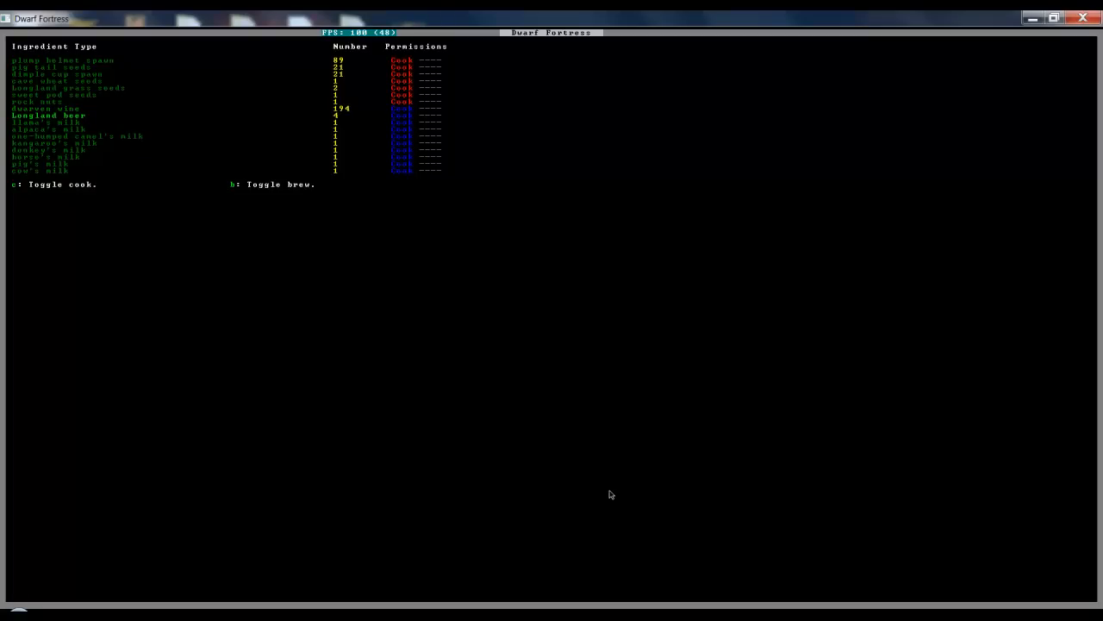
key(c)
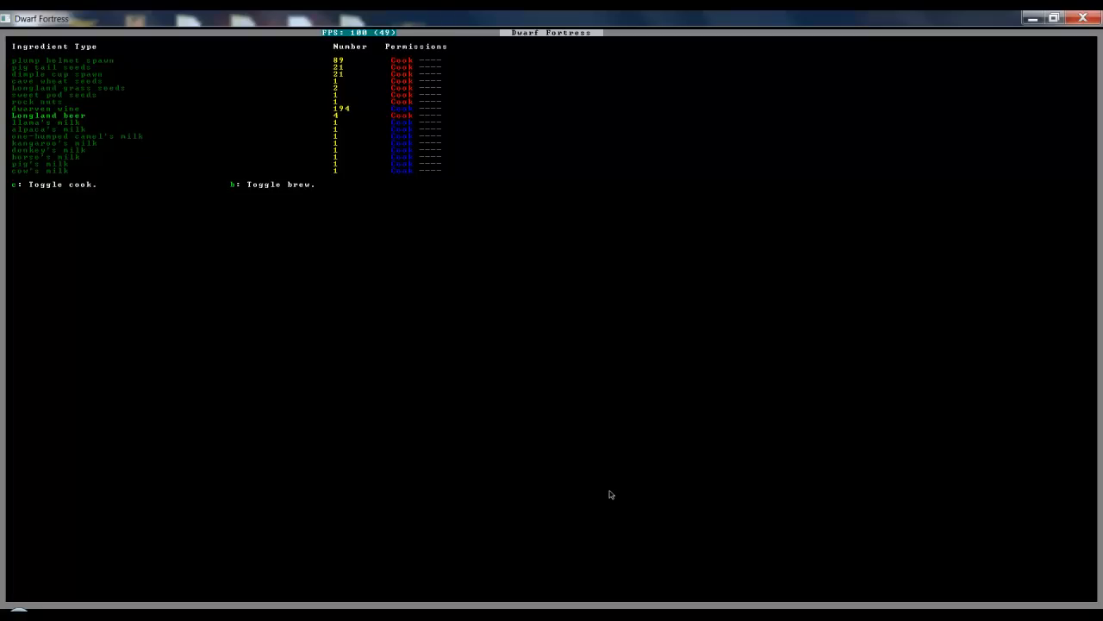
key(Up)
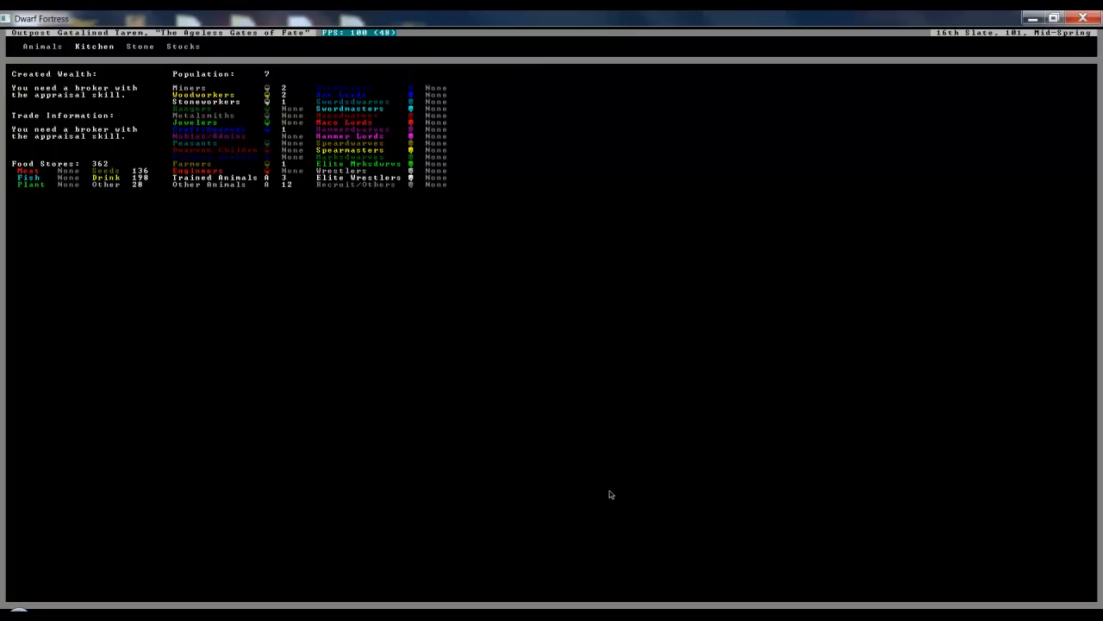
click(94, 47)
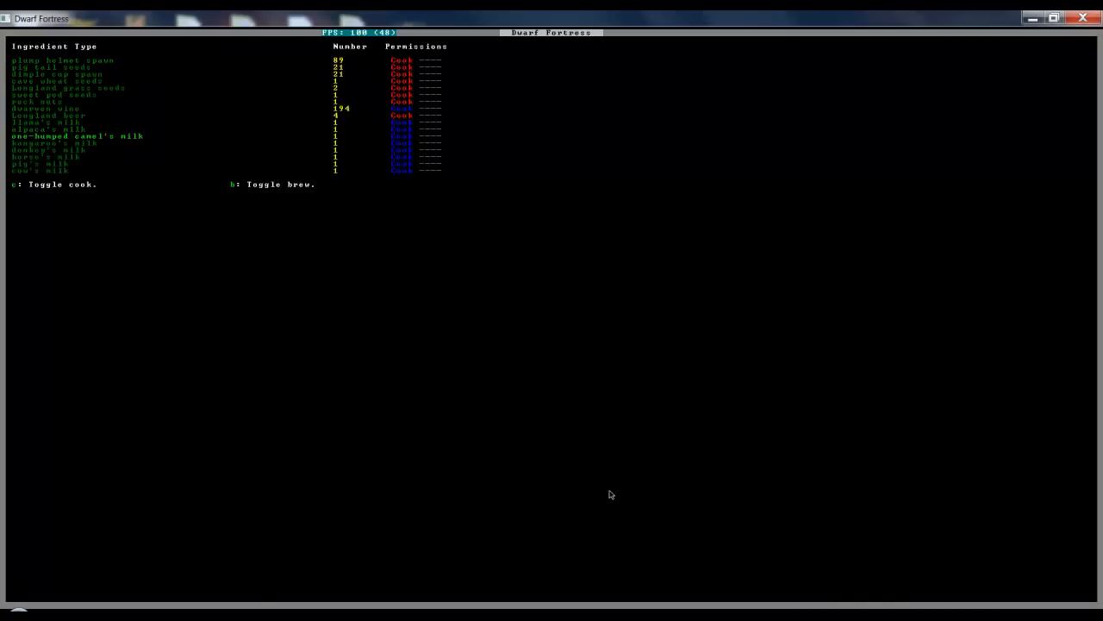
scroll(down, 3)
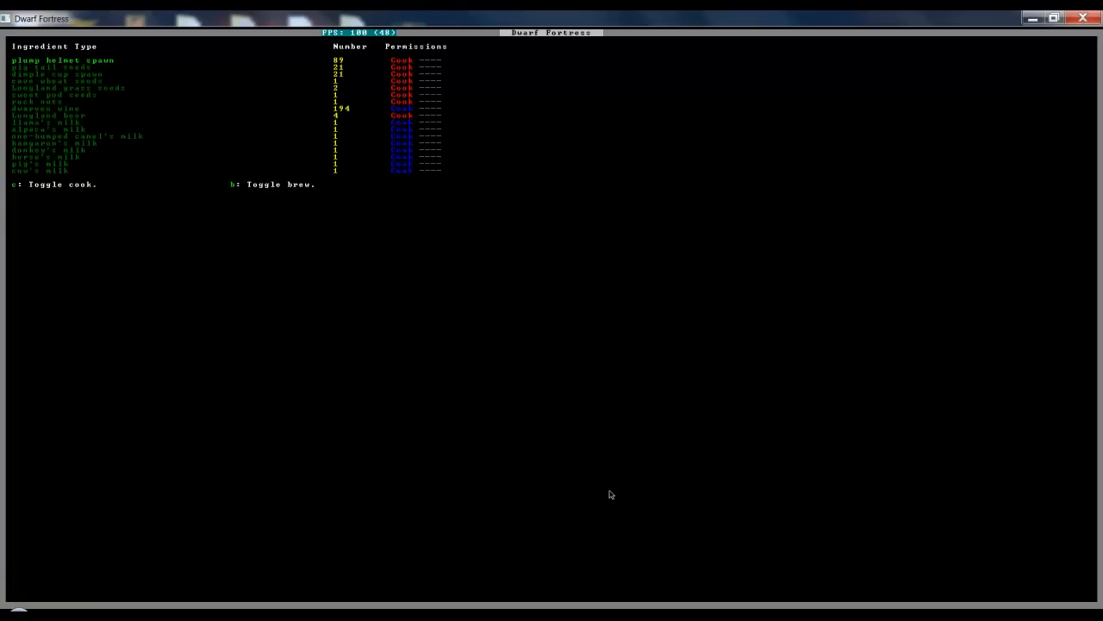
scroll(down, 3)
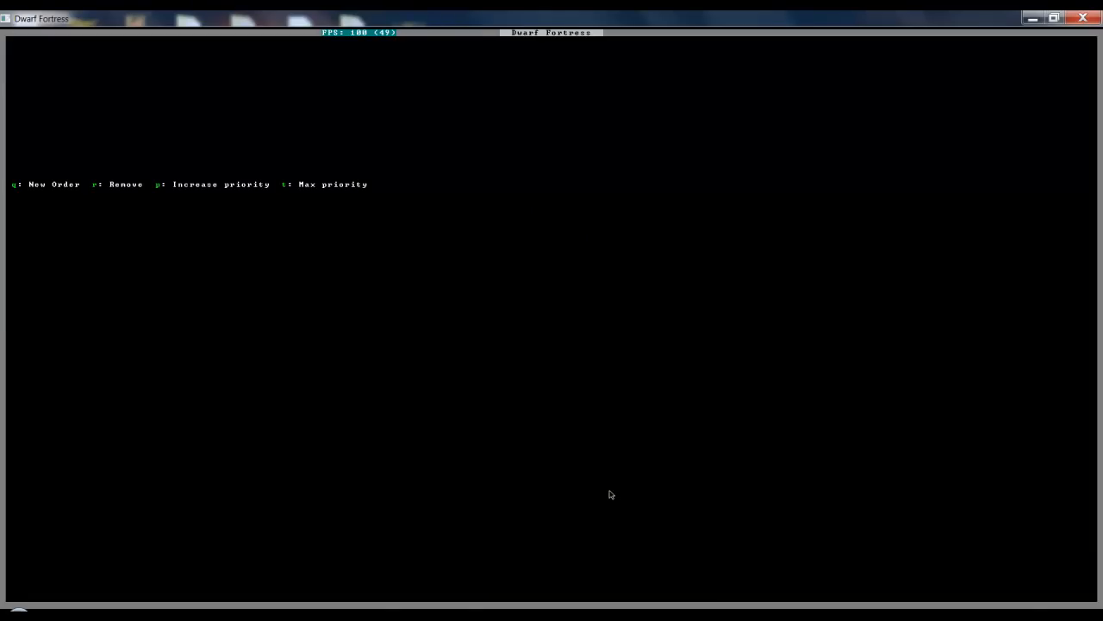
Start and abandon a new work order, then return to the fortress map.
key(q)
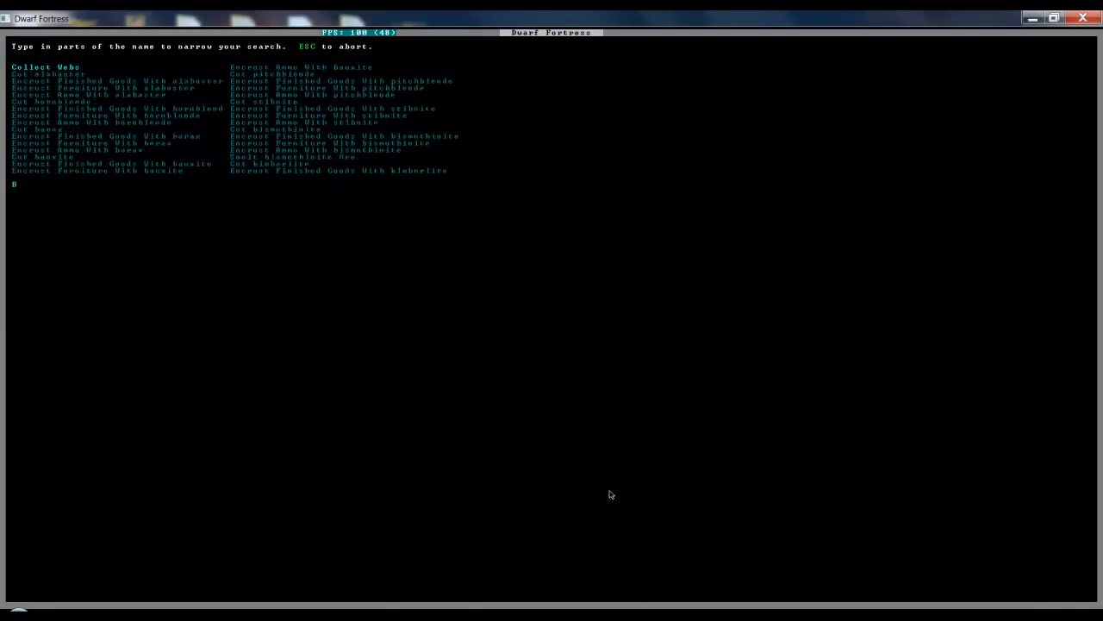
key(Escape)
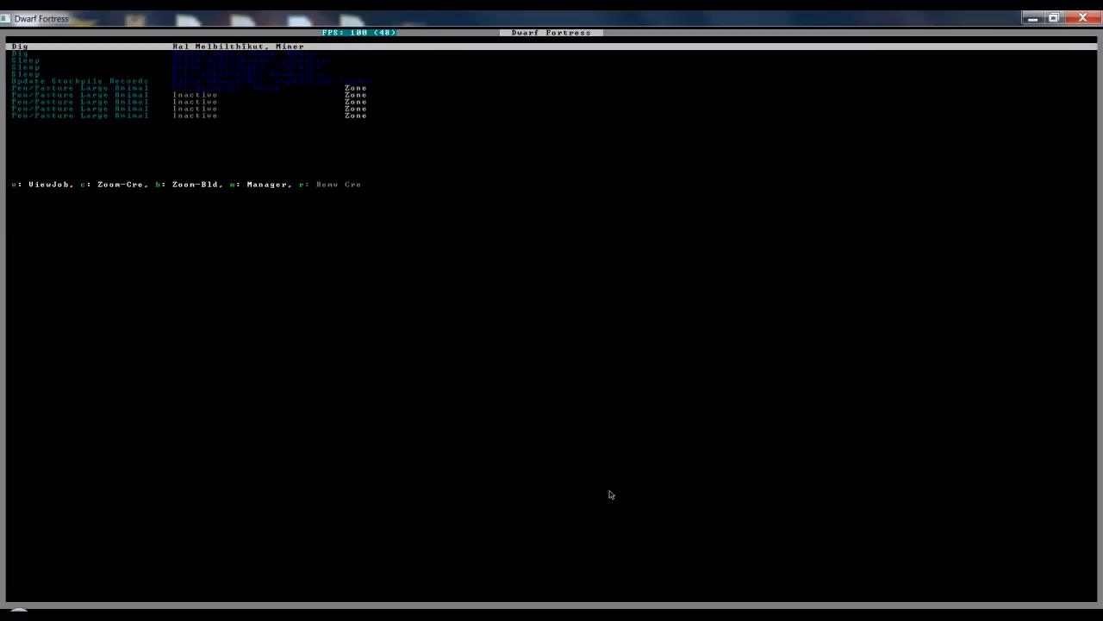
key(Escape)
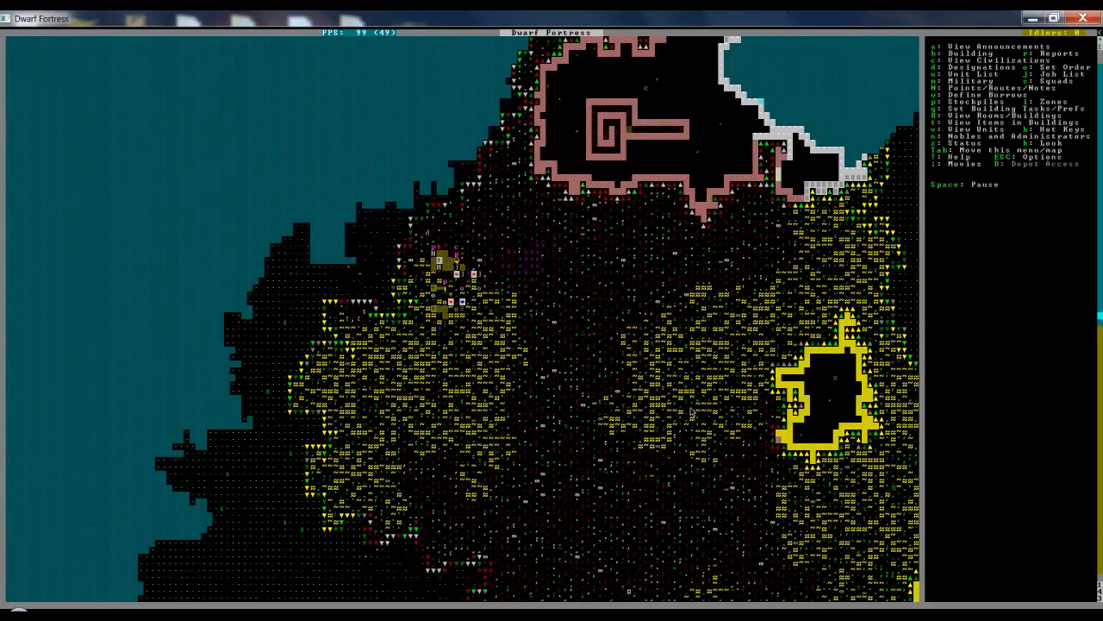
Bring up designations and scroll down to the workshop and stockpile level.
key(d)
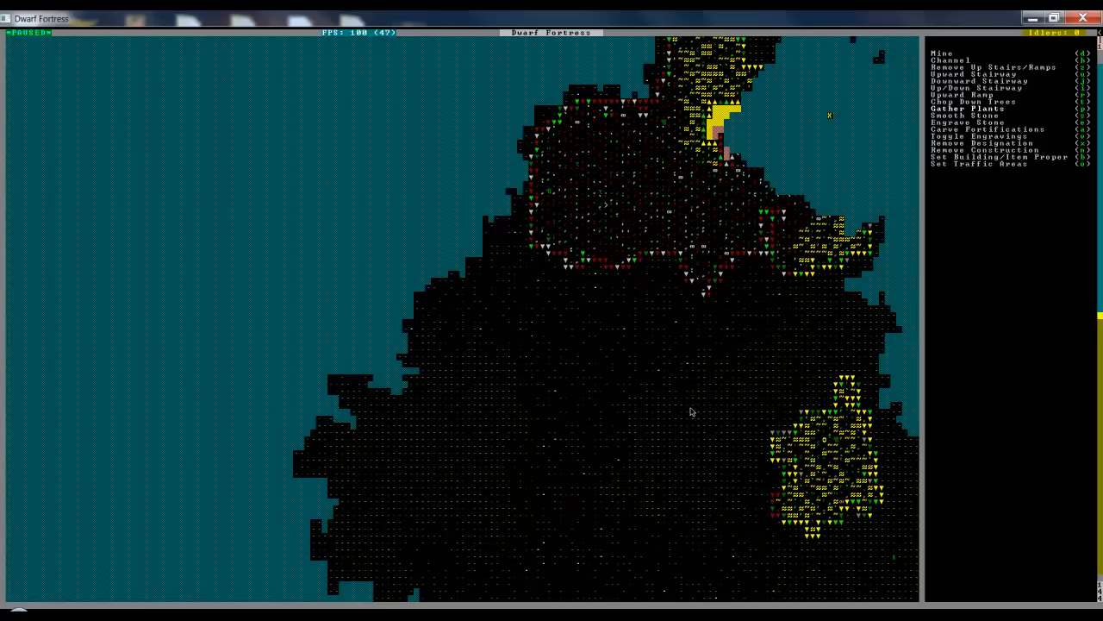
scroll(down, 3)
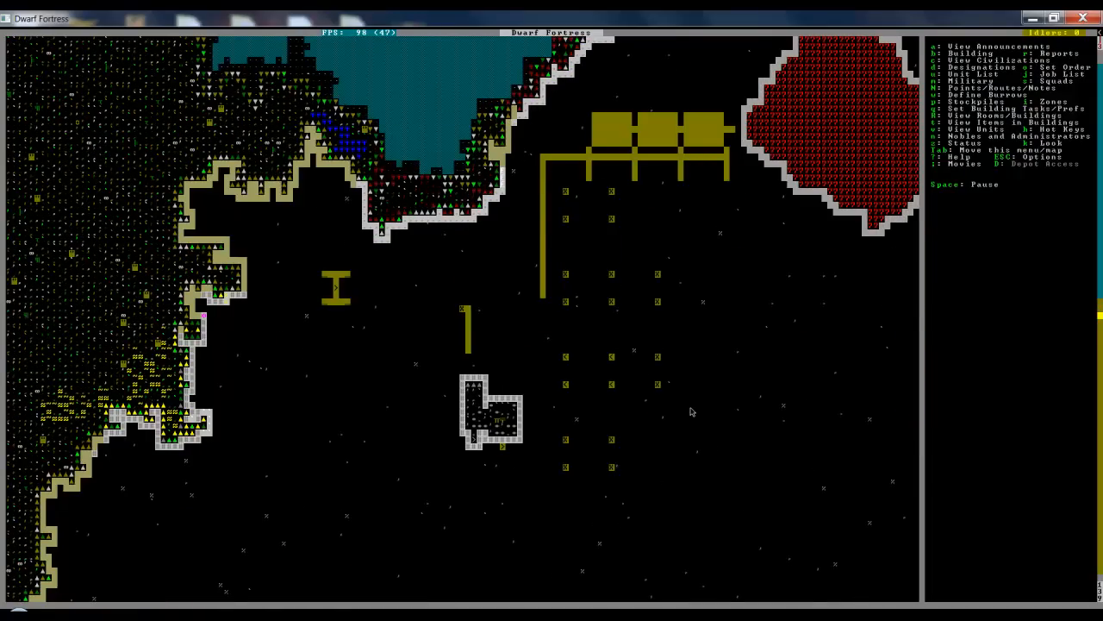
scroll(down, 3)
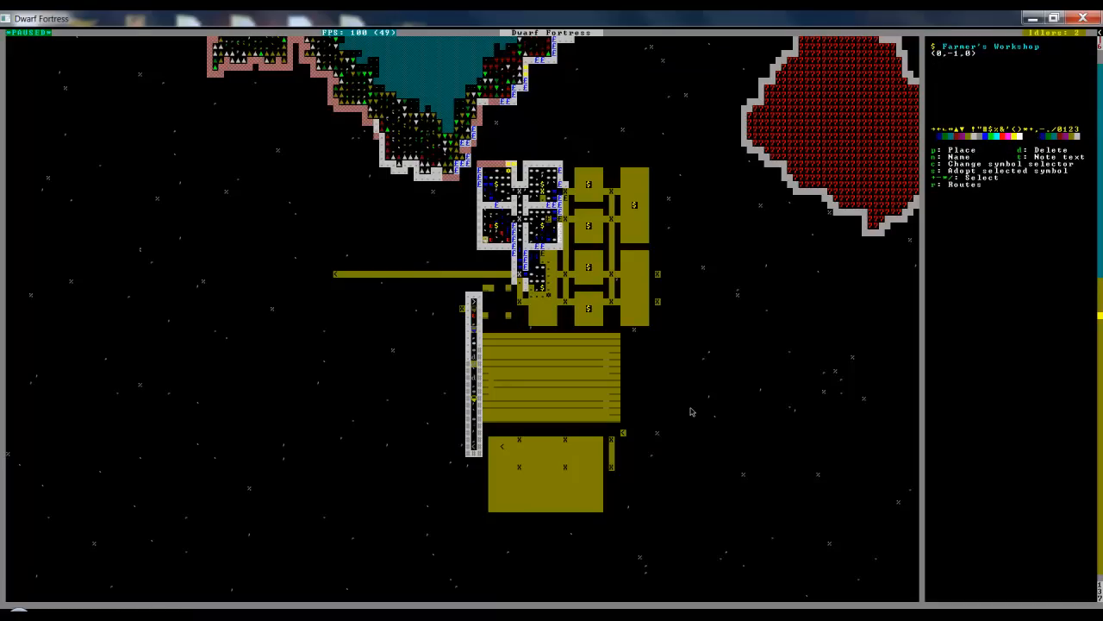
Leave designations and the rough citrine view, then return to the game from options.
key(Escape)
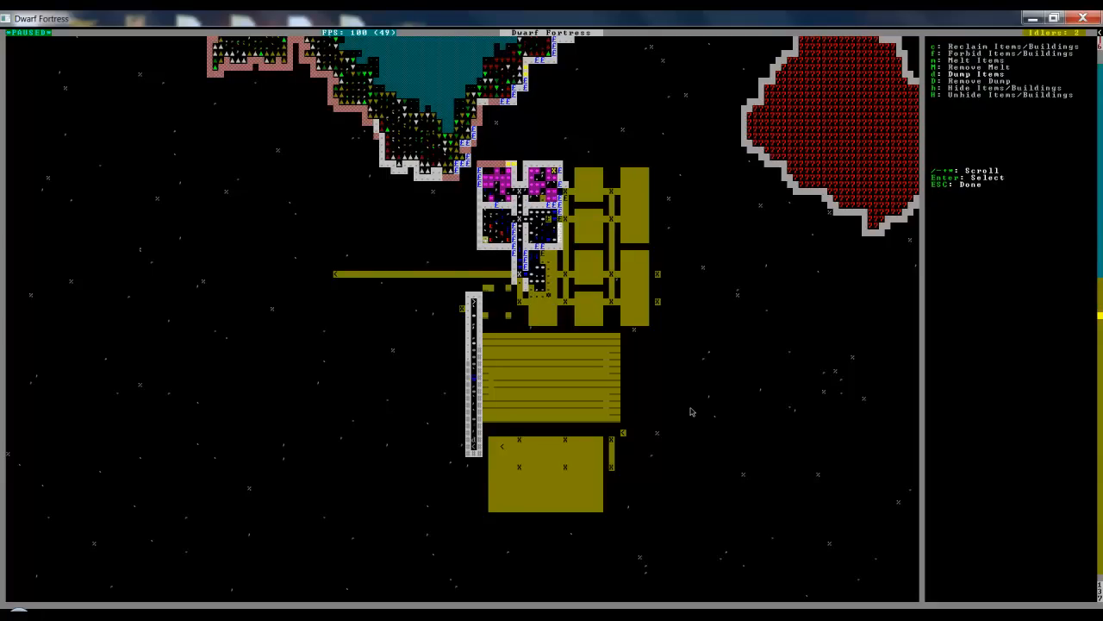
key(Escape)
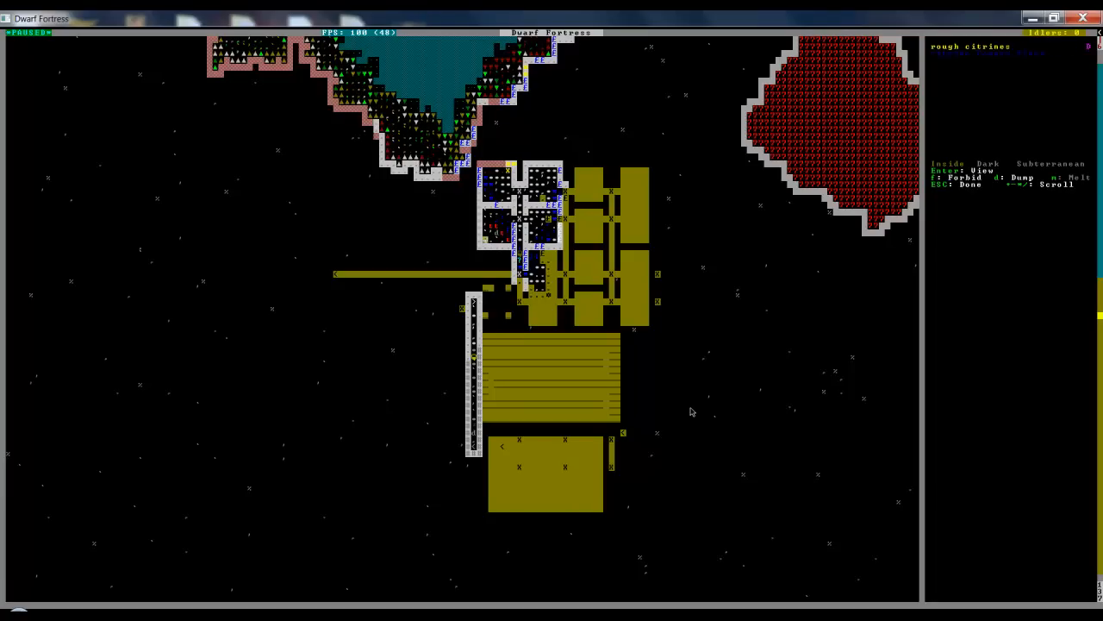
key(Escape)
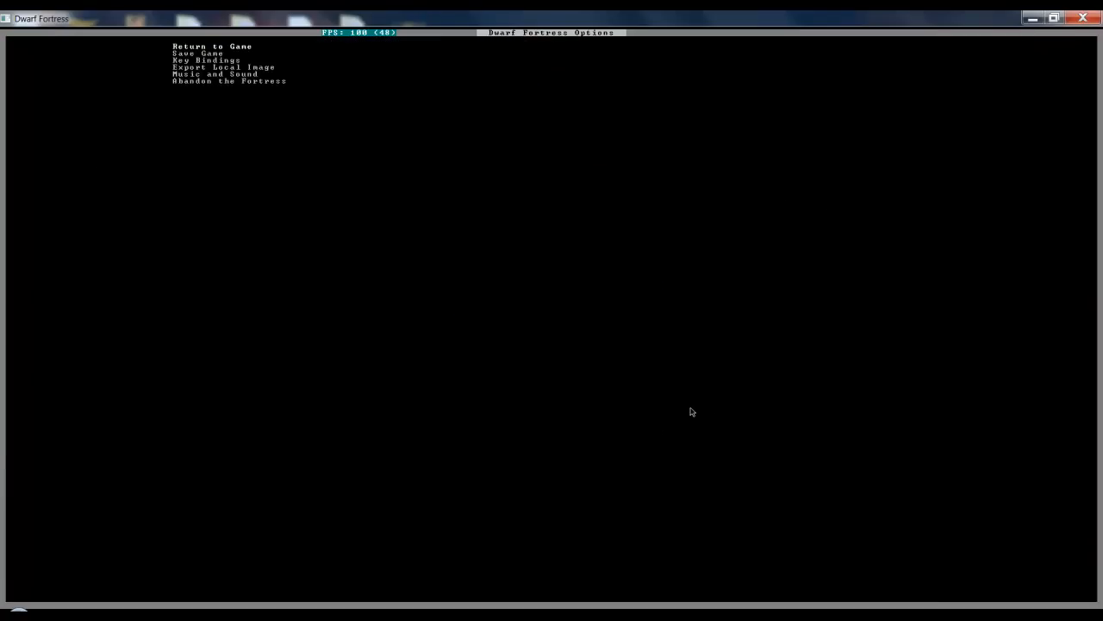
click(212, 47)
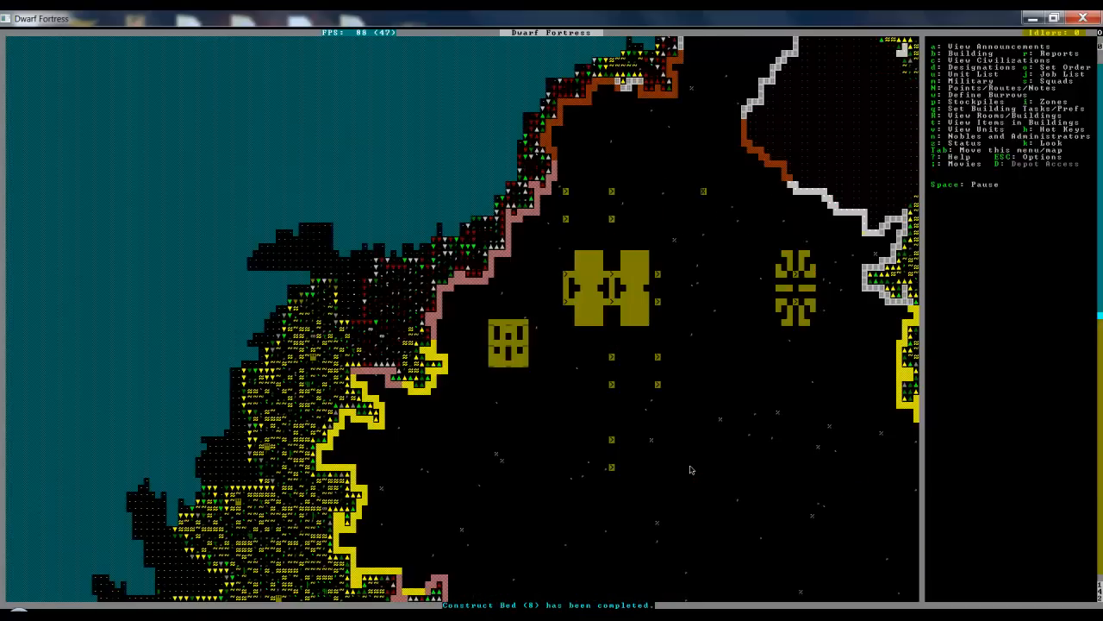
Scroll down through the fortress z-levels.
scroll(down, 3)
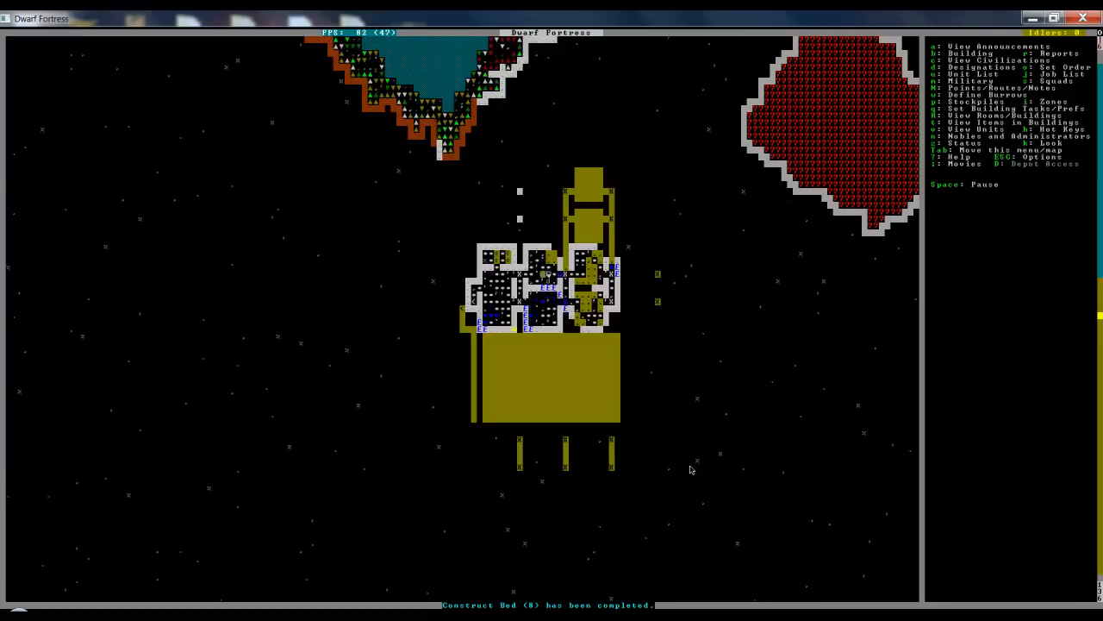
scroll(down, 3)
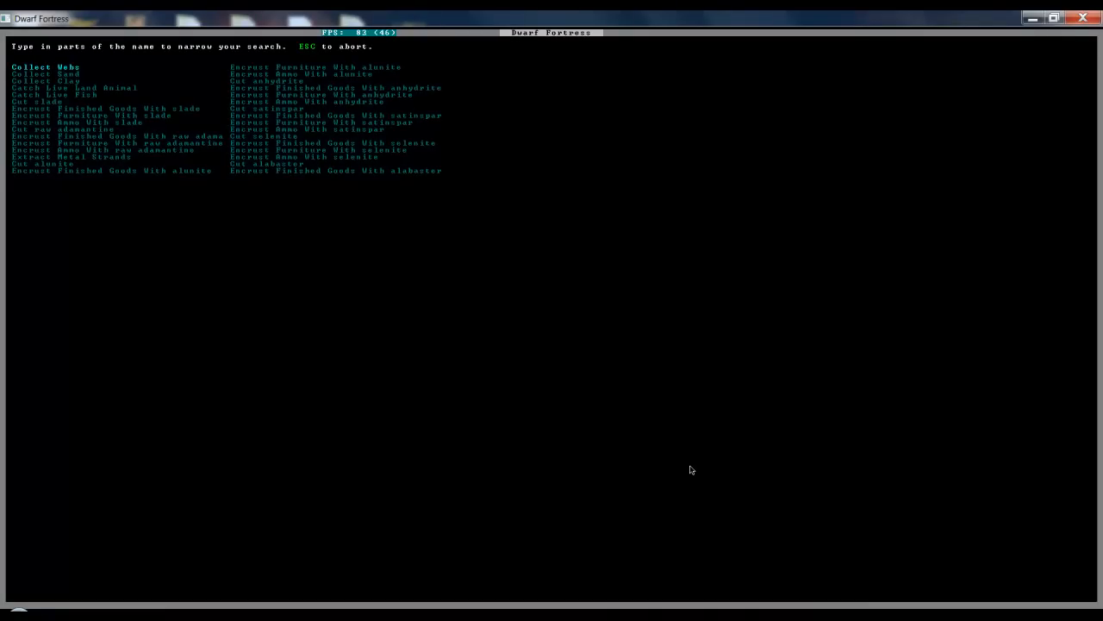
Search work orders for 'BIN WOO' and choose Construct wooden Bin.
text(BIN)
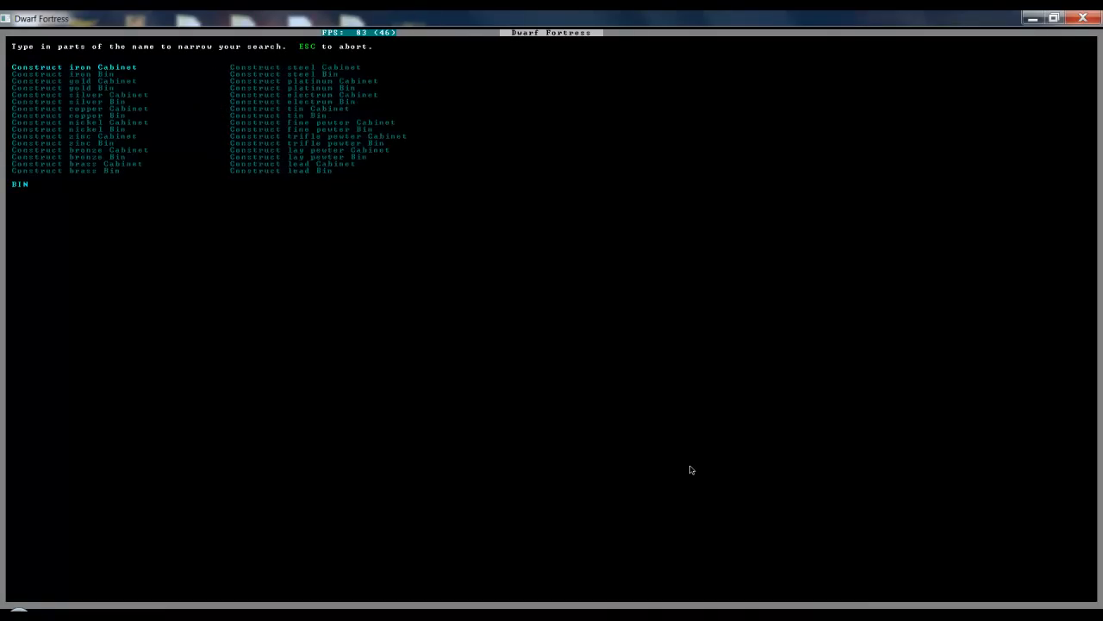
text(WOO)
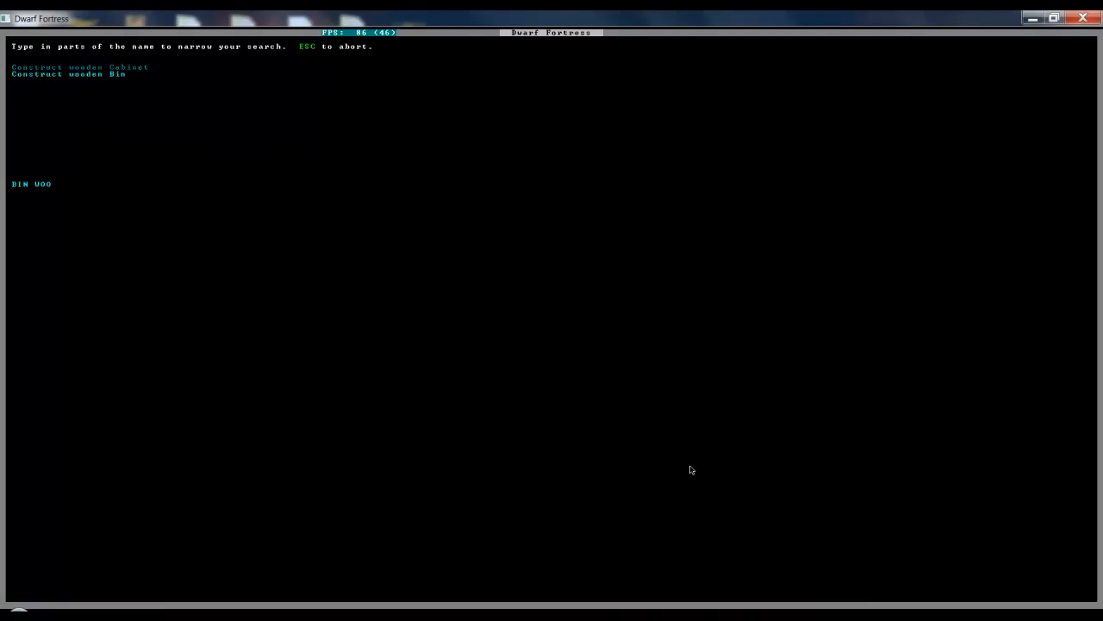
key(Return)
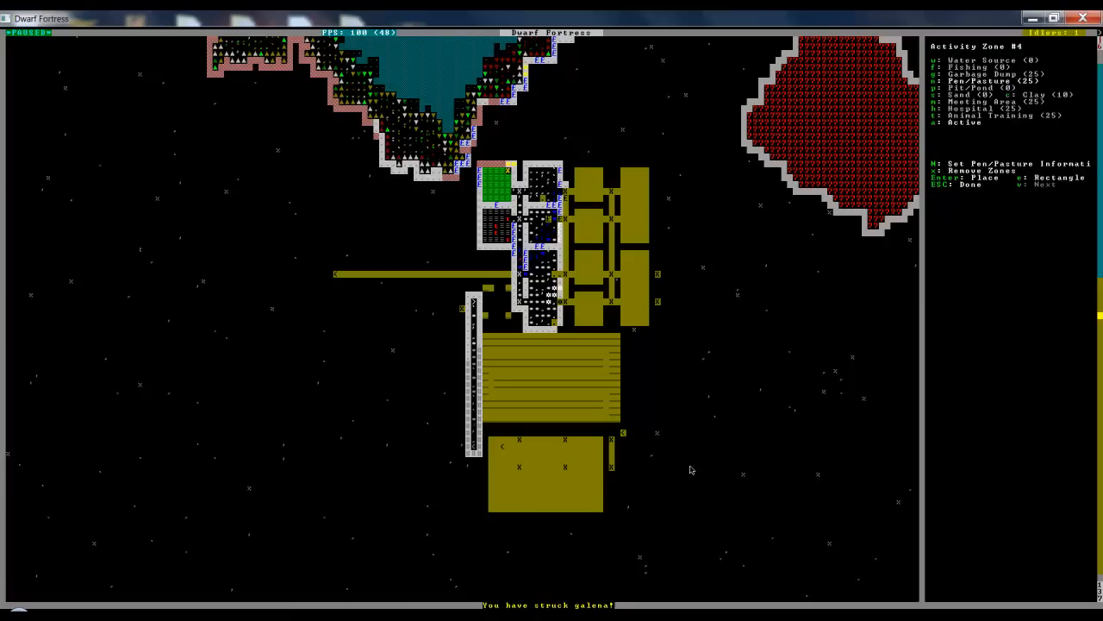
Close the settings for pen/pasture Activity Zone #4, leaving it active.
key(Escape)
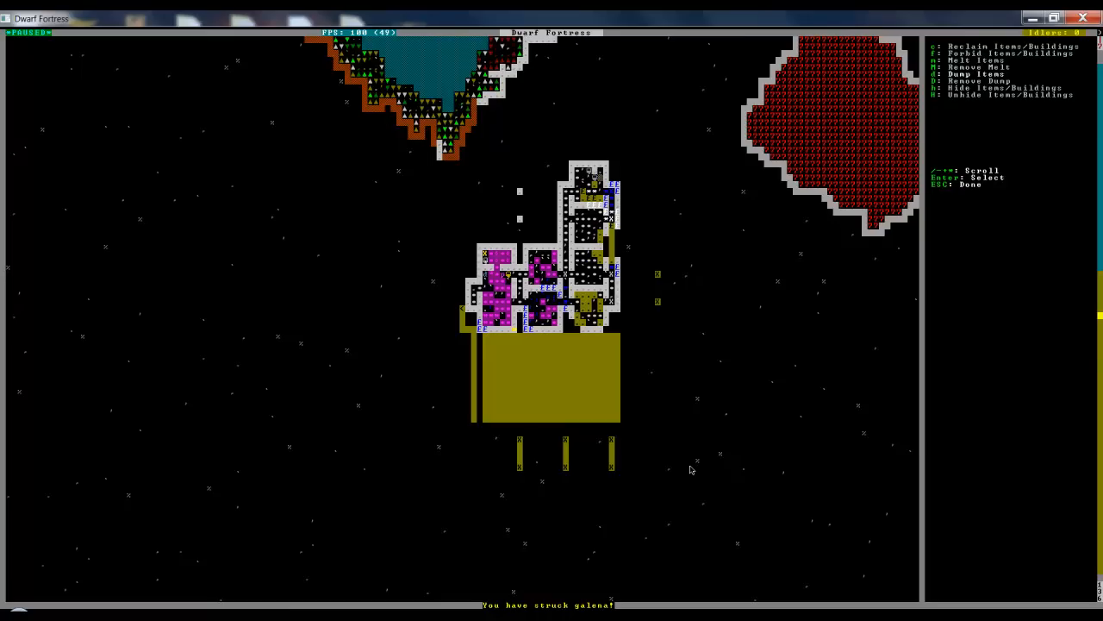
Apply the item designation to the lower fortress rooms and look at a floor tile.
key(Escape)
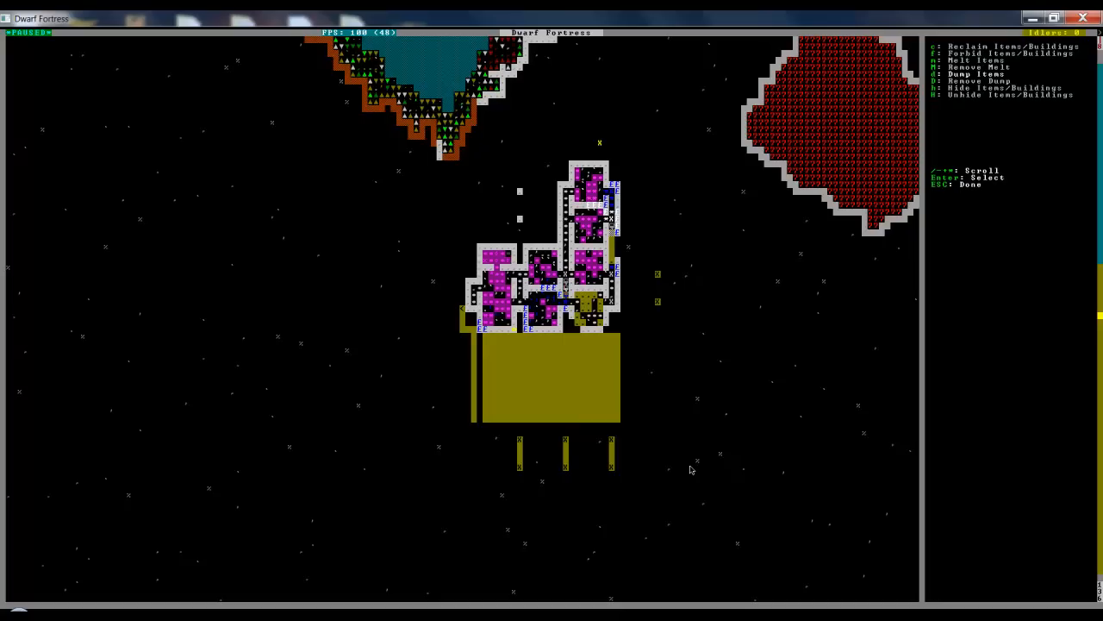
key(Escape)
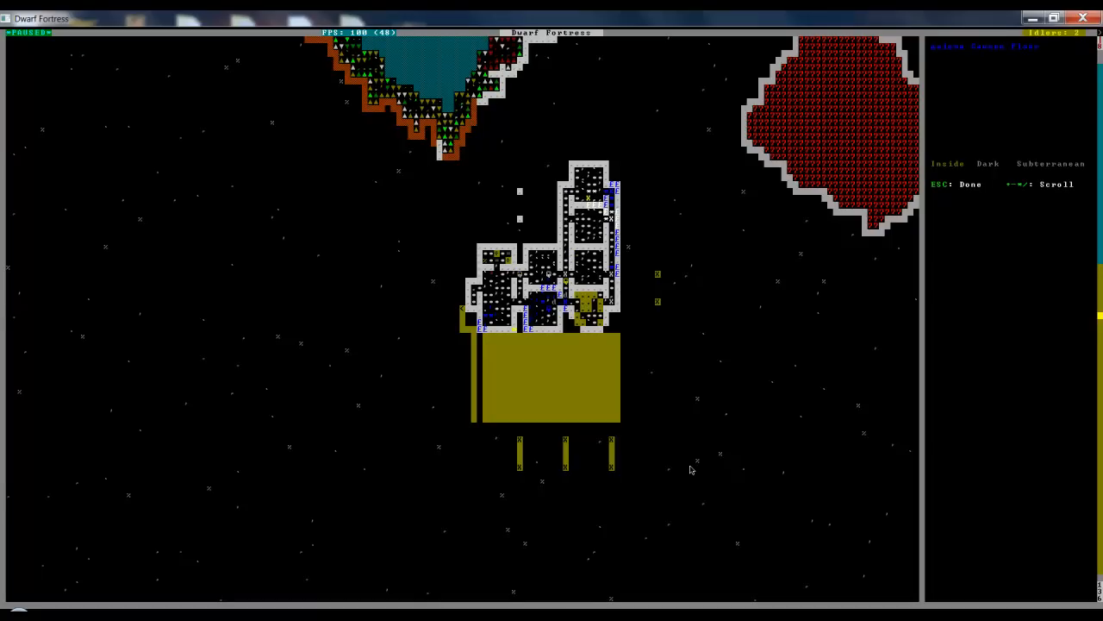
View the upper level's farm plots and stockpiles, then return to Dwarf Therapist.
key(Escape)
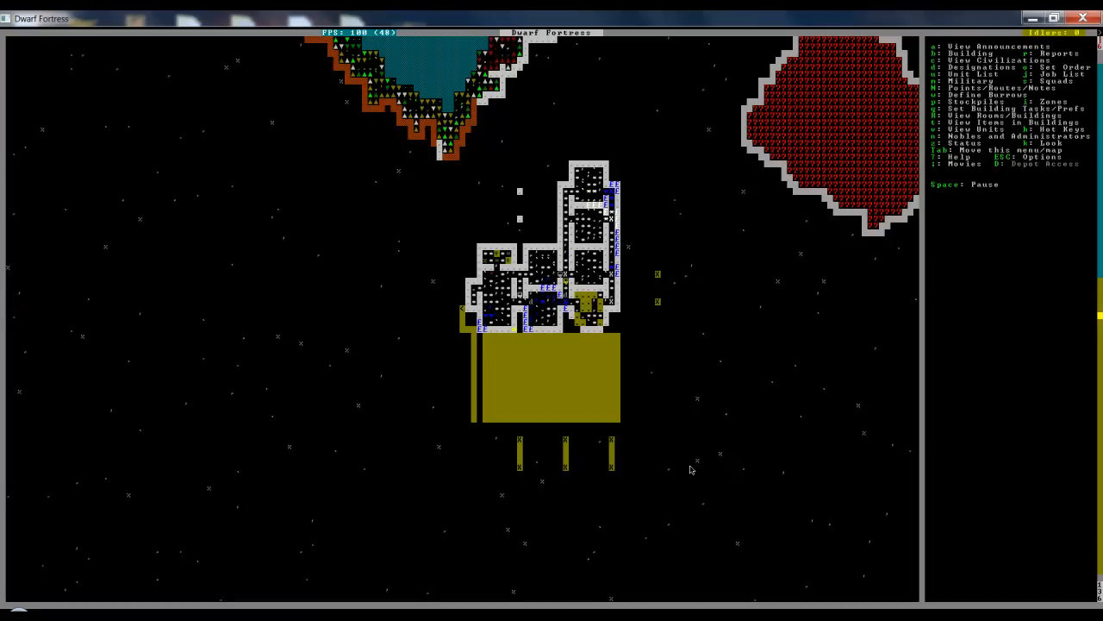
scroll(up, 3)
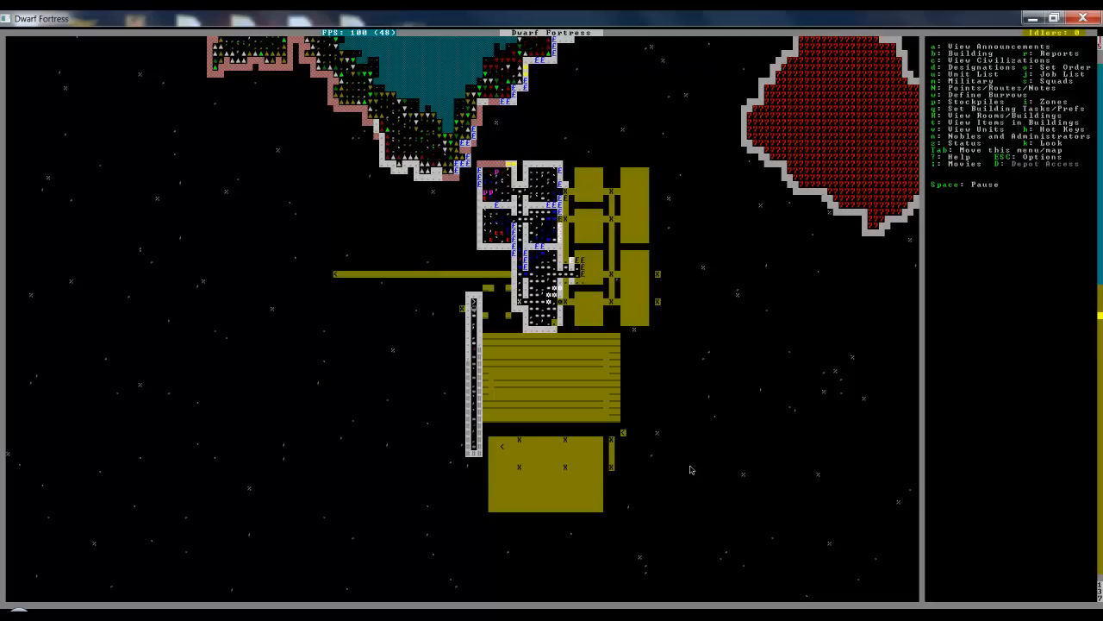
key(d)
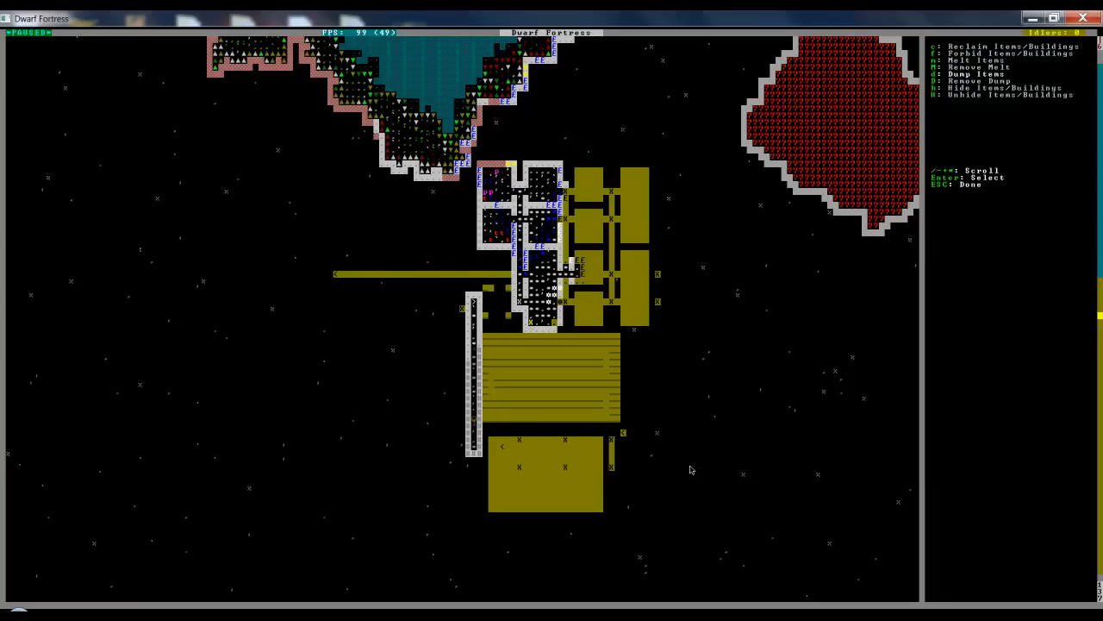
key(Escape)
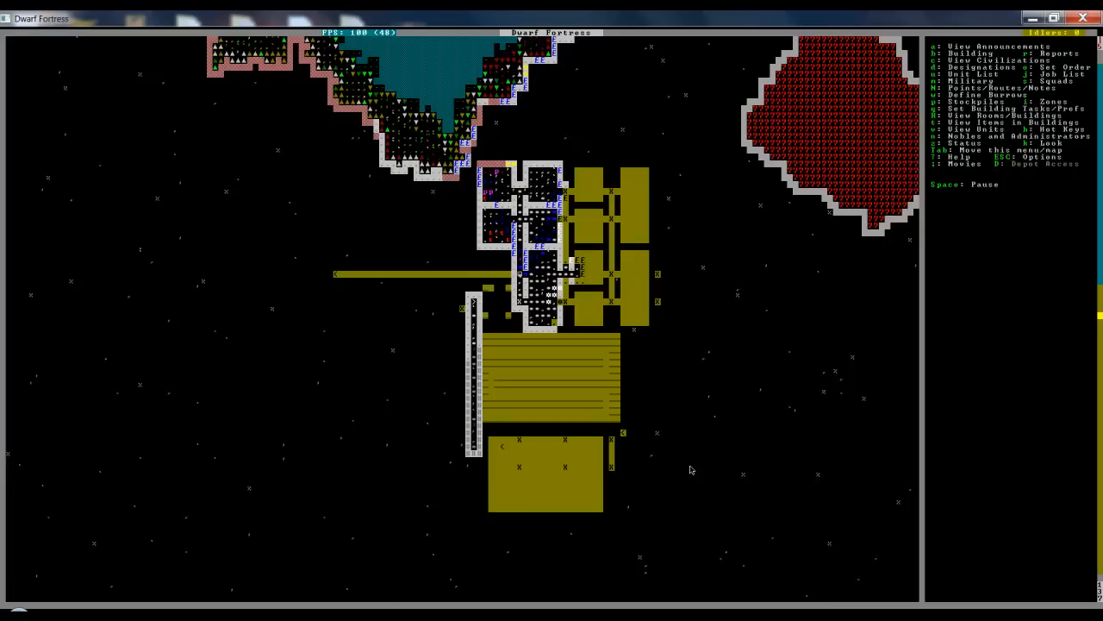
key(space)
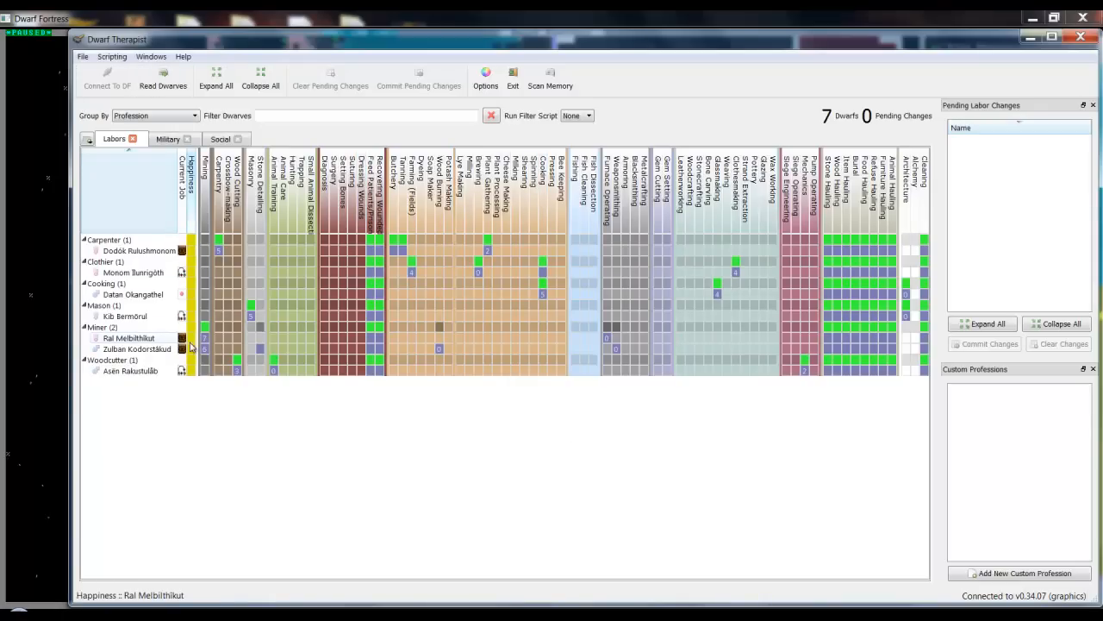
mouse_move(879, 349)
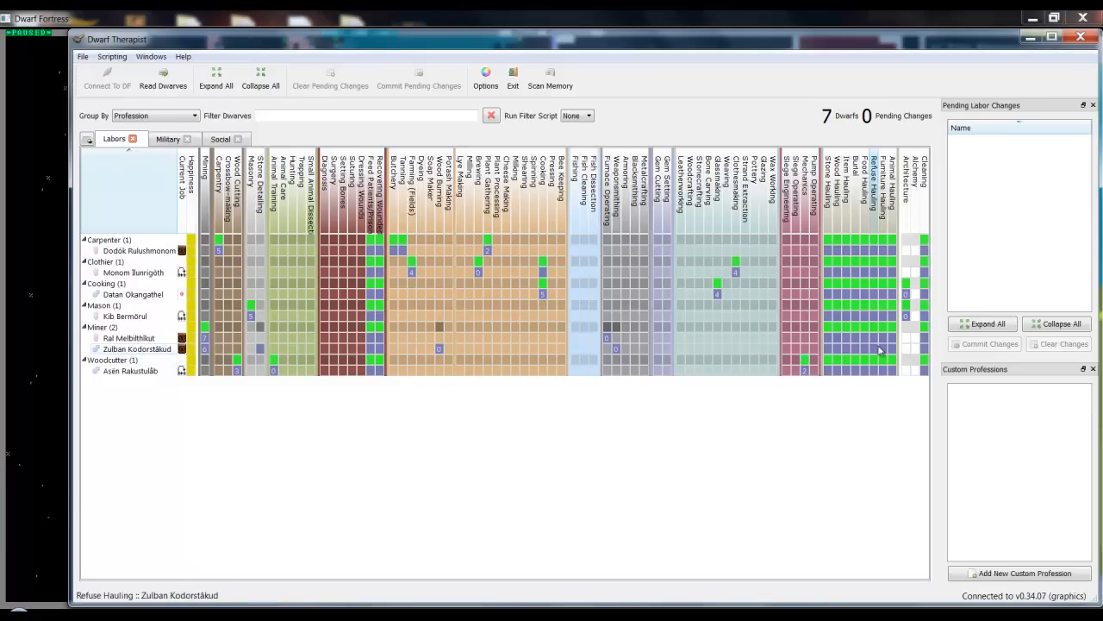
mouse_move(865, 343)
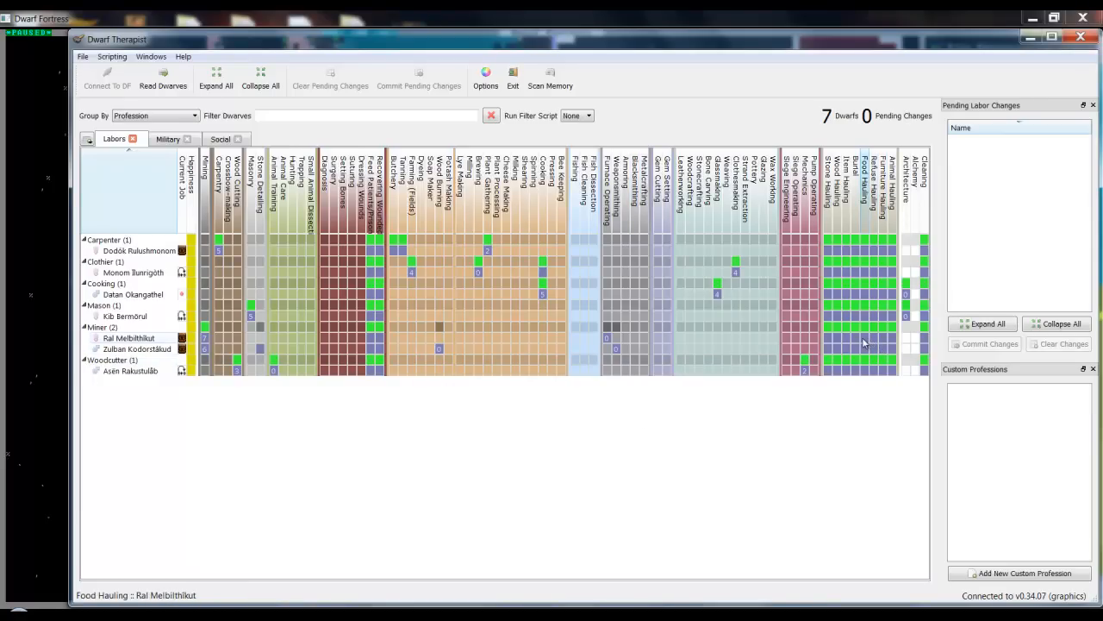
Turn off Stone Hauling for both miners and commit the labour changes.
click(827, 349)
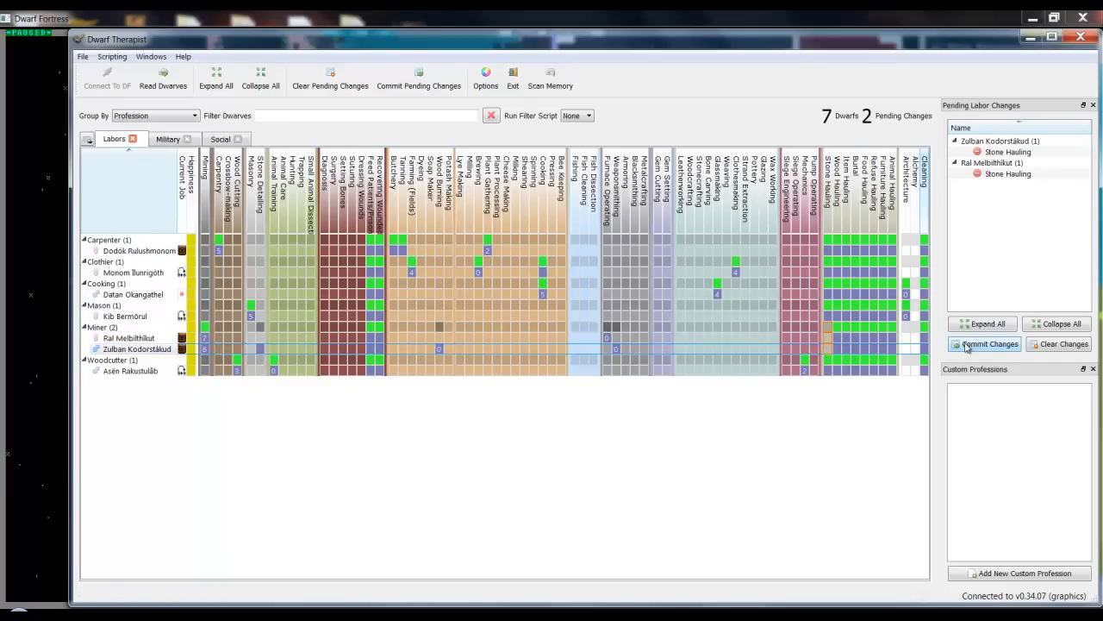
click(984, 344)
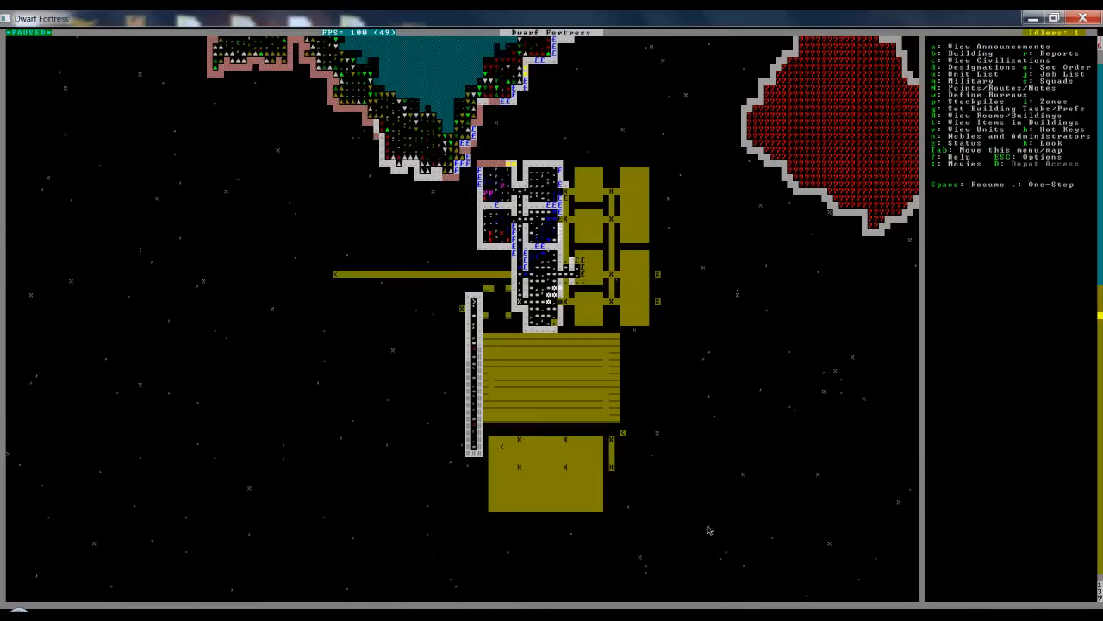
Unpause the game so dwarves build constructions in the eastern storage area.
key(space)
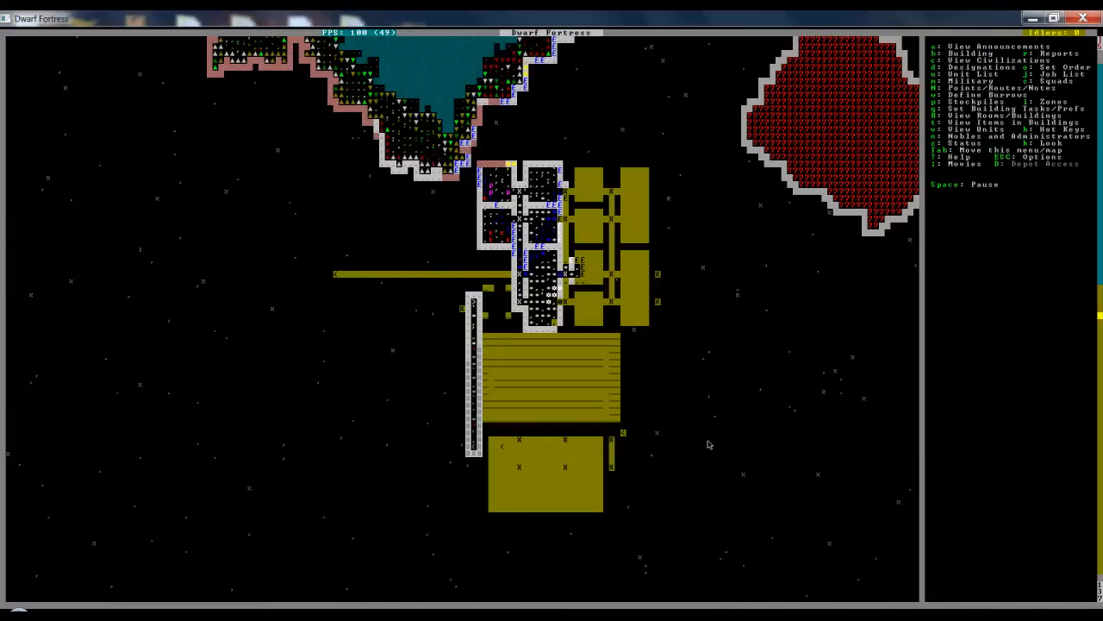
mouse_move(721, 409)
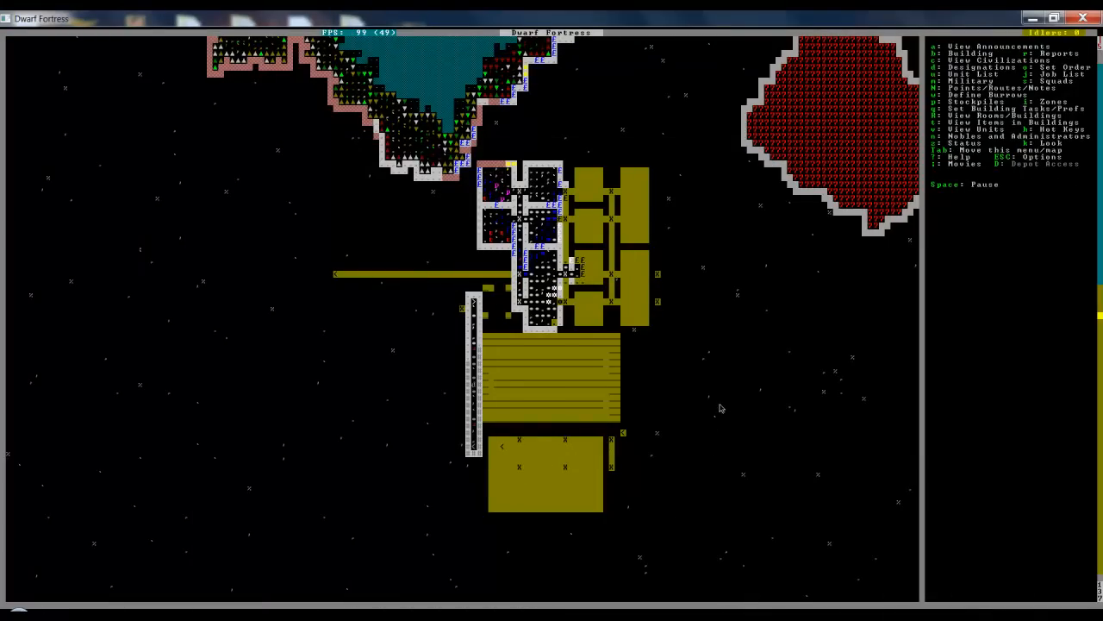
mouse_move(722, 384)
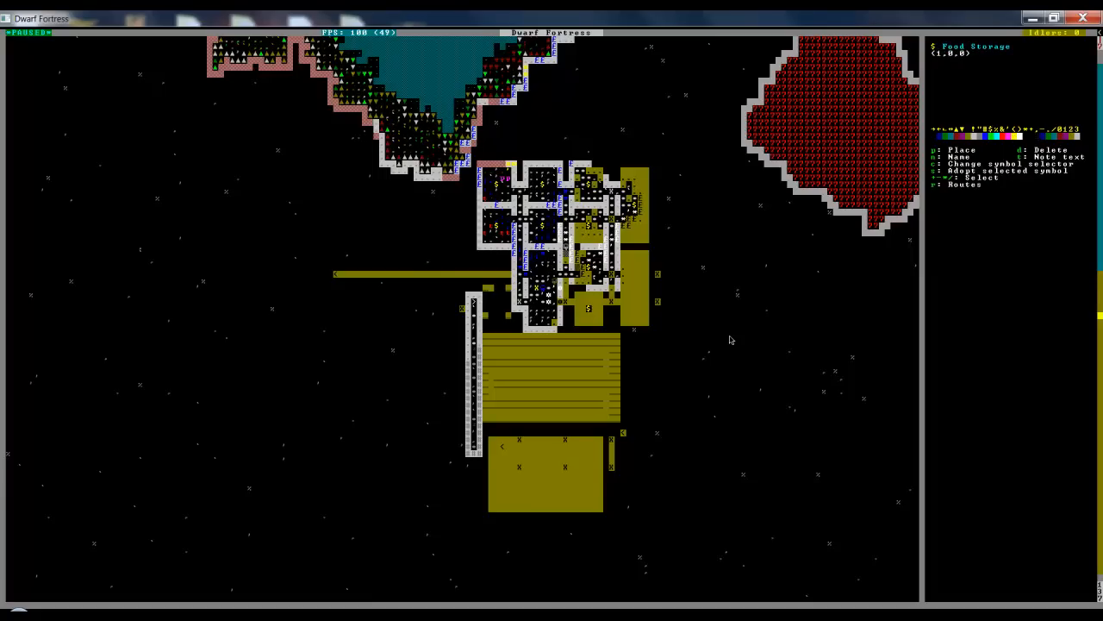
Place a dacite Mason's Workshop in a room on the lower fortress level.
key(Escape)
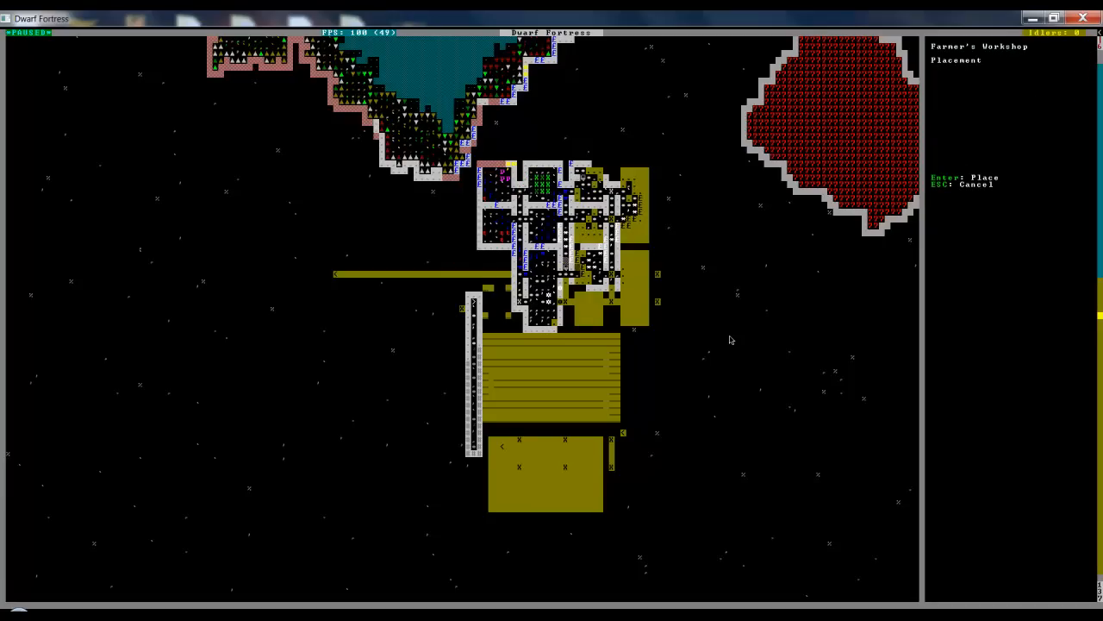
key(Escape)
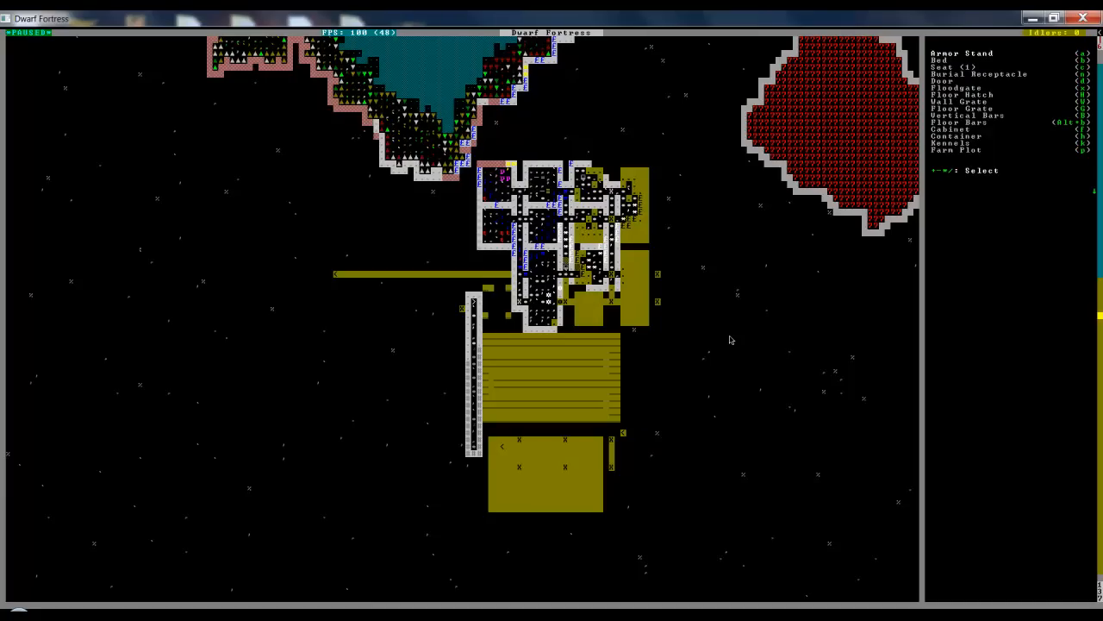
key(Escape)
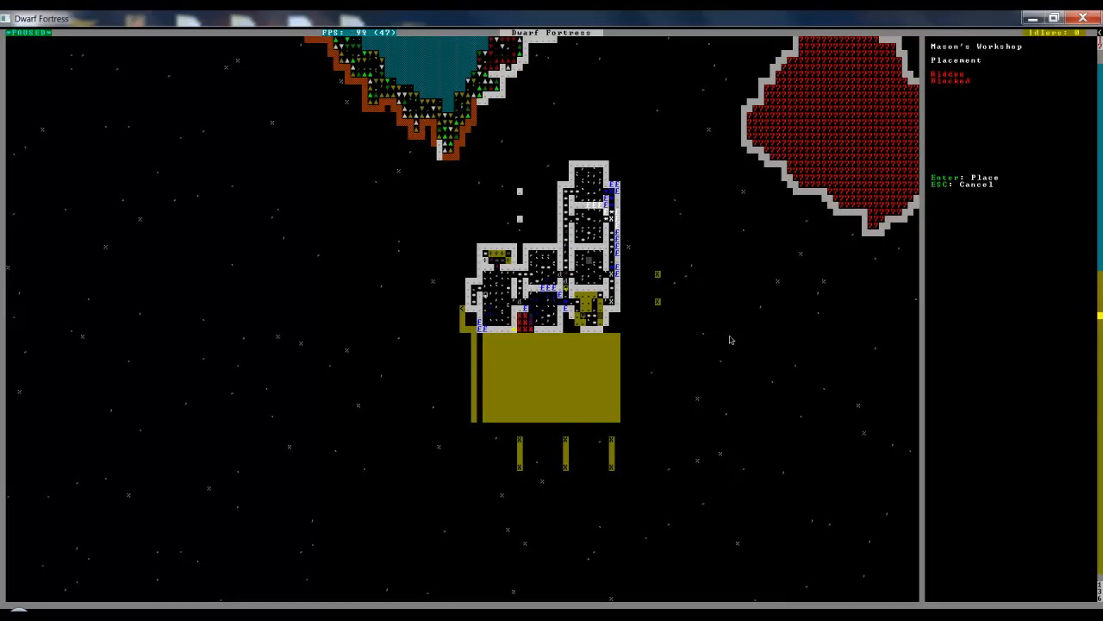
key(Return)
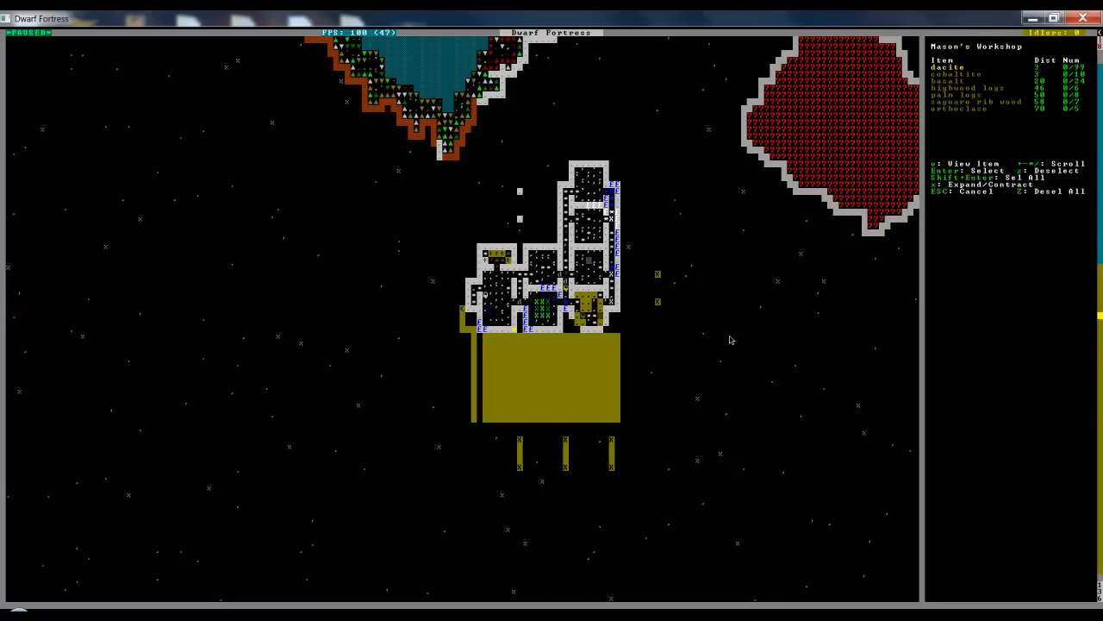
key(Return)
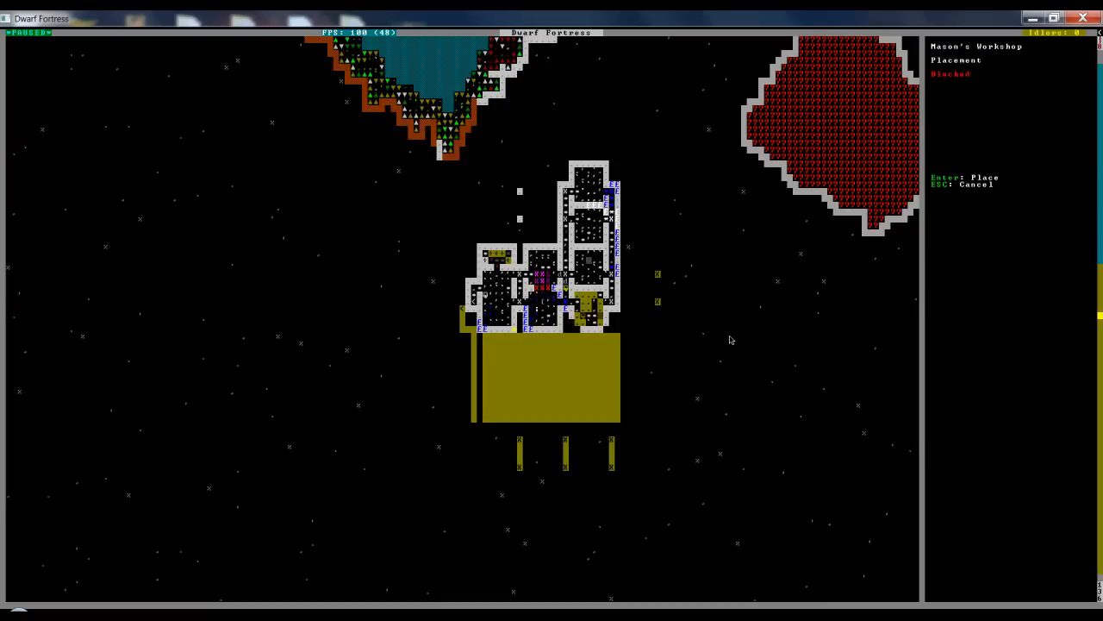
key(Escape)
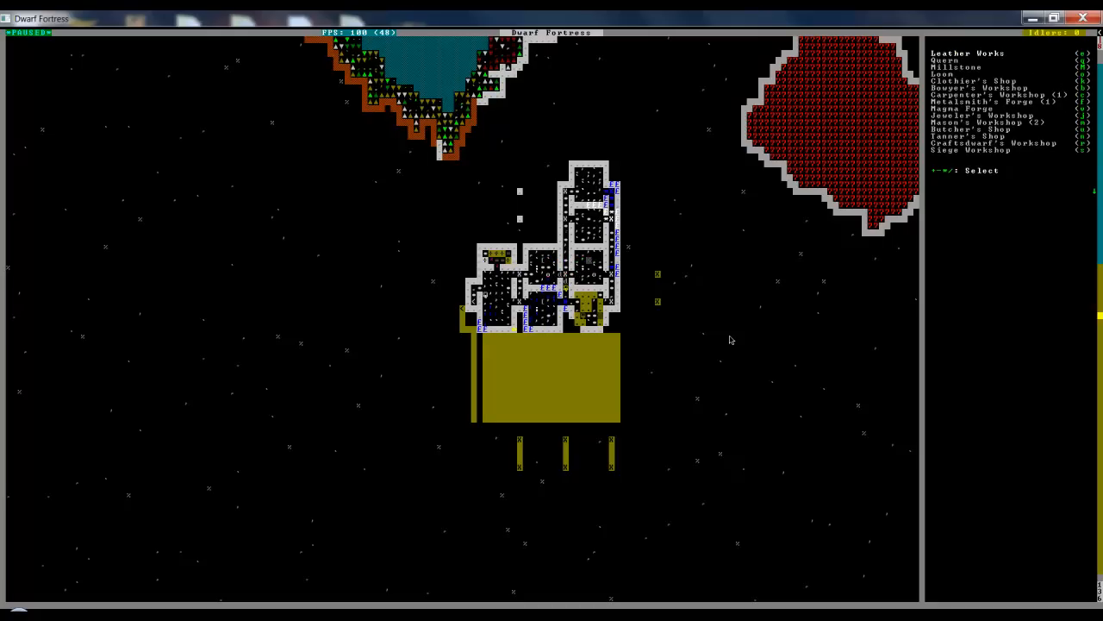
key(Escape)
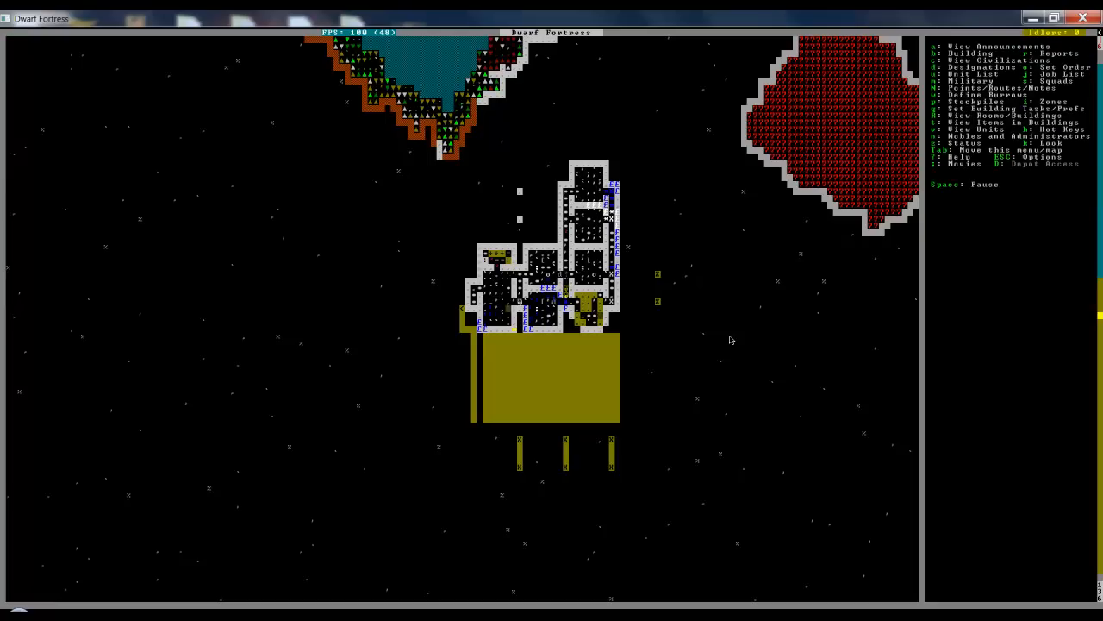
Browse the Craft Shop and Cloth Storage notes, then show surface stockpile types.
key(N)
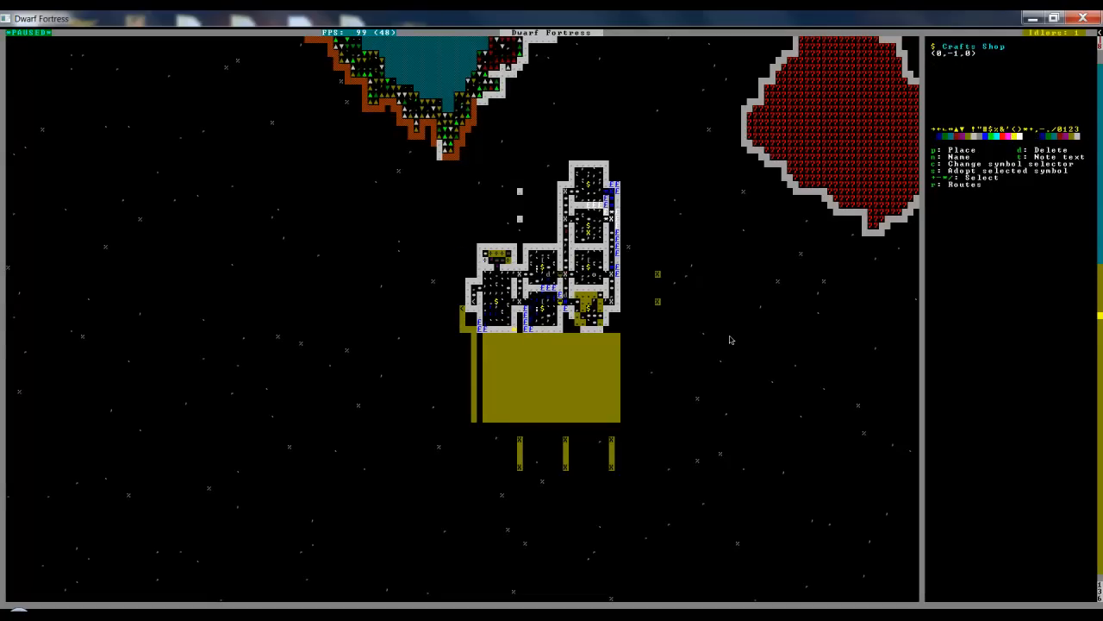
key(Escape)
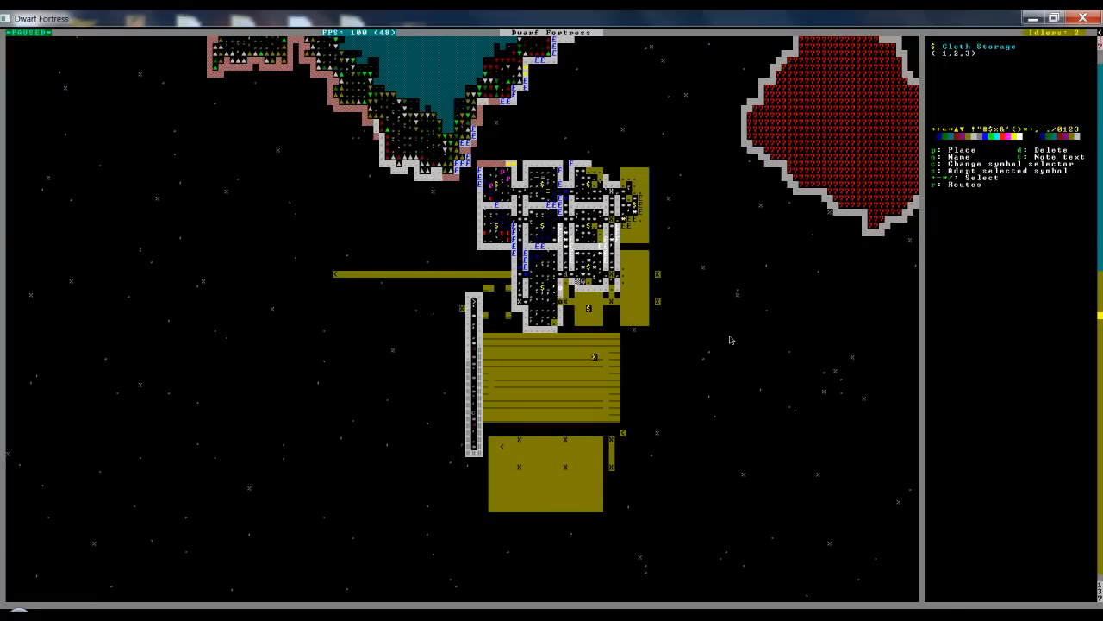
key(Escape)
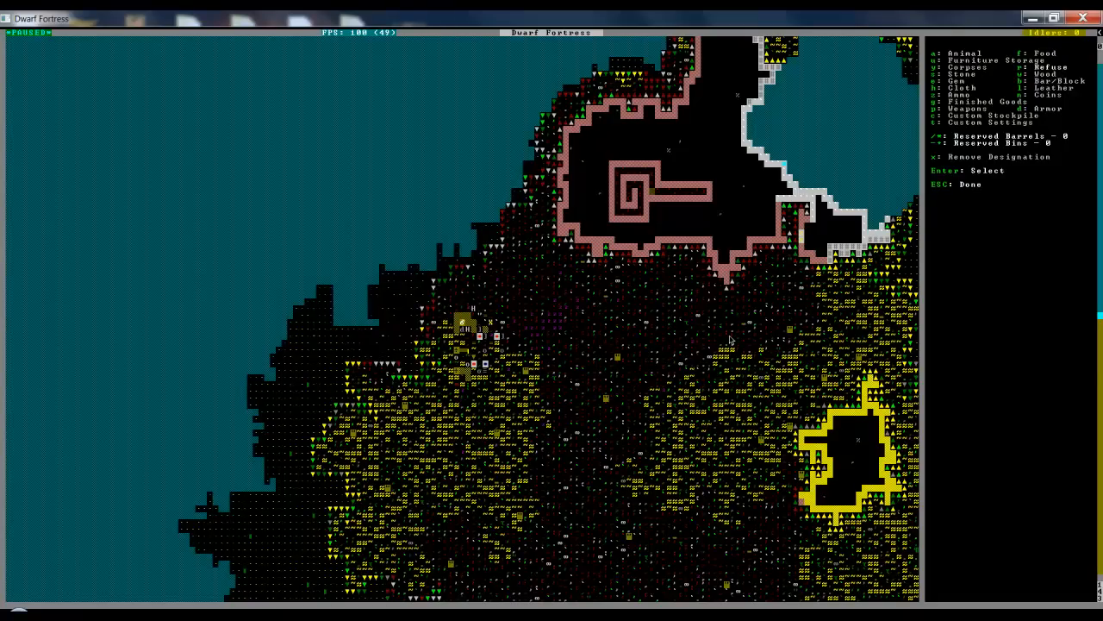
Dismiss the stockpile options and examine a dacite tile at the workshop site.
key(Escape)
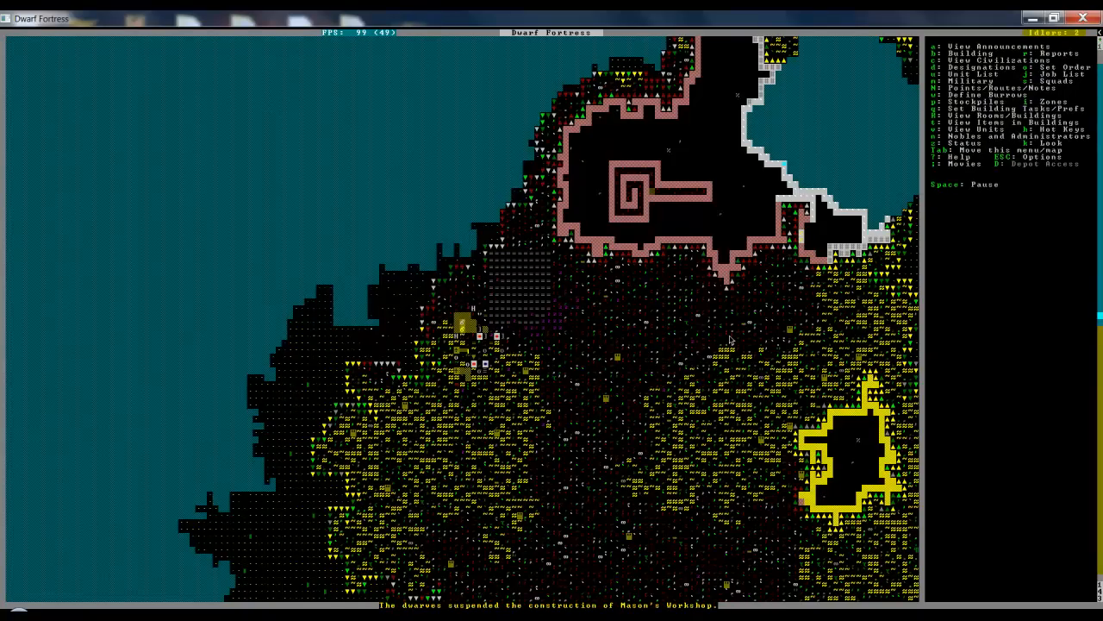
key(a)
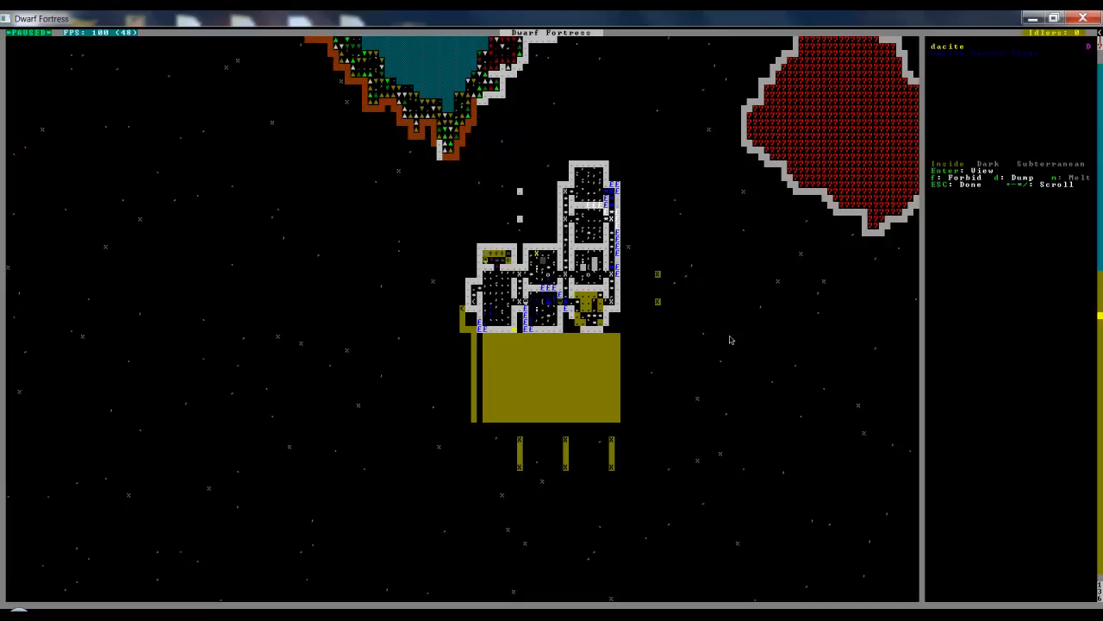
Queue two Craftsdwarf's Workshops and confirm the Mason's Workshop remains suspended.
key(Escape)
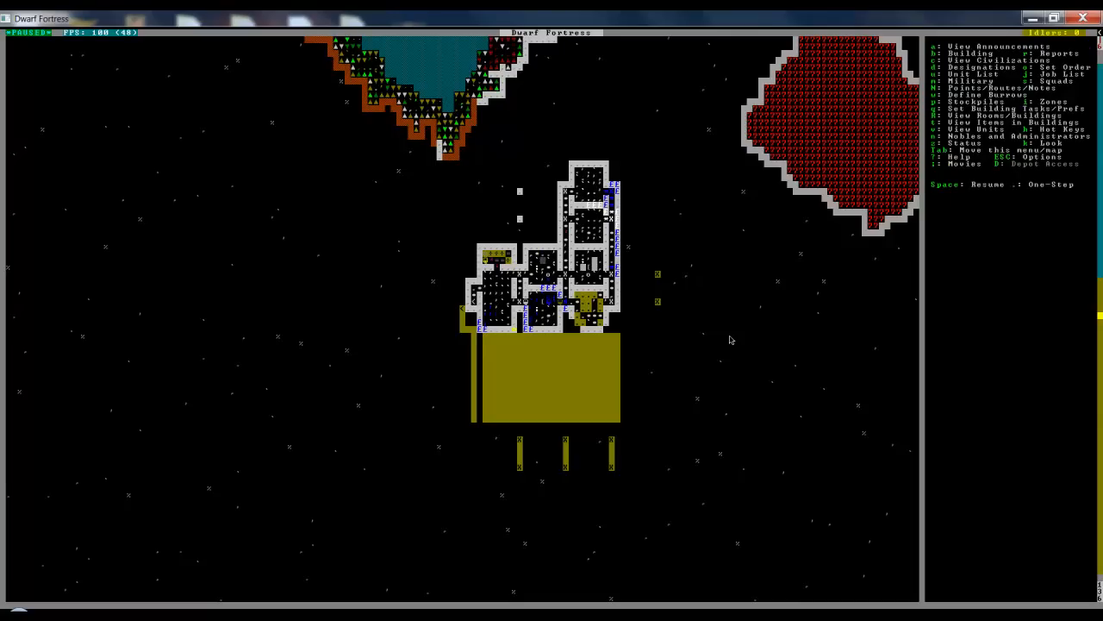
key(space)
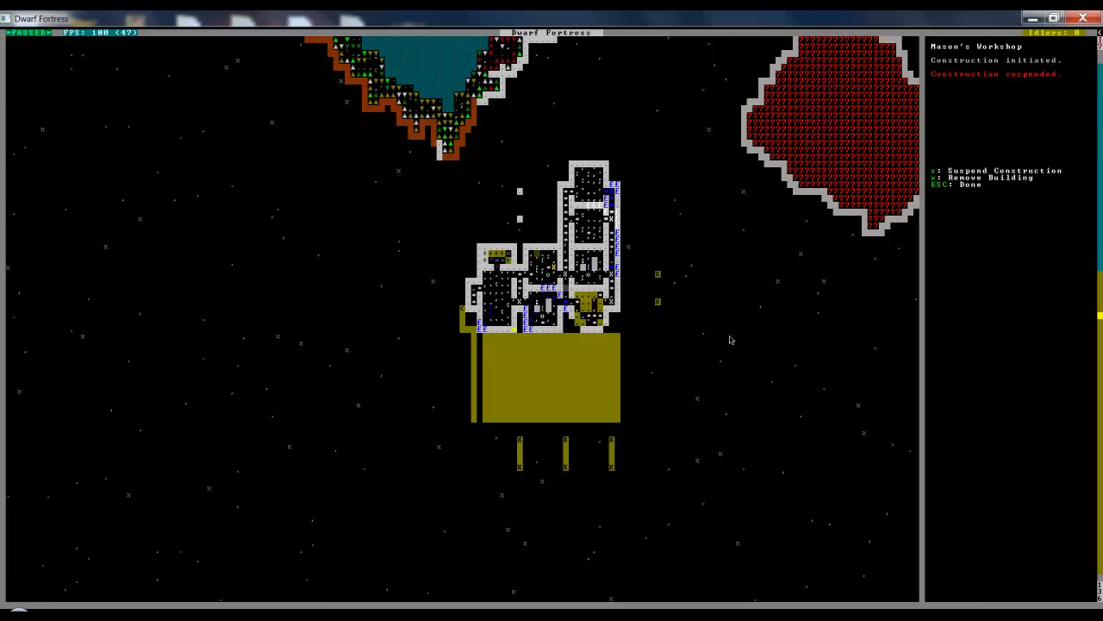
key(Escape)
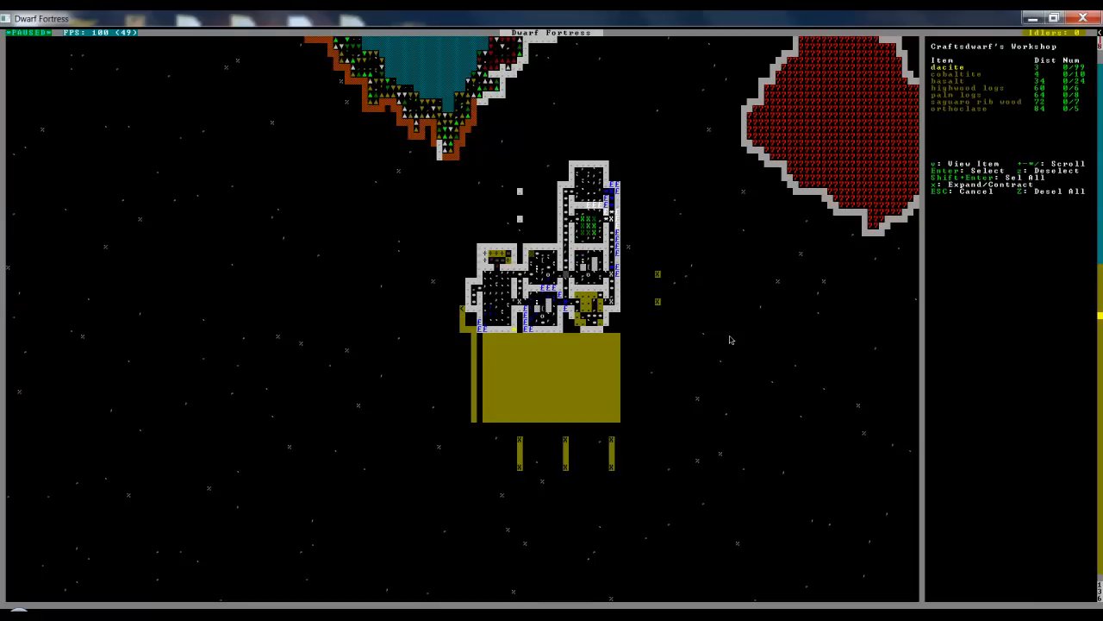
key(Escape)
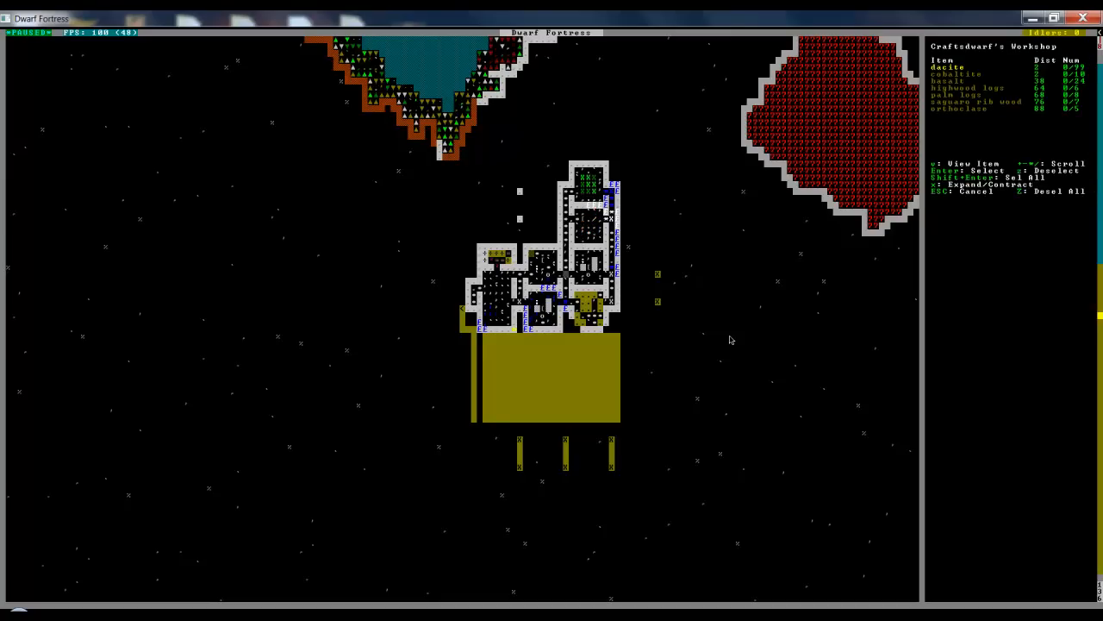
key(Escape)
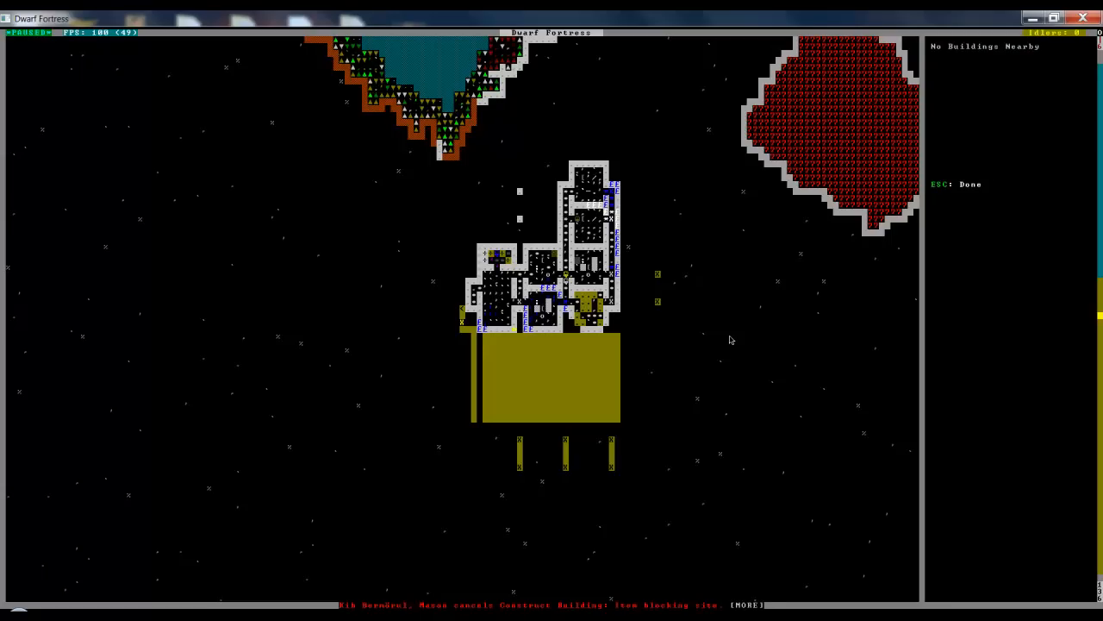
click(543, 306)
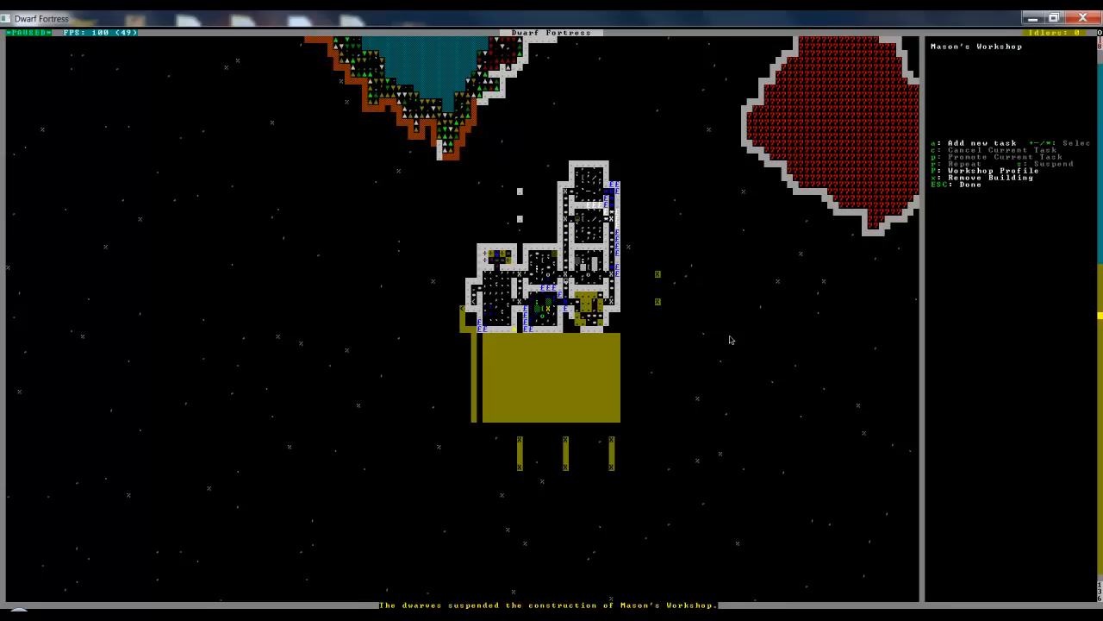
key(a)
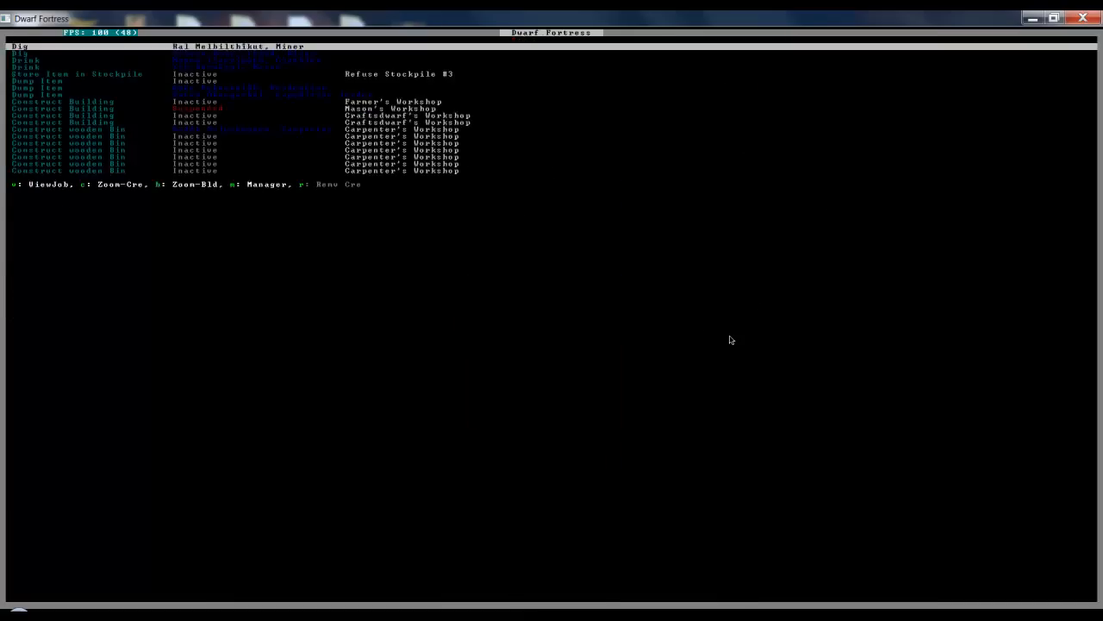
Add rock door, table and throne work orders in the manager.
key(m)
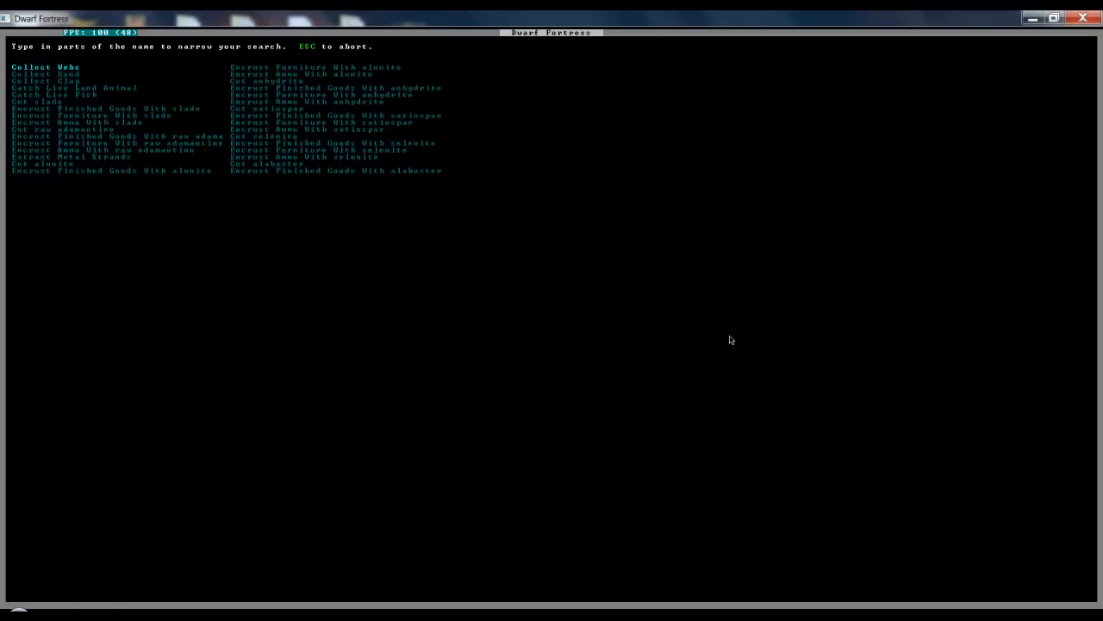
text(ROCK)
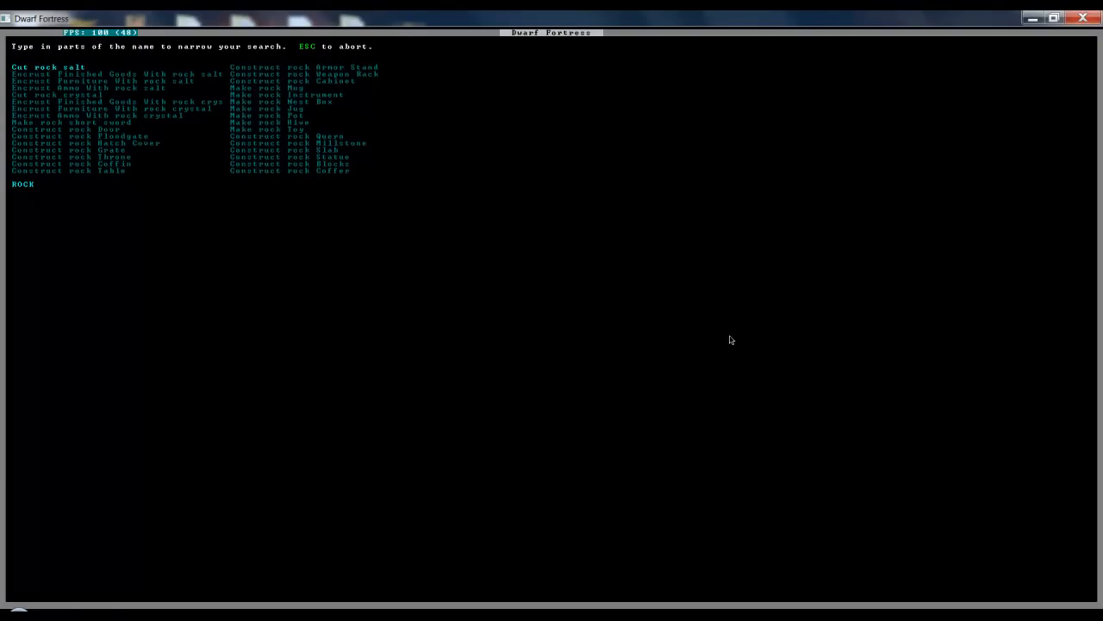
text(DOOR)
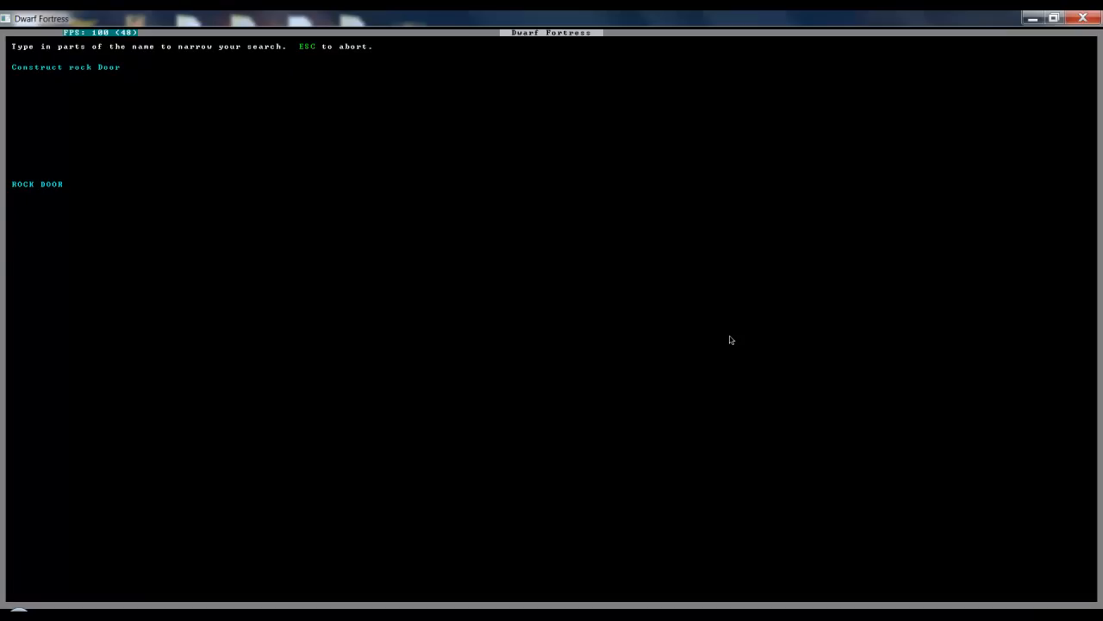
key(backspace)
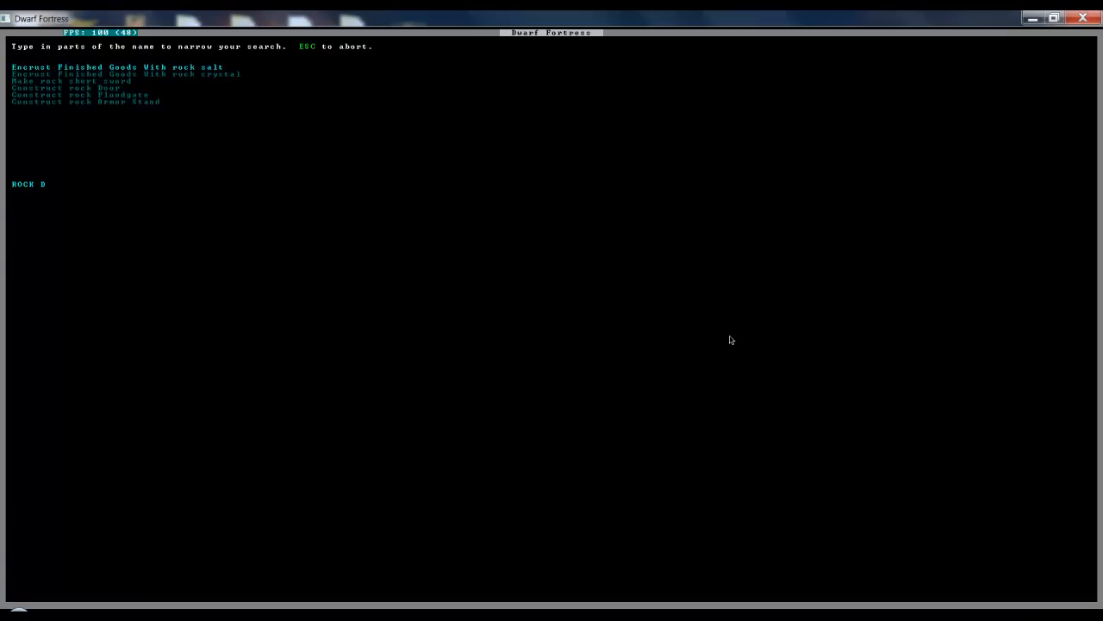
text(TABLE)
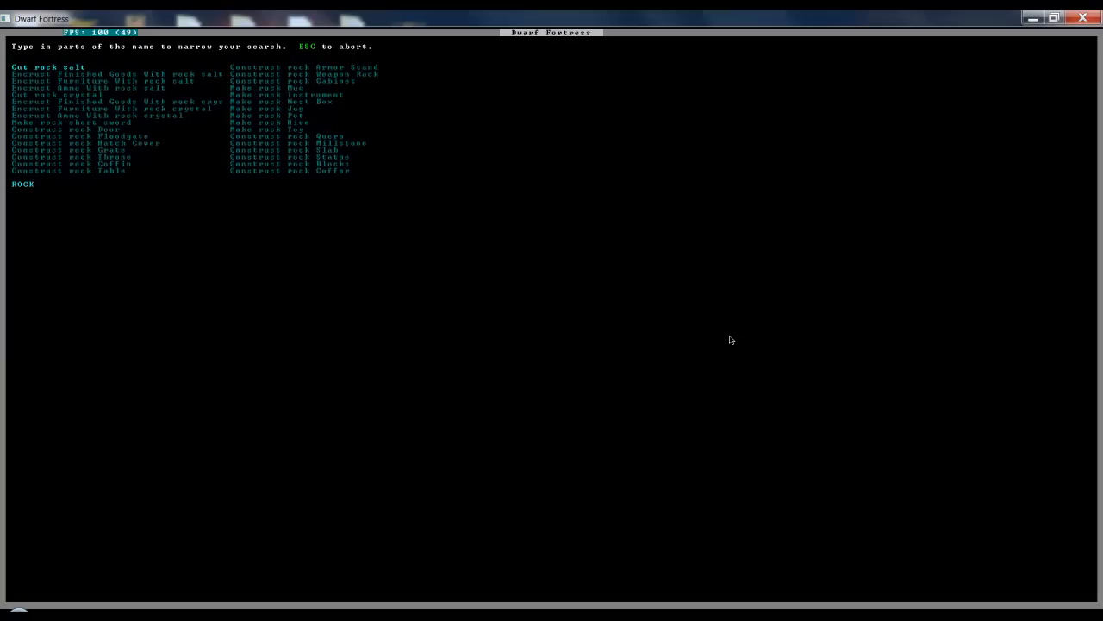
text(th)
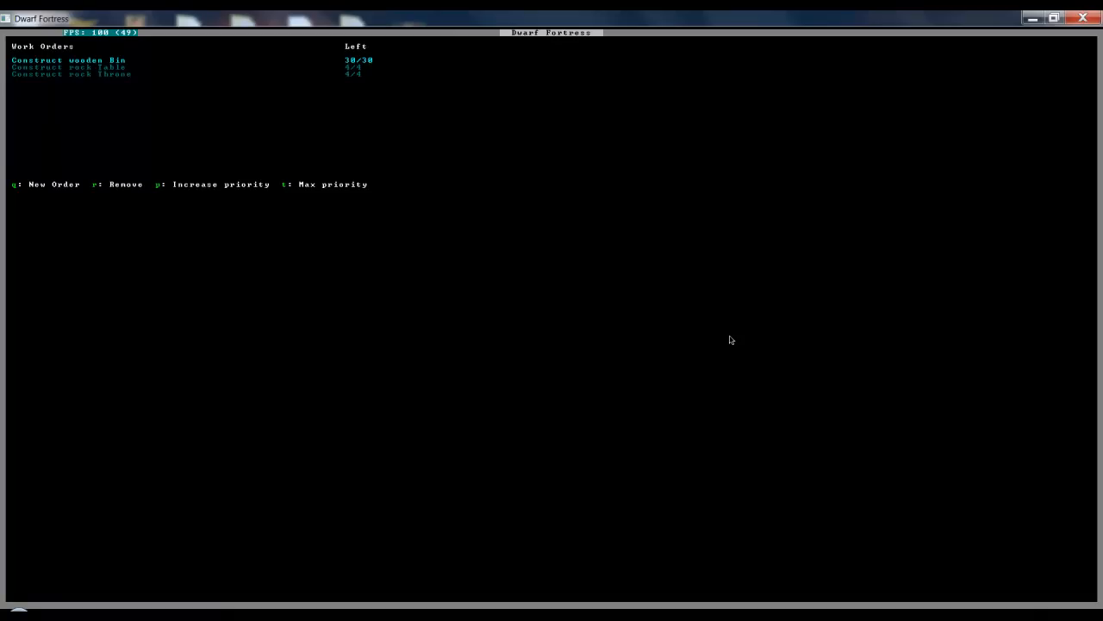
Add rock cabinet and coffer work orders, then close the work orders list.
key(q)
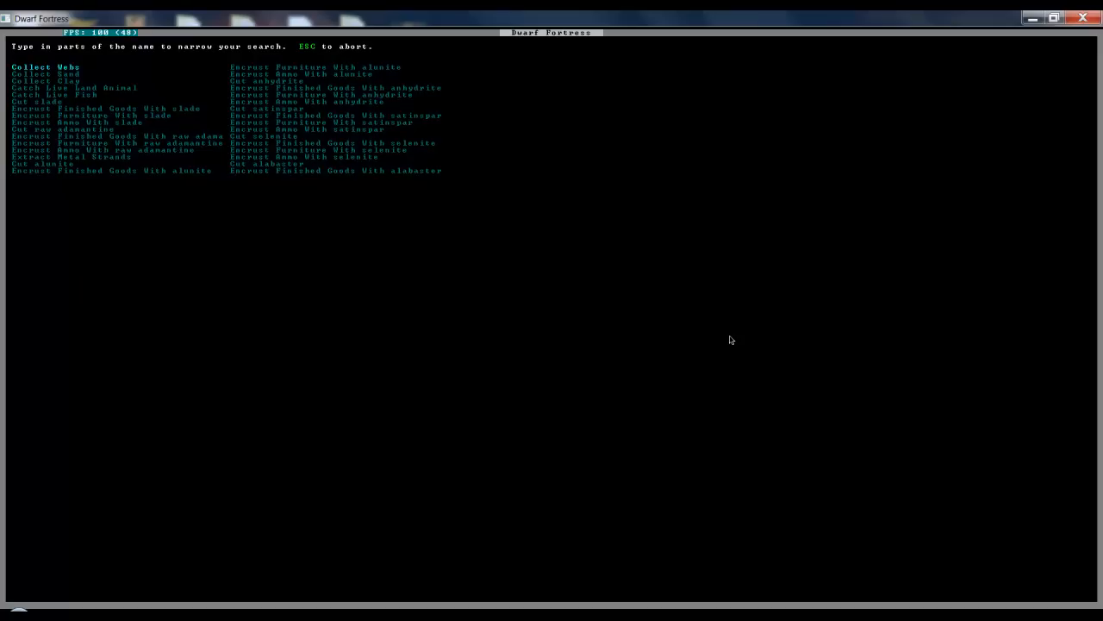
text(R)
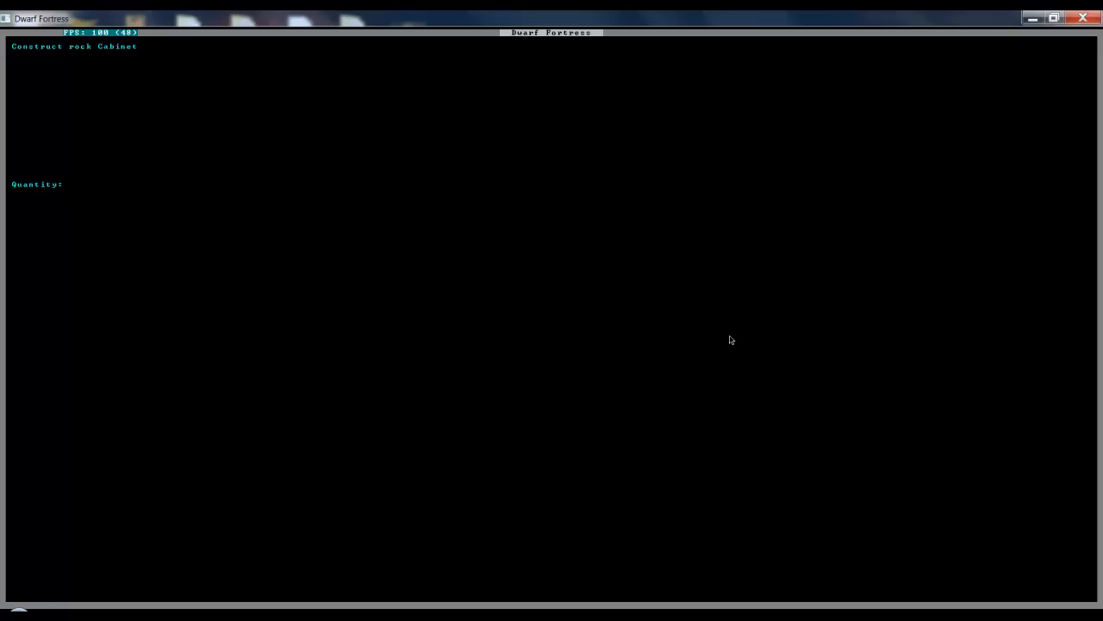
text(8)
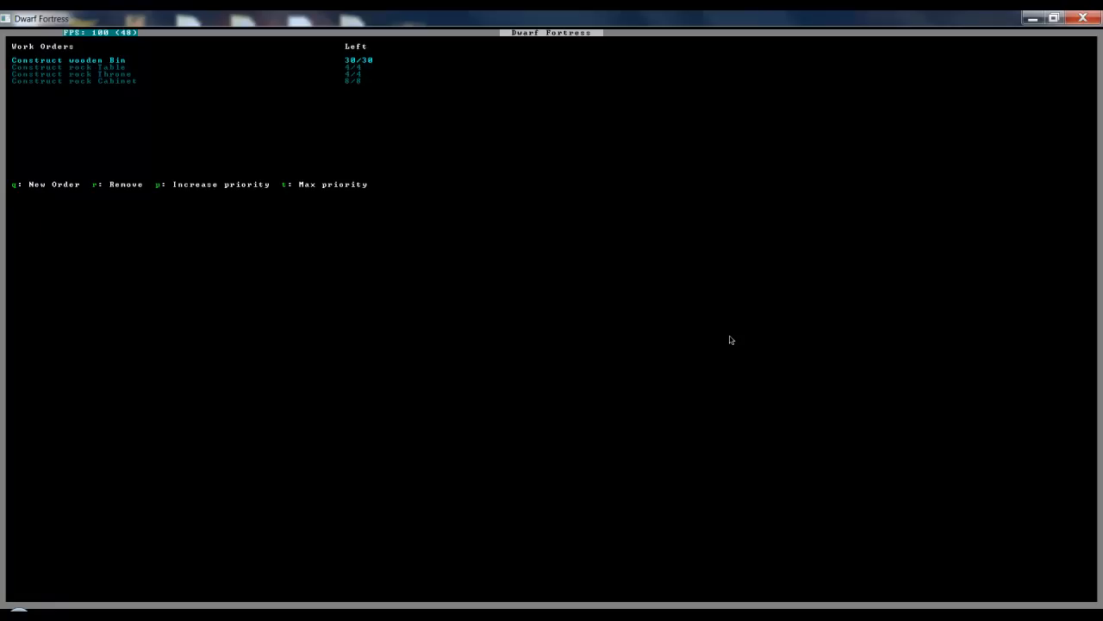
key(q)
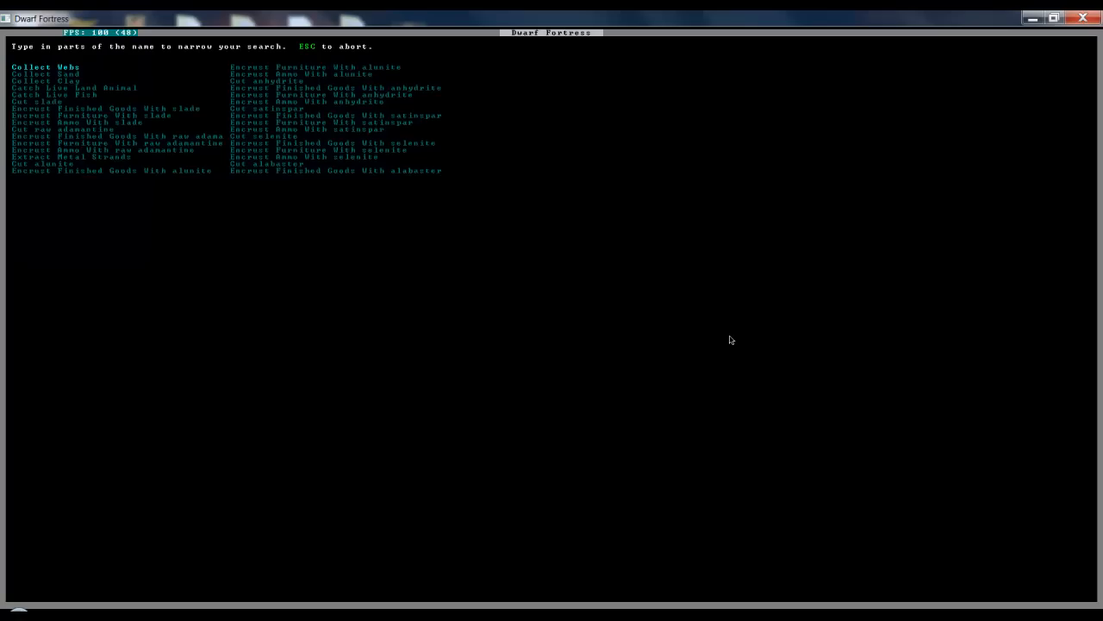
text(R)
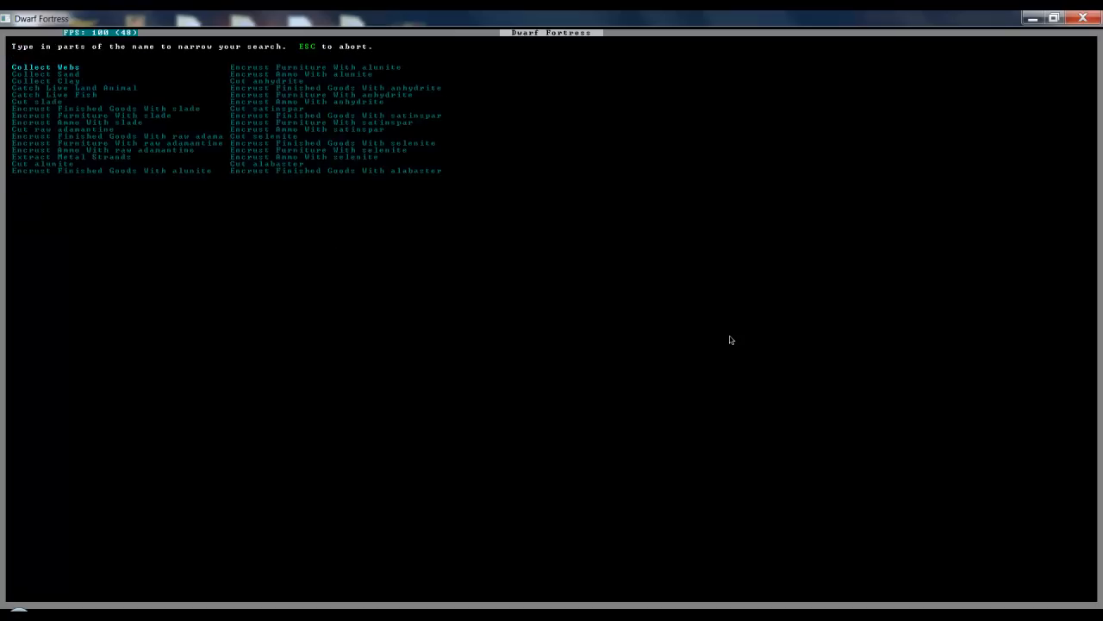
text(ROCK)
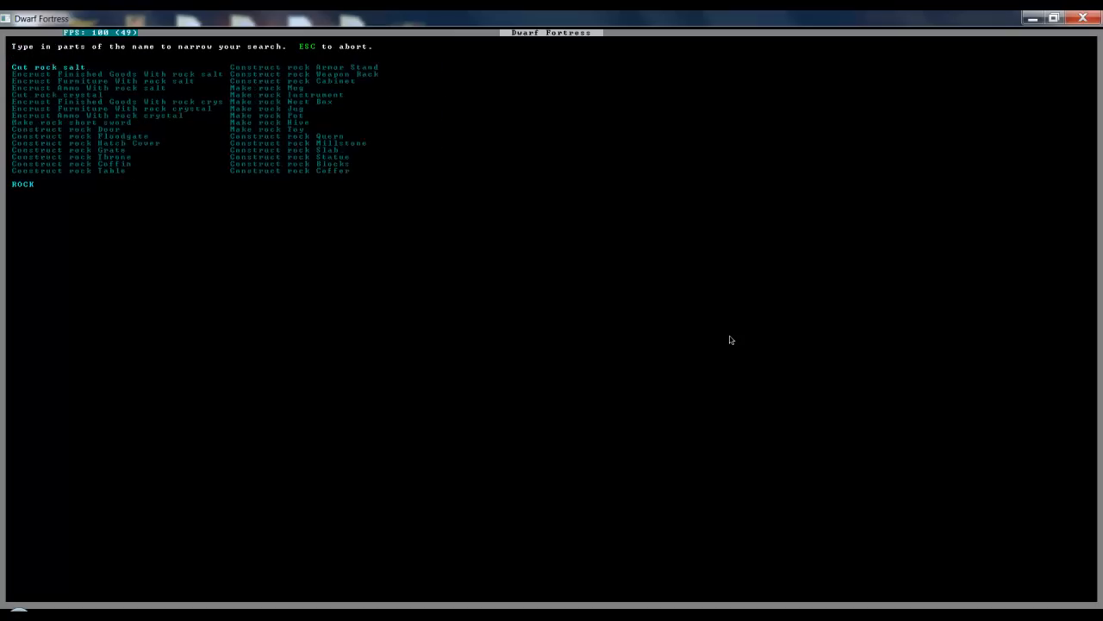
click(63, 128)
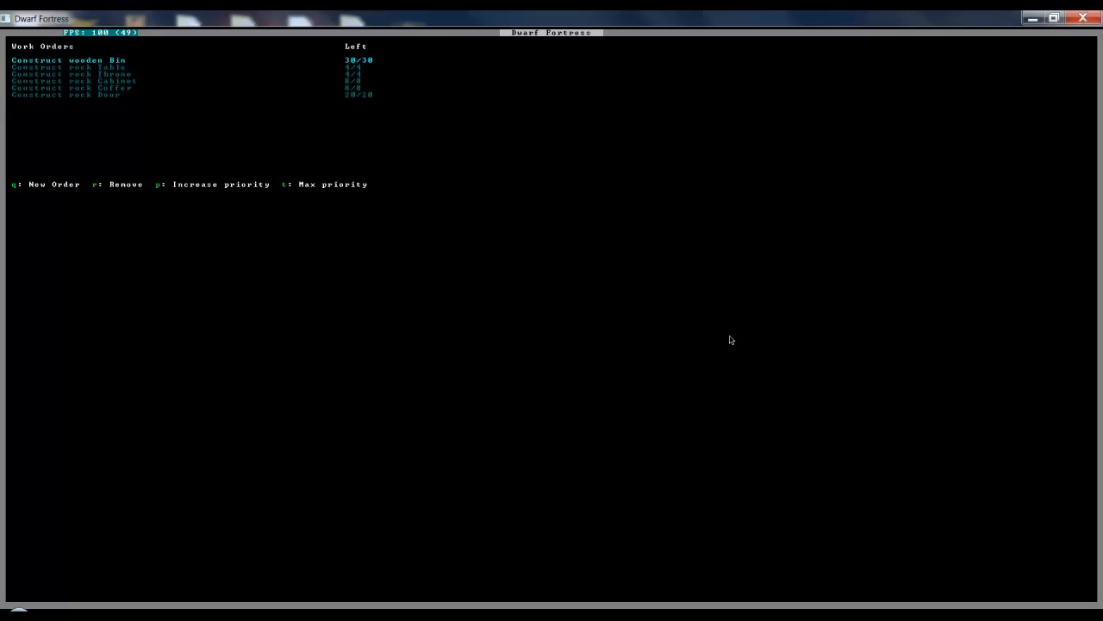
key(Escape)
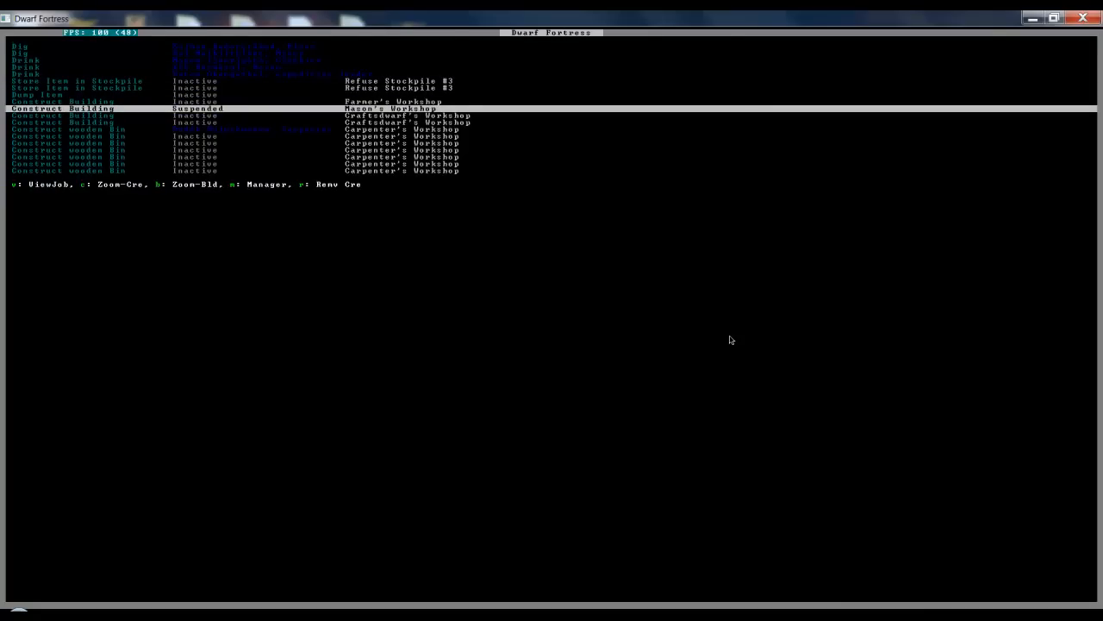
Resume the suspended Mason's Workshop and mark the items blocking its site for dumping.
key(b)
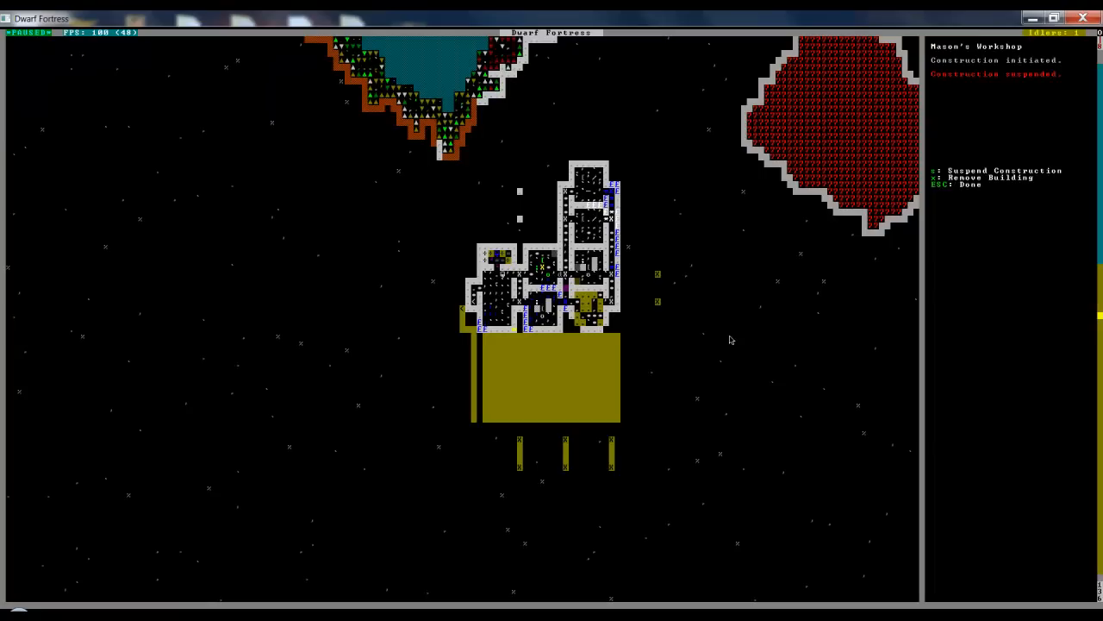
key(Escape)
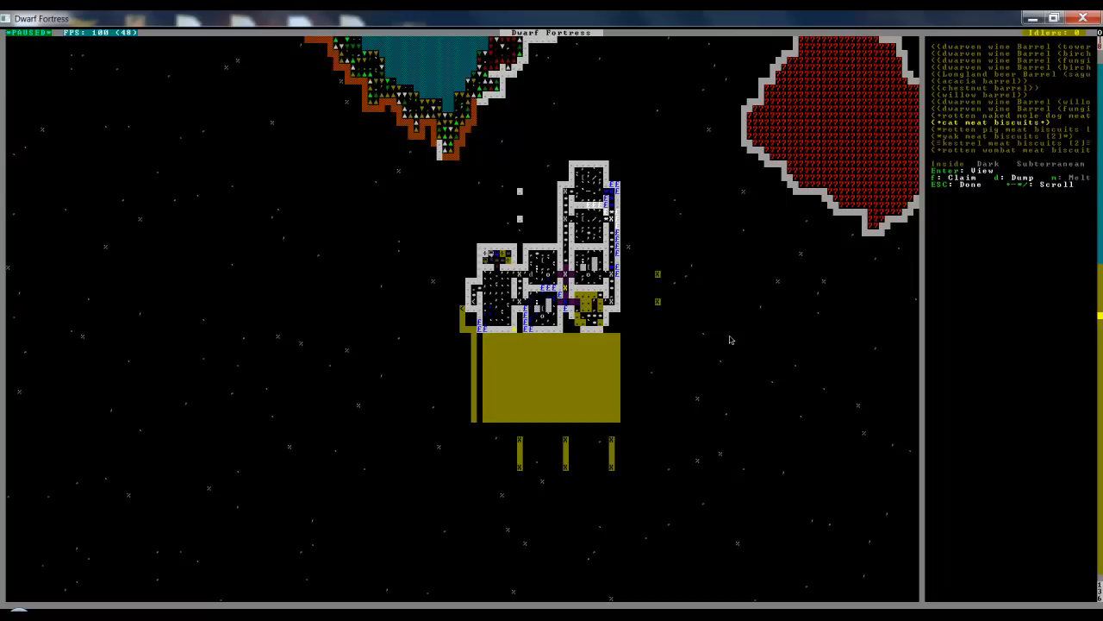
key(Escape)
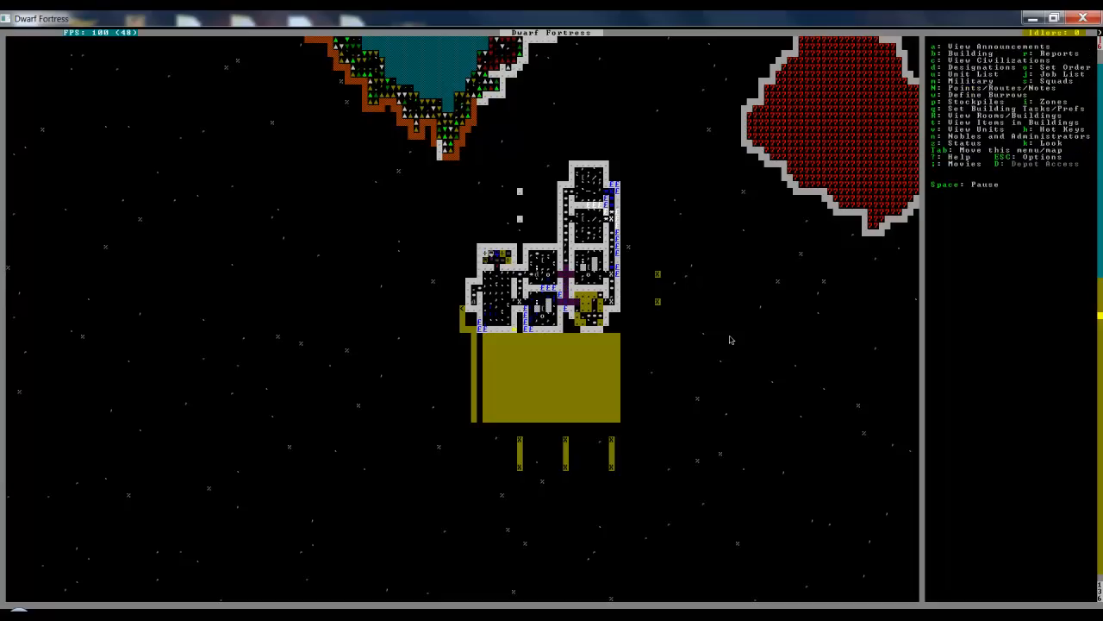
key(b)
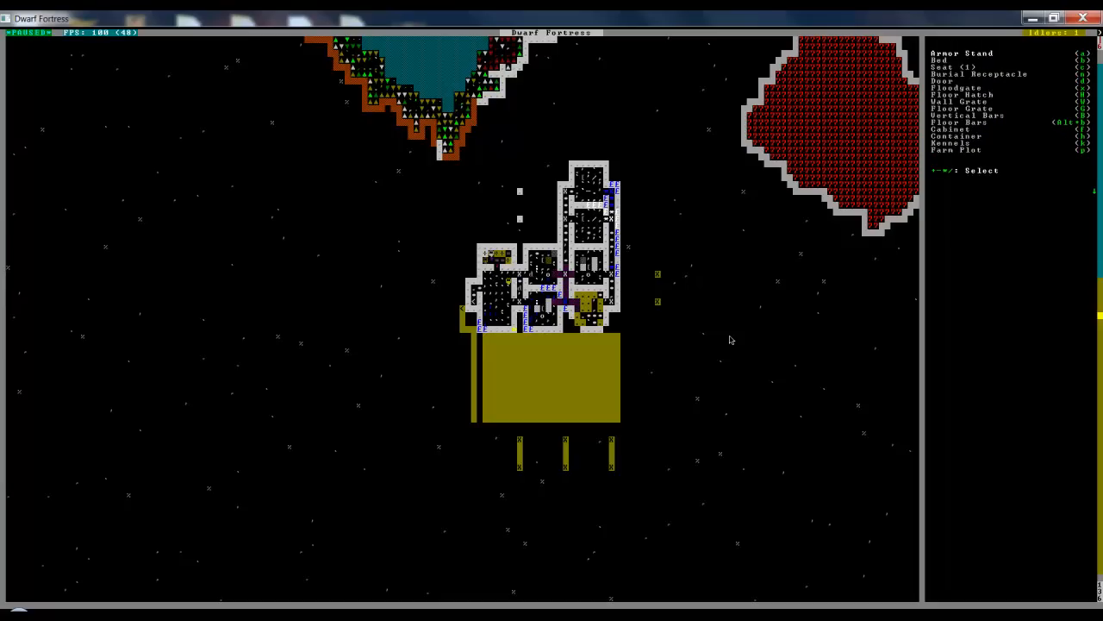
key(Escape)
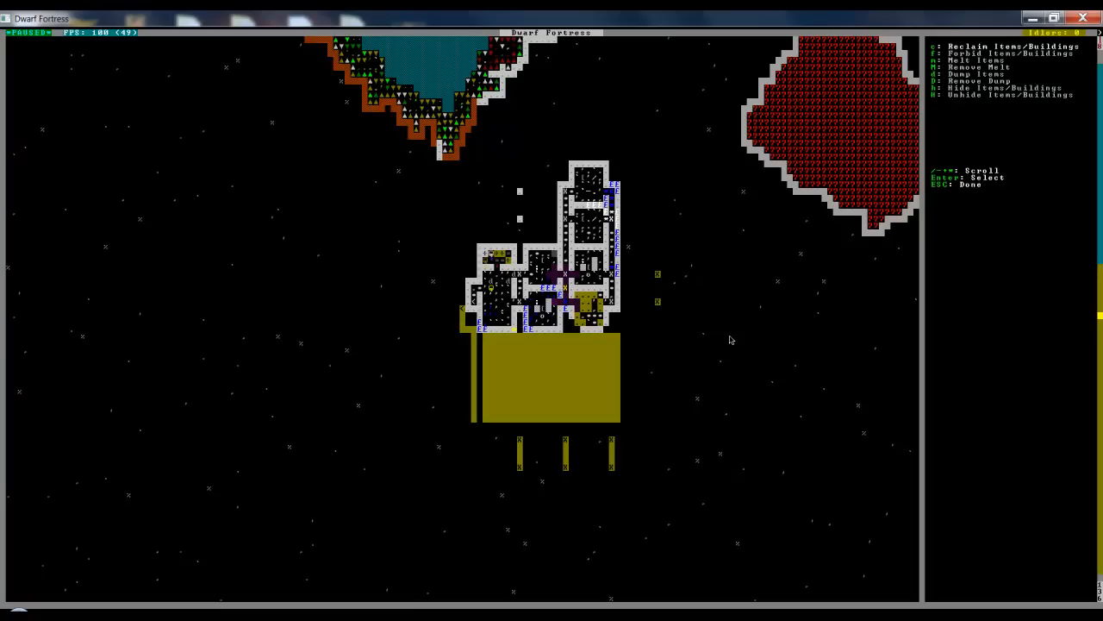
key(Escape)
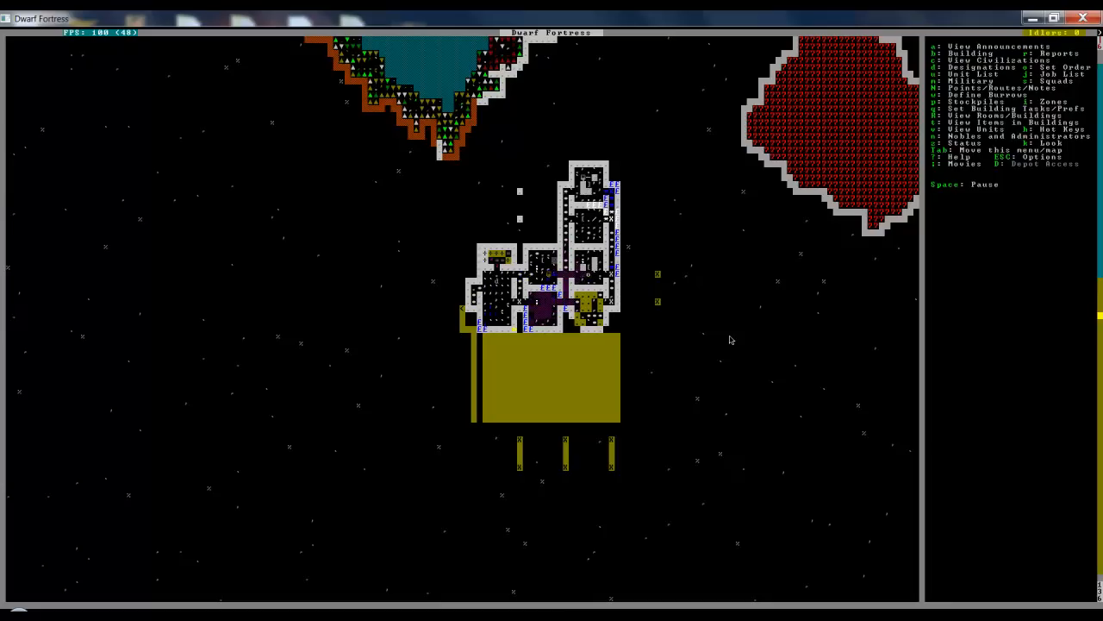
Bring up the stockpile designation menu (p) over the fortress map, then exit it.
key(p)
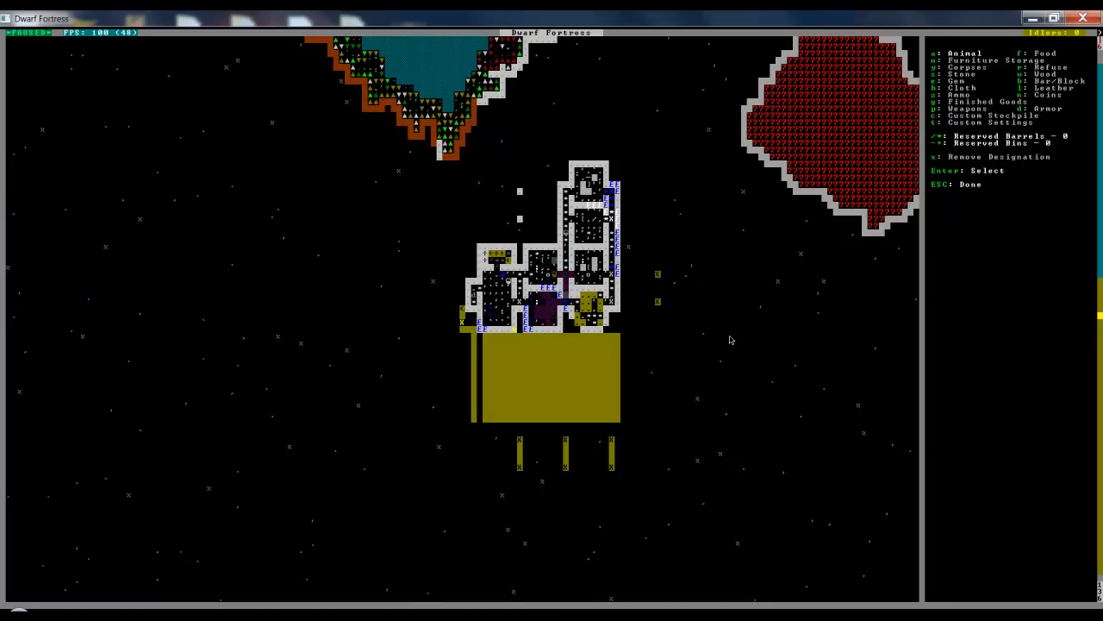
key(Escape)
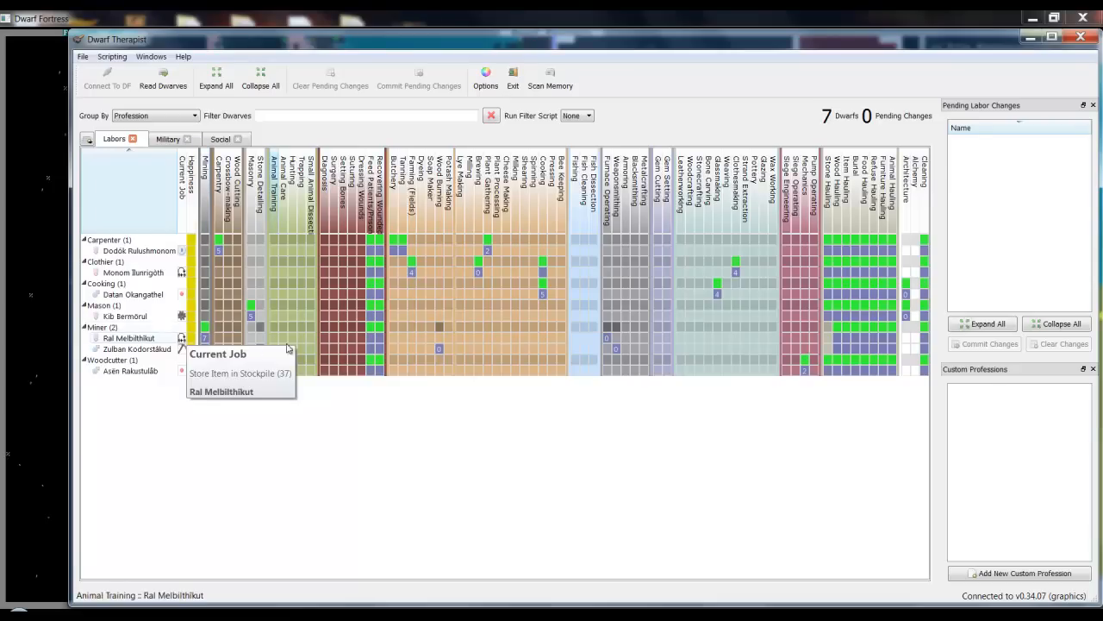
mouse_move(184, 349)
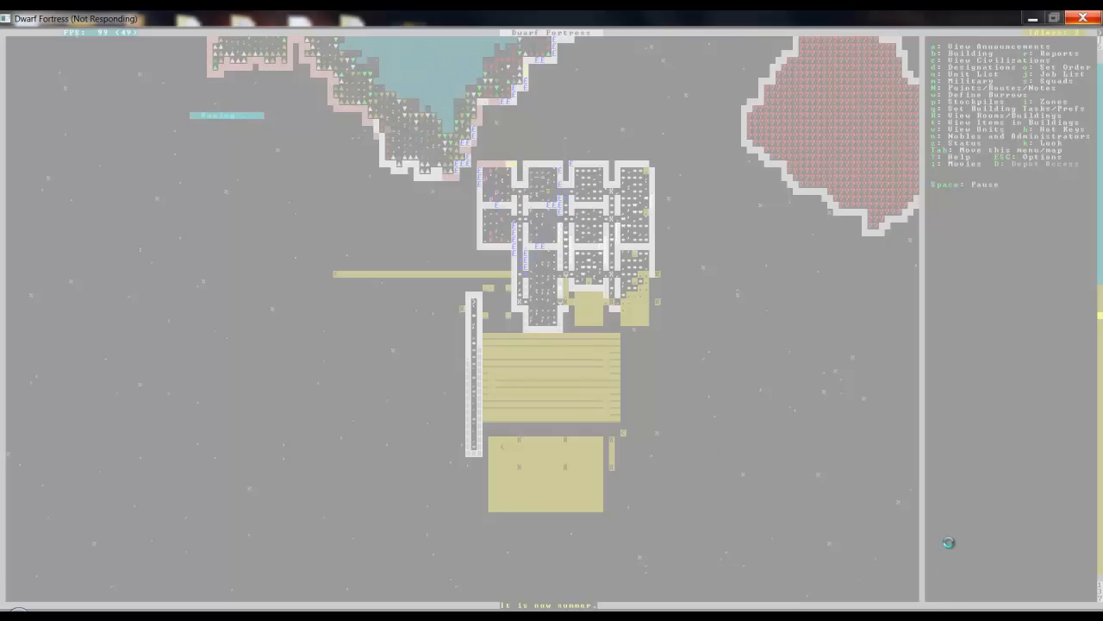
mouse_move(826, 510)
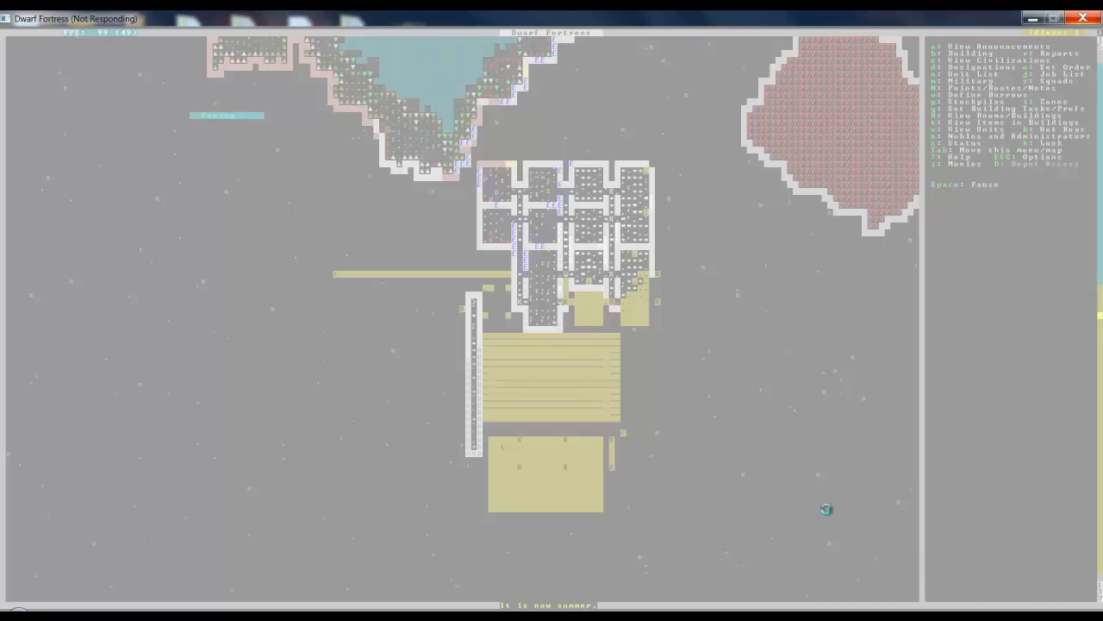